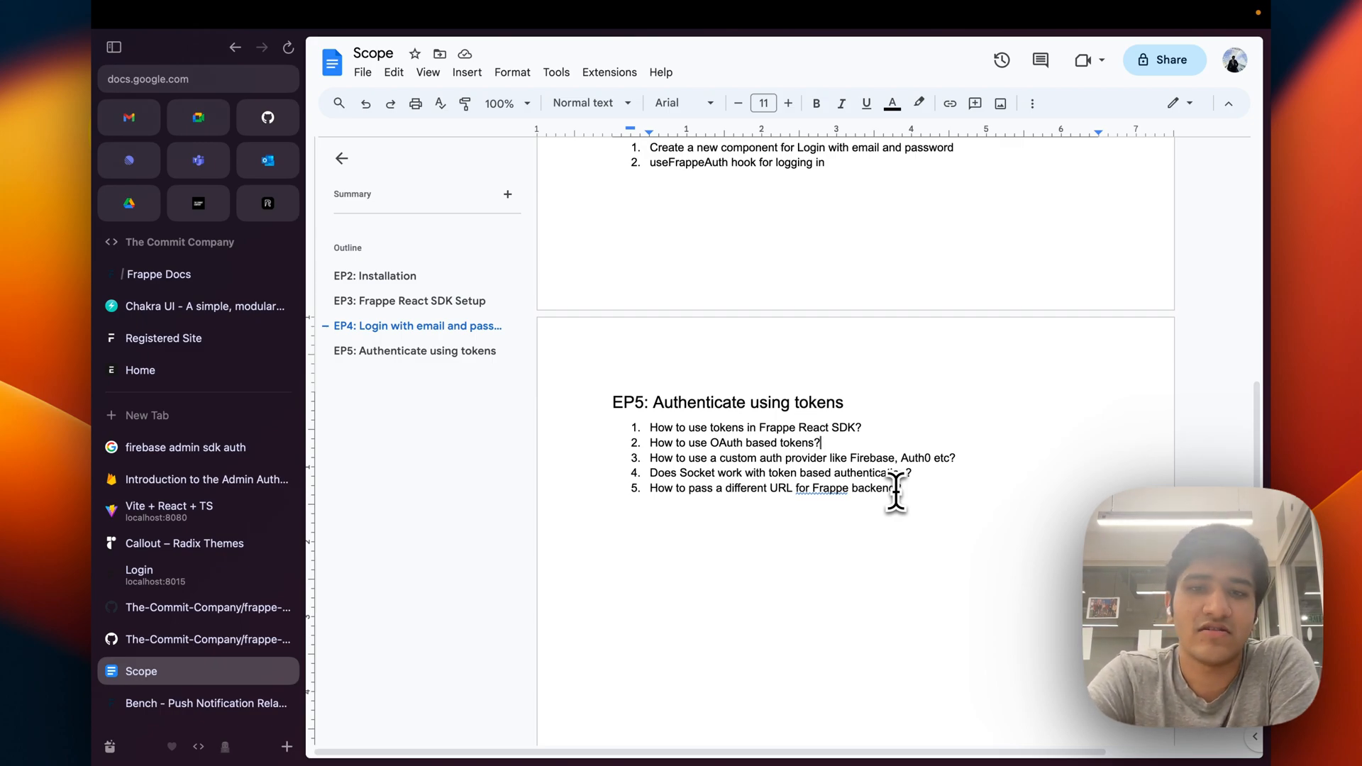
pyautogui.moveTo(634, 415)
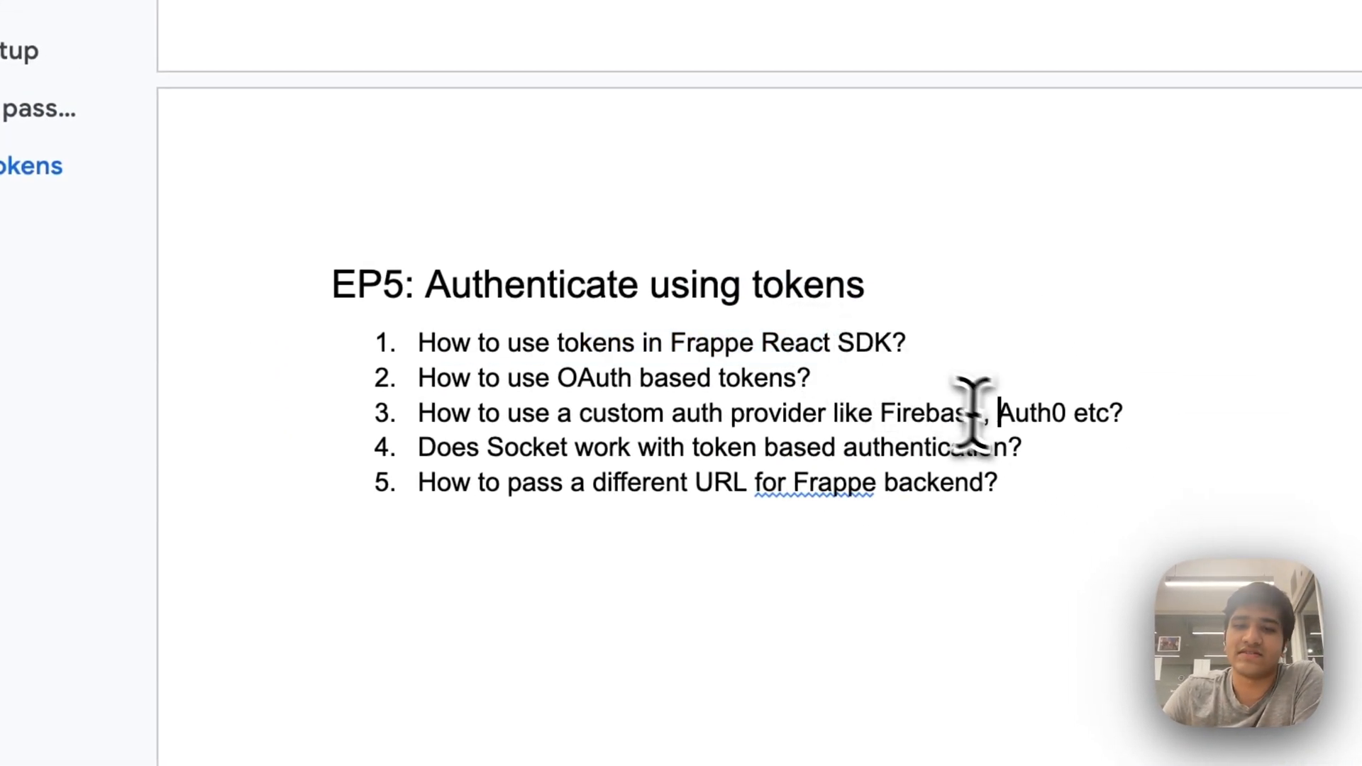
pyautogui.moveTo(908, 356)
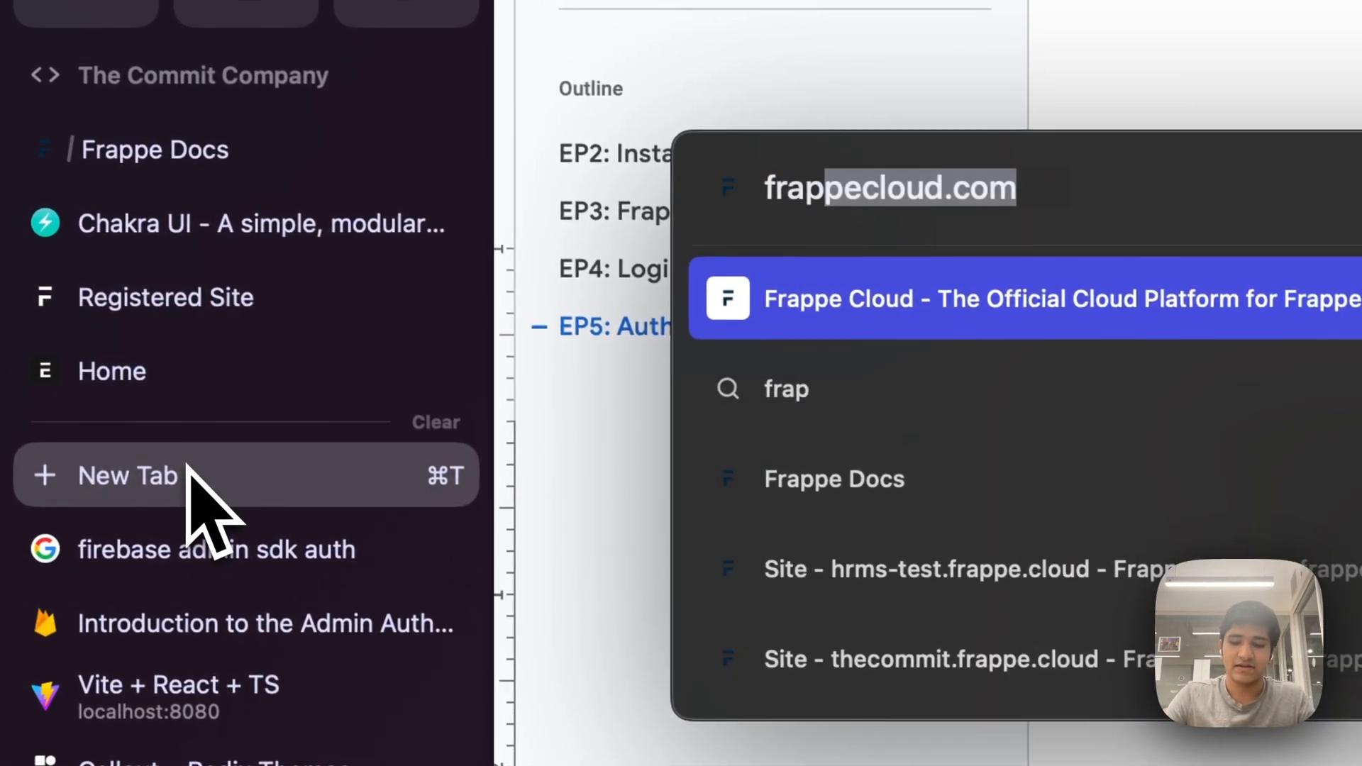
# - Navigate to frappeframework.com docs and show the REST API page's Authentication section
pyautogui.write('frappeframw')
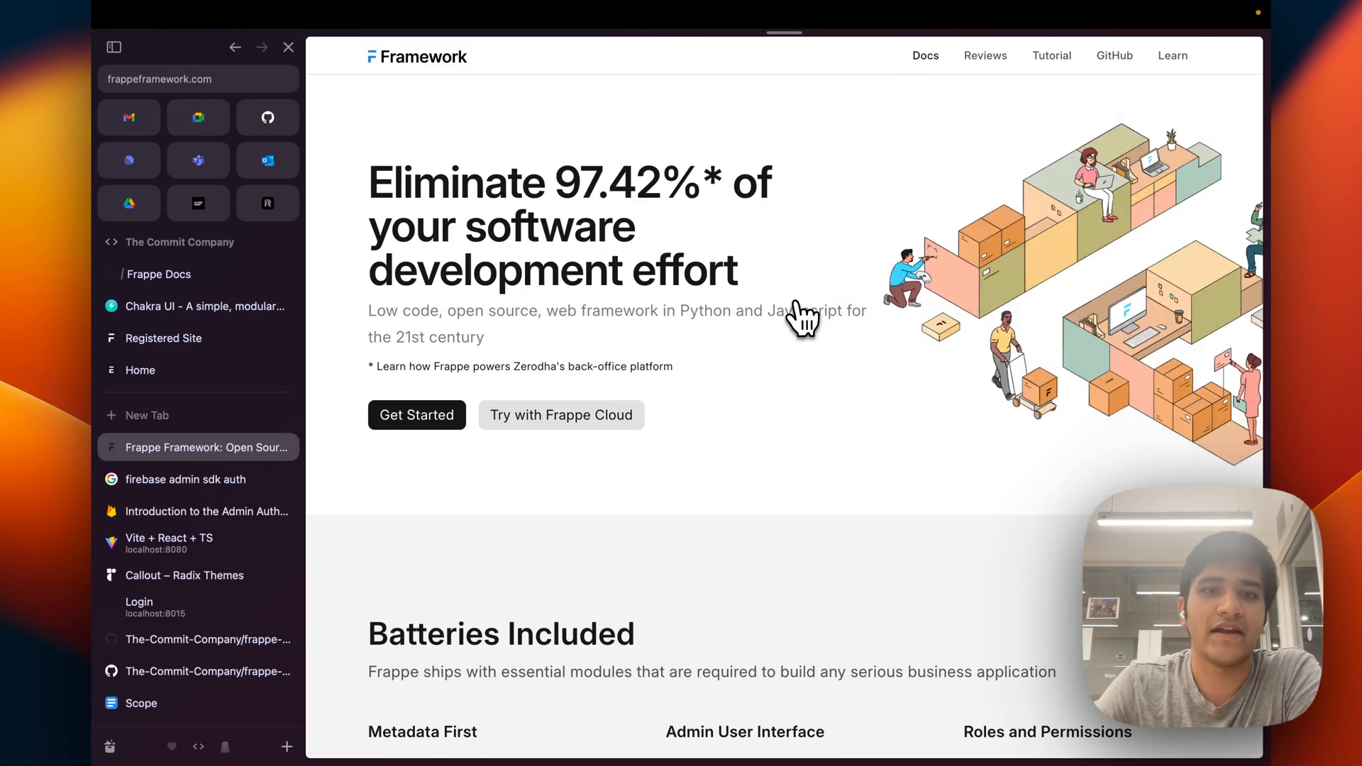
pyautogui.click(924, 56)
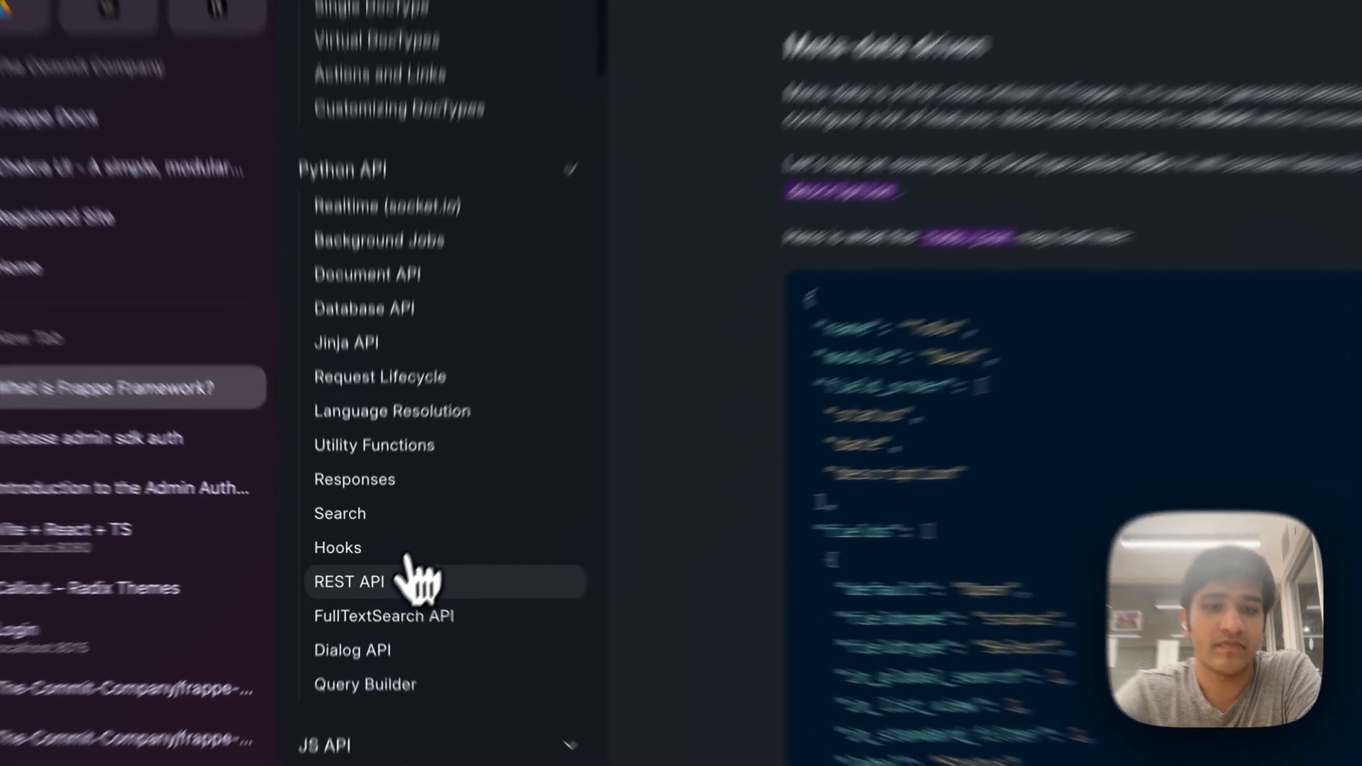
pyautogui.click(349, 582)
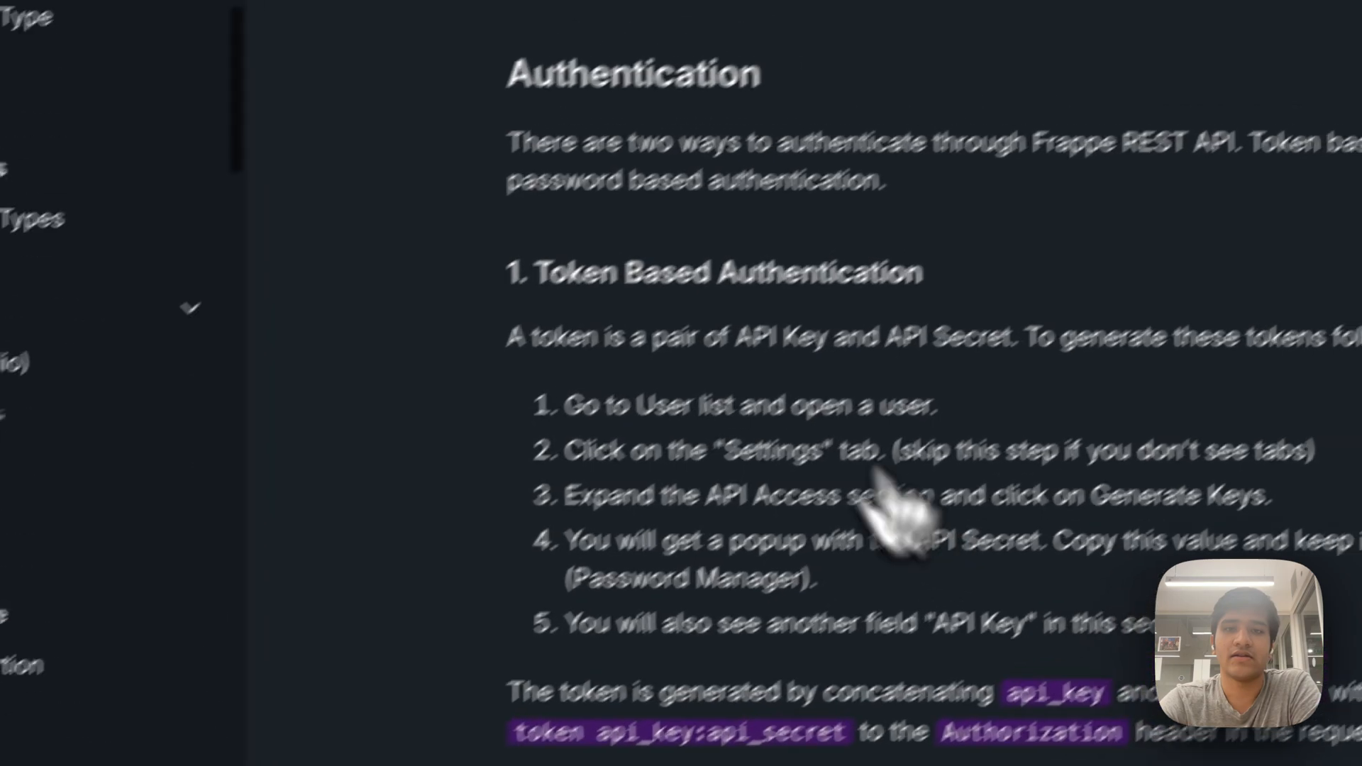
pyautogui.scroll(3)
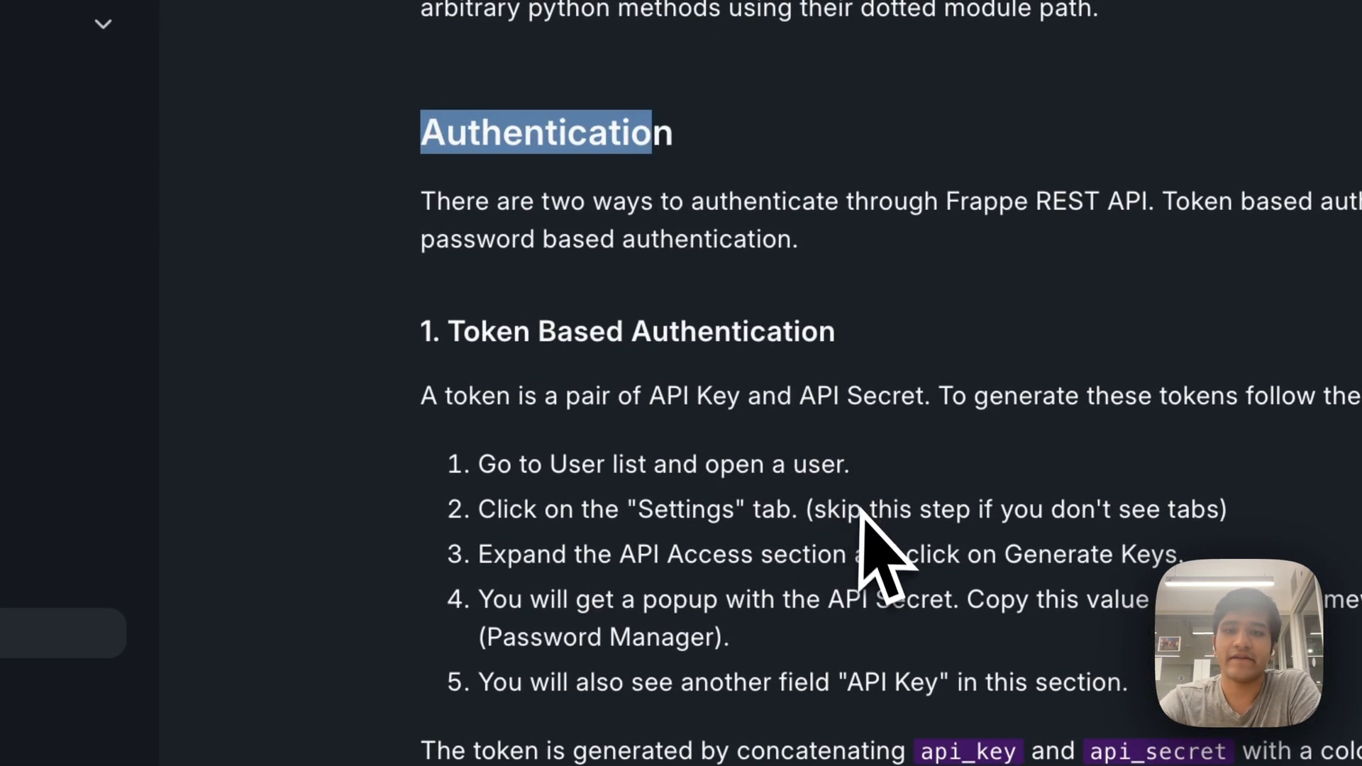
pyautogui.moveTo(834, 539)
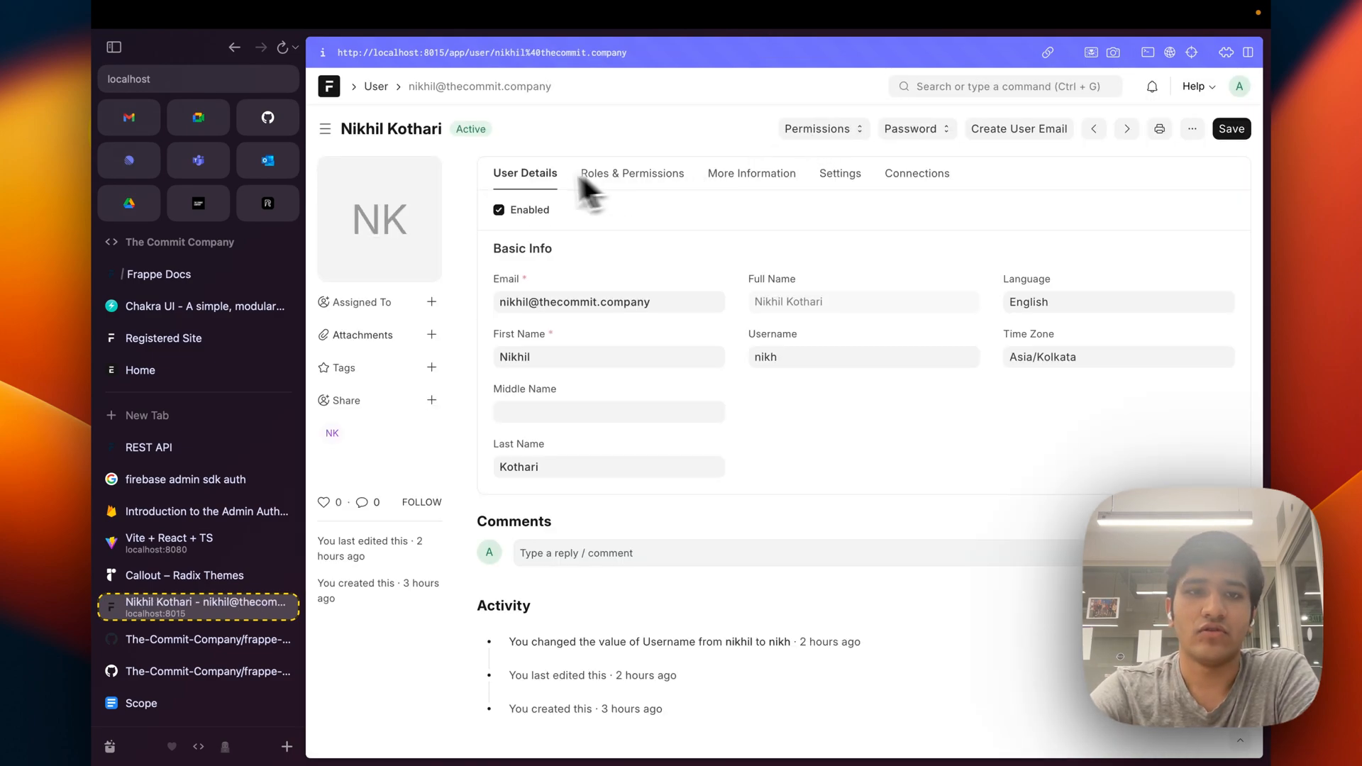
# - Generate API key and secret under the user's API Access settings, dismissing the crash report and secret message
pyautogui.click(838, 173)
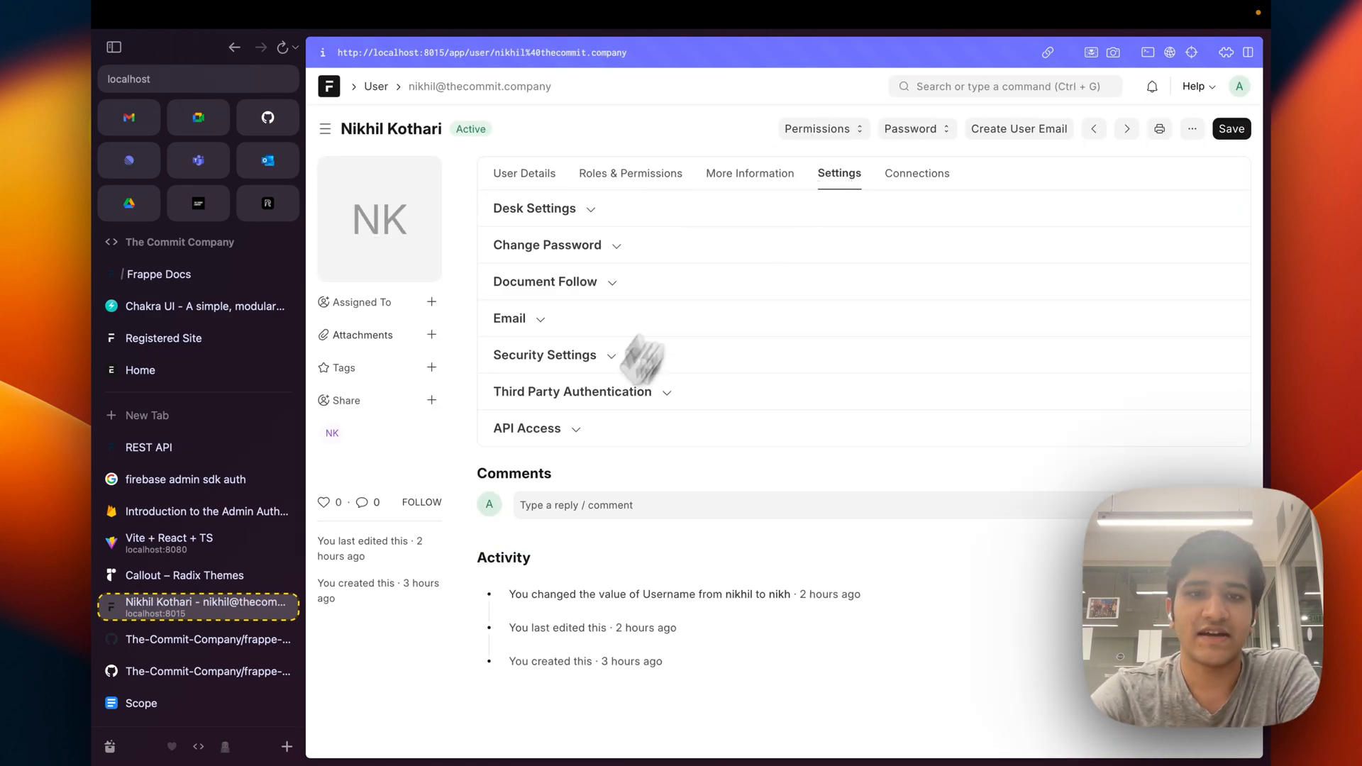
pyautogui.click(528, 427)
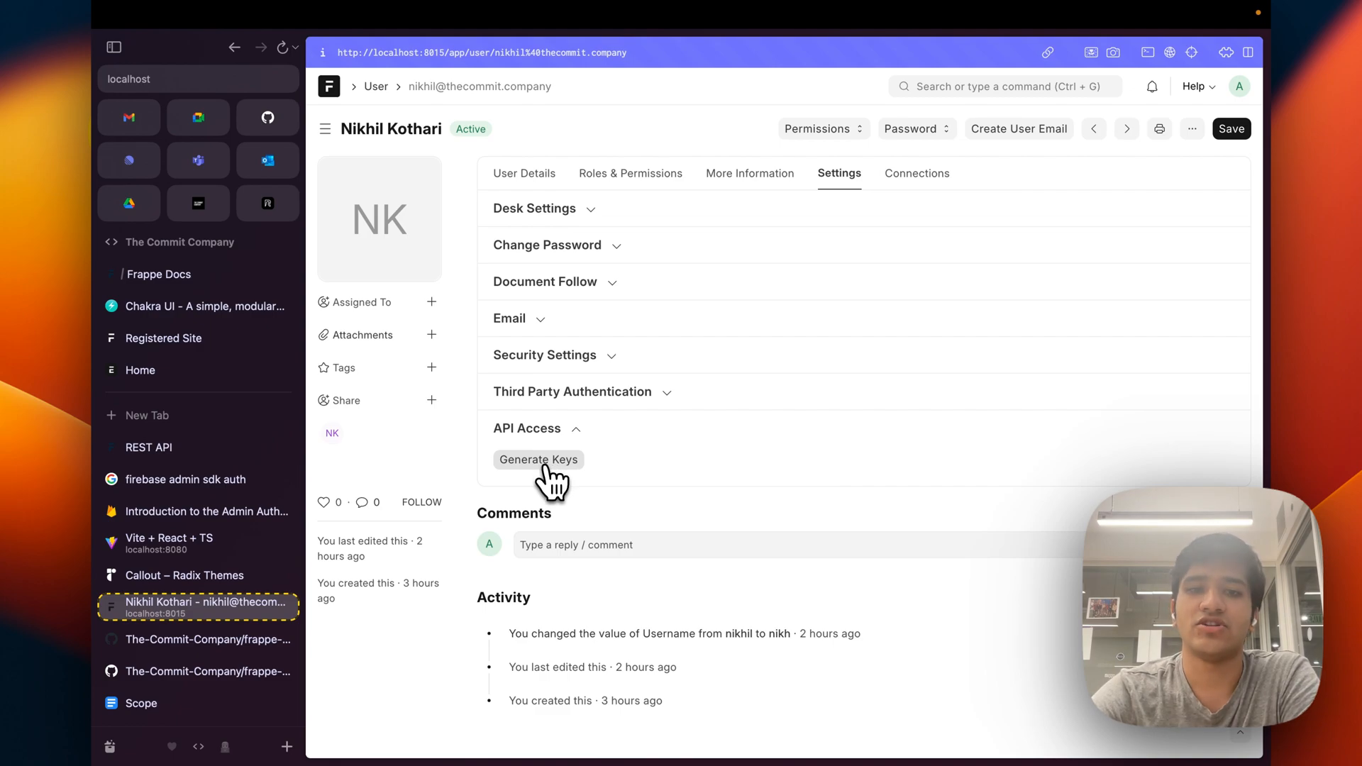
pyautogui.click(537, 459)
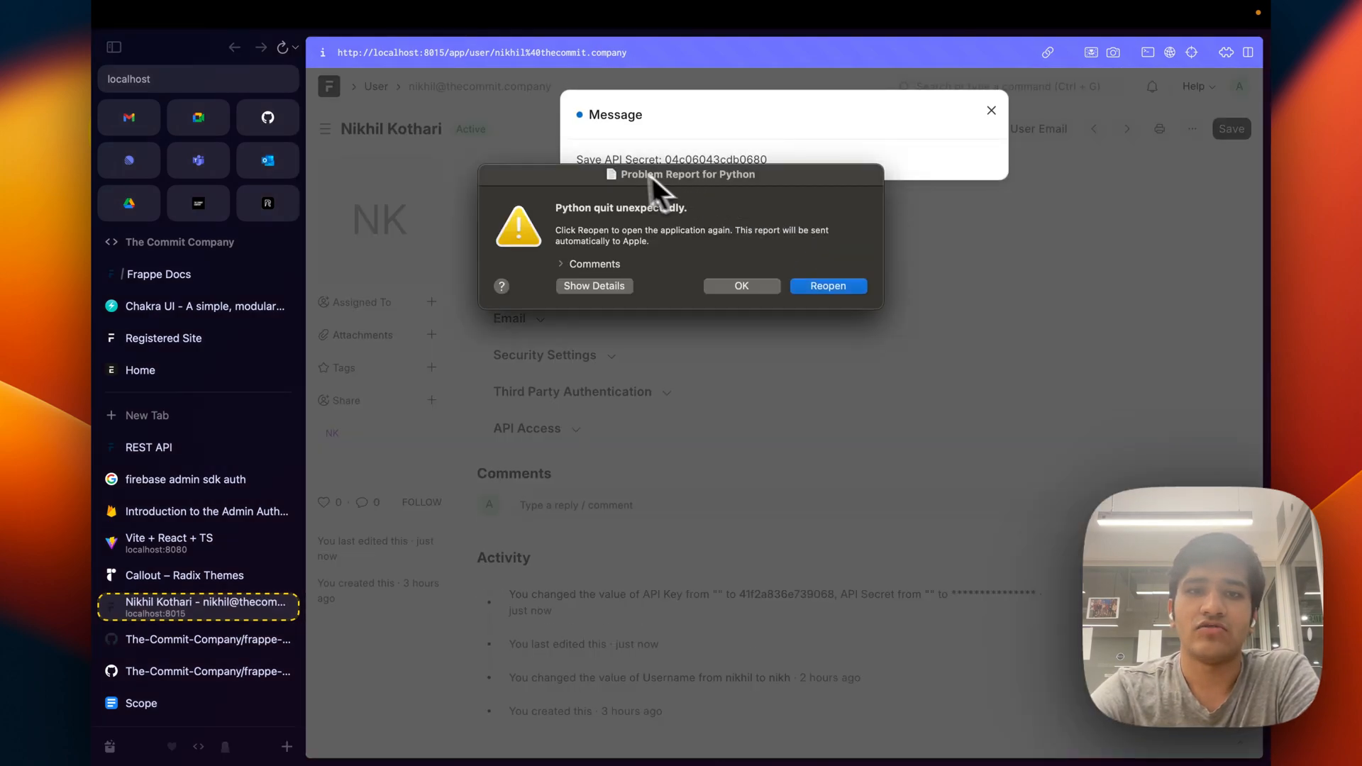
pyautogui.click(740, 285)
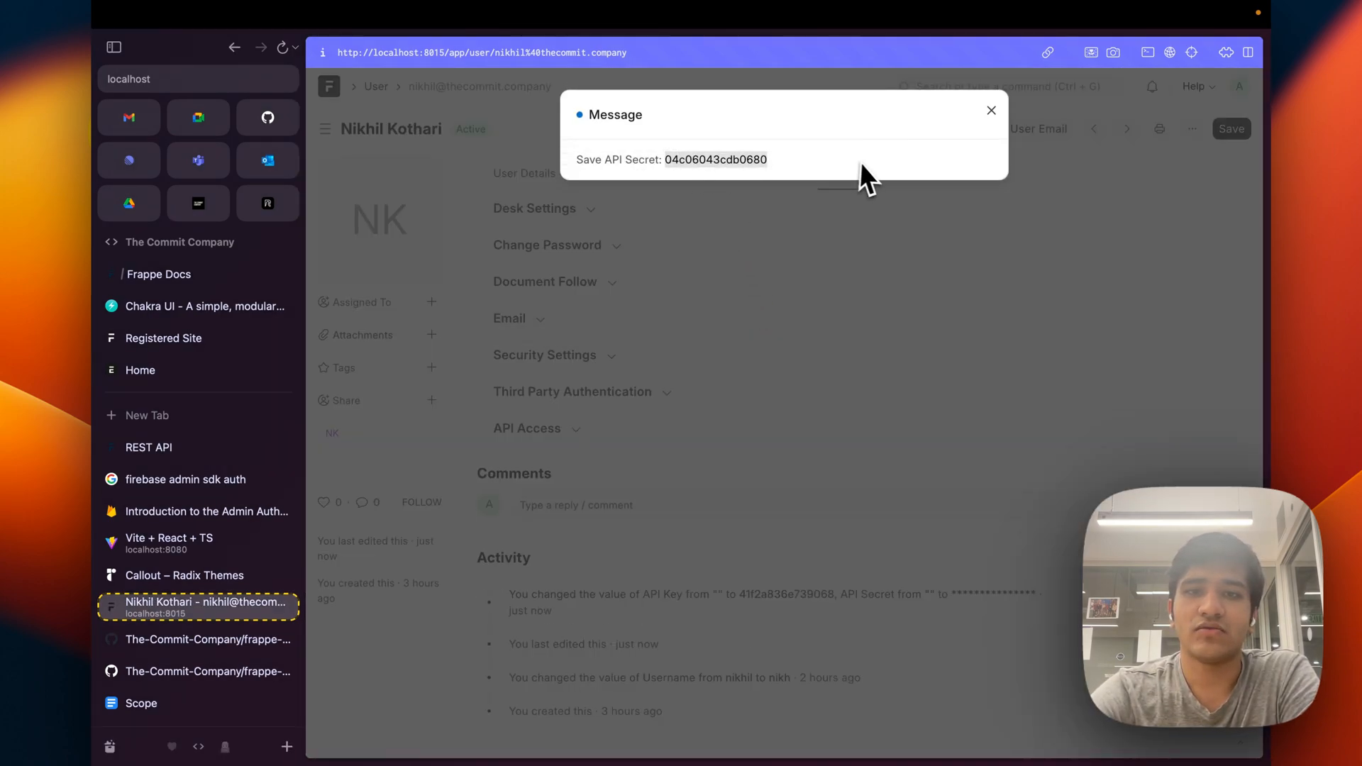
pyautogui.click(990, 111)
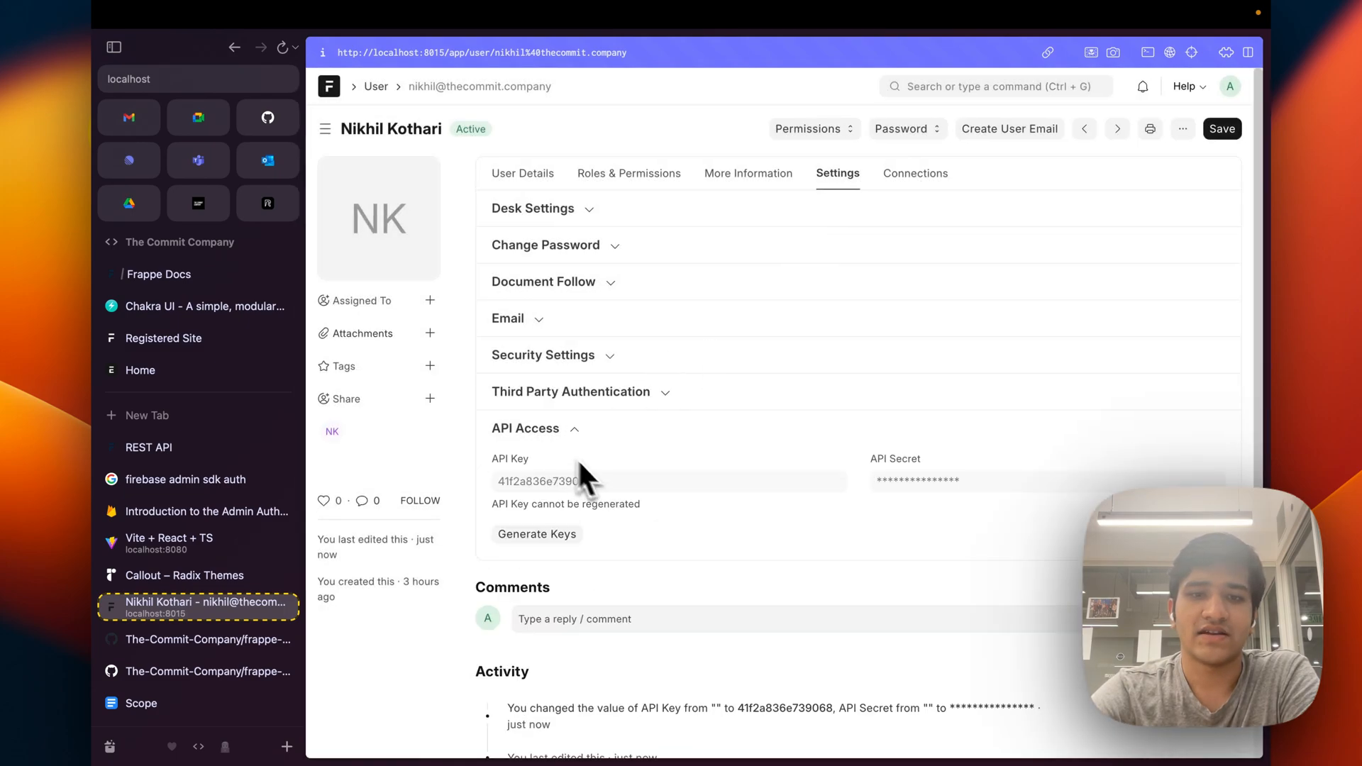
pyautogui.click(149, 447)
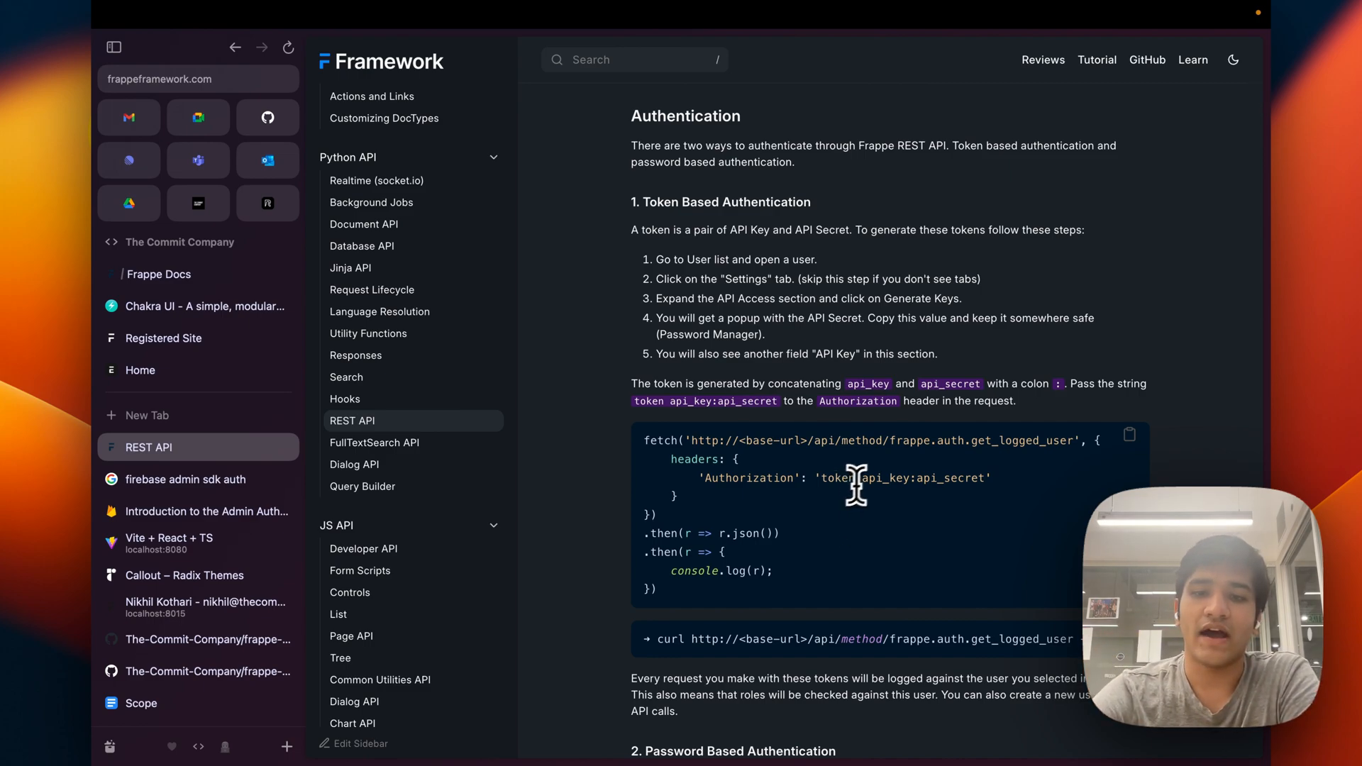
pyautogui.scroll(-3)
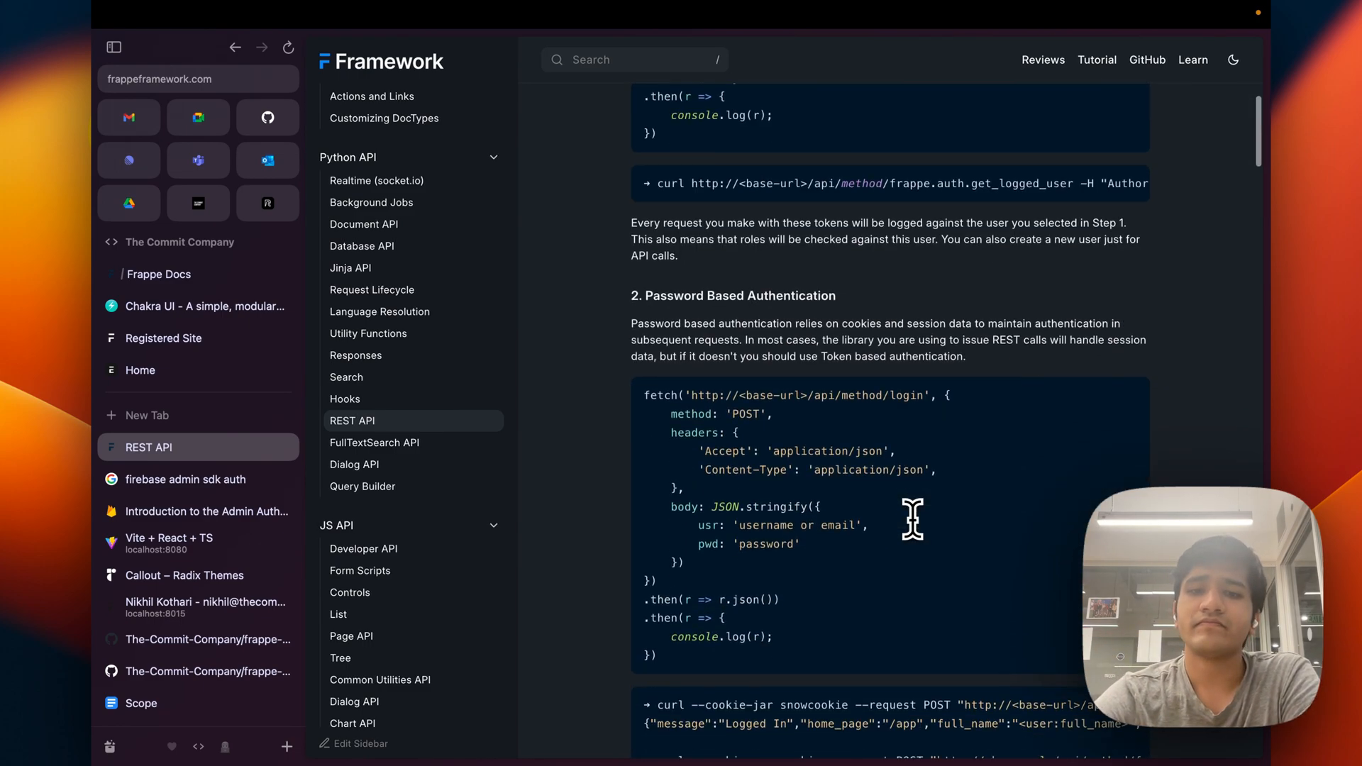
pyautogui.scroll(-3)
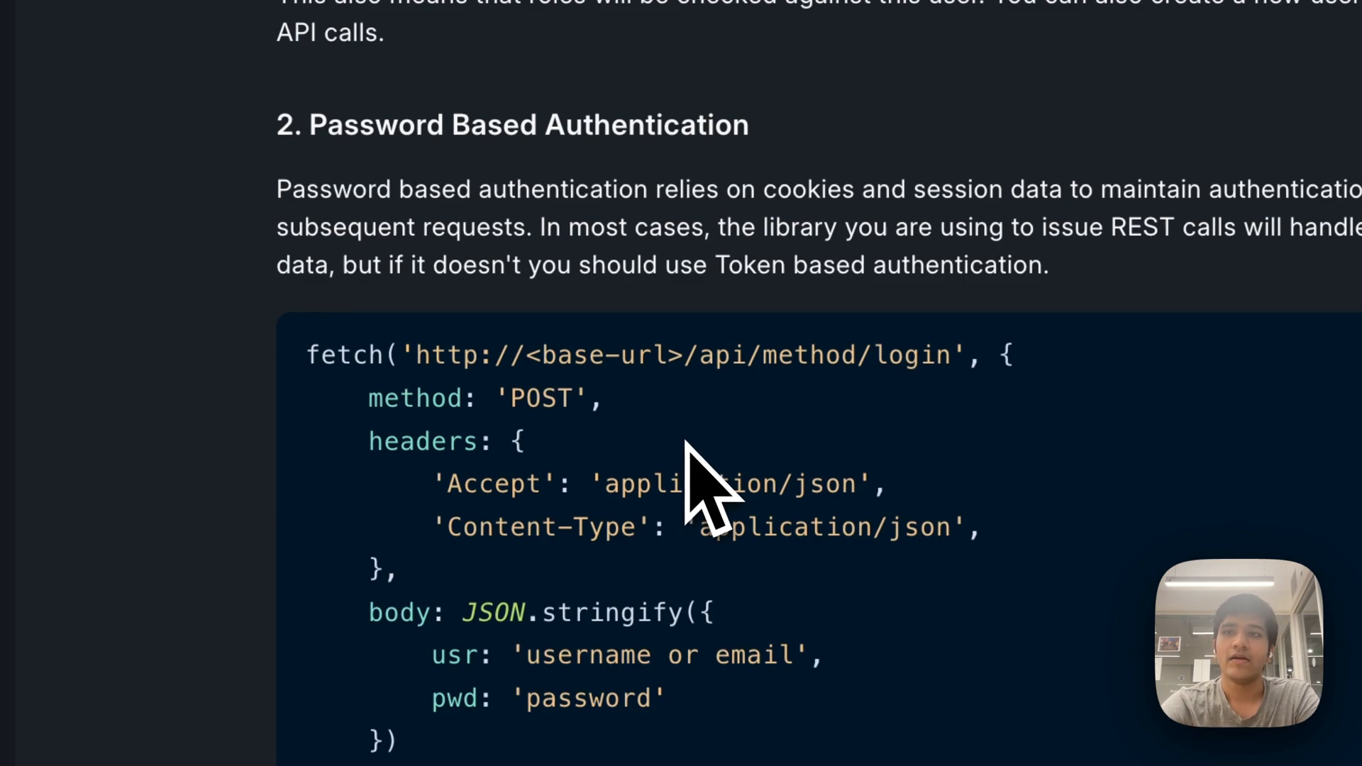
pyautogui.moveTo(765, 460)
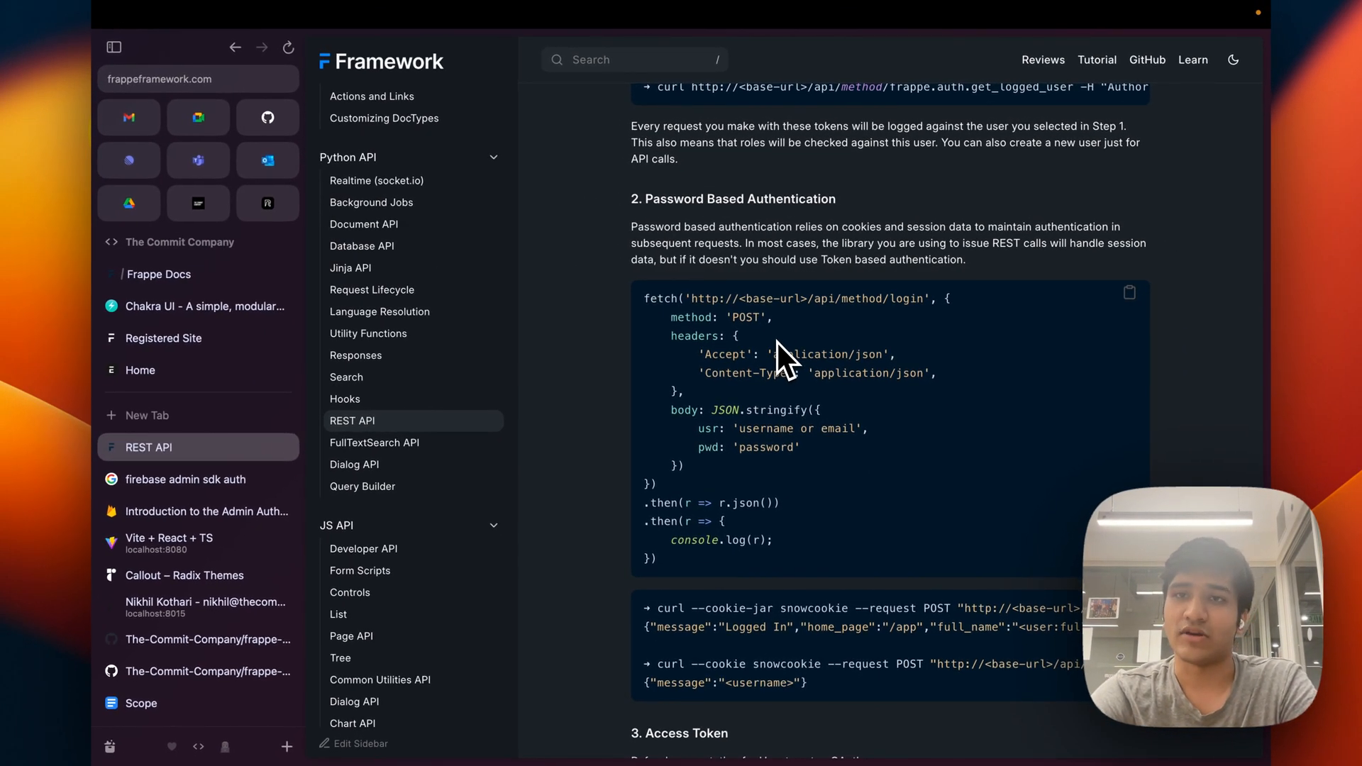
pyautogui.moveTo(777, 369)
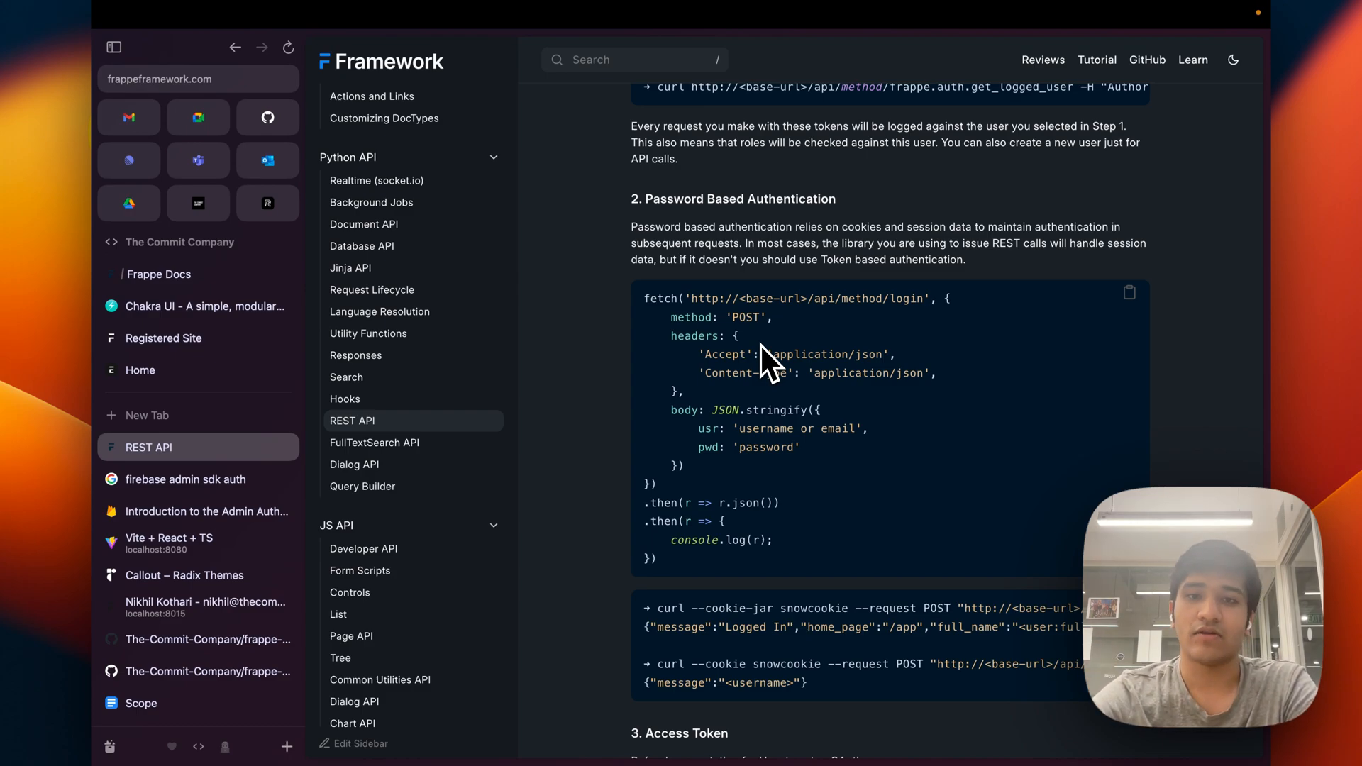
pyautogui.moveTo(702, 262)
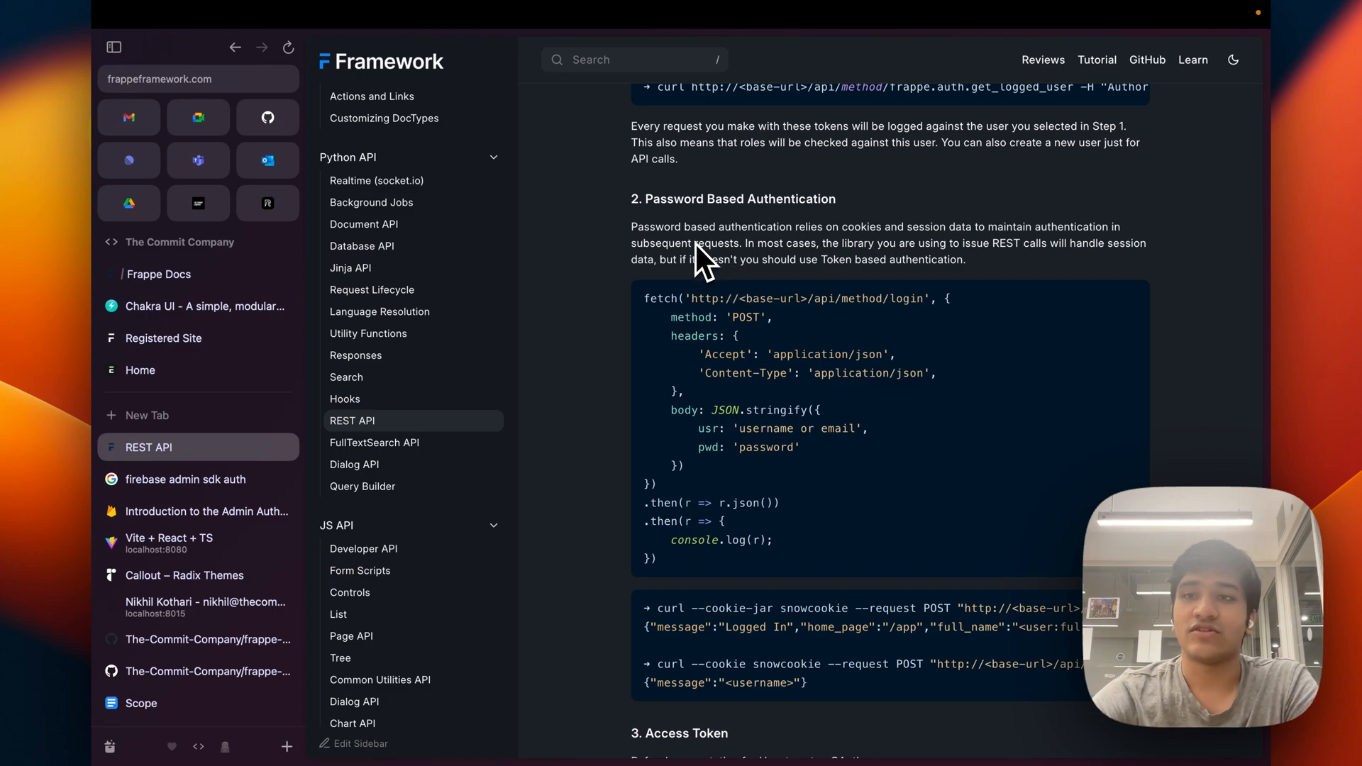
pyautogui.moveTo(700, 204)
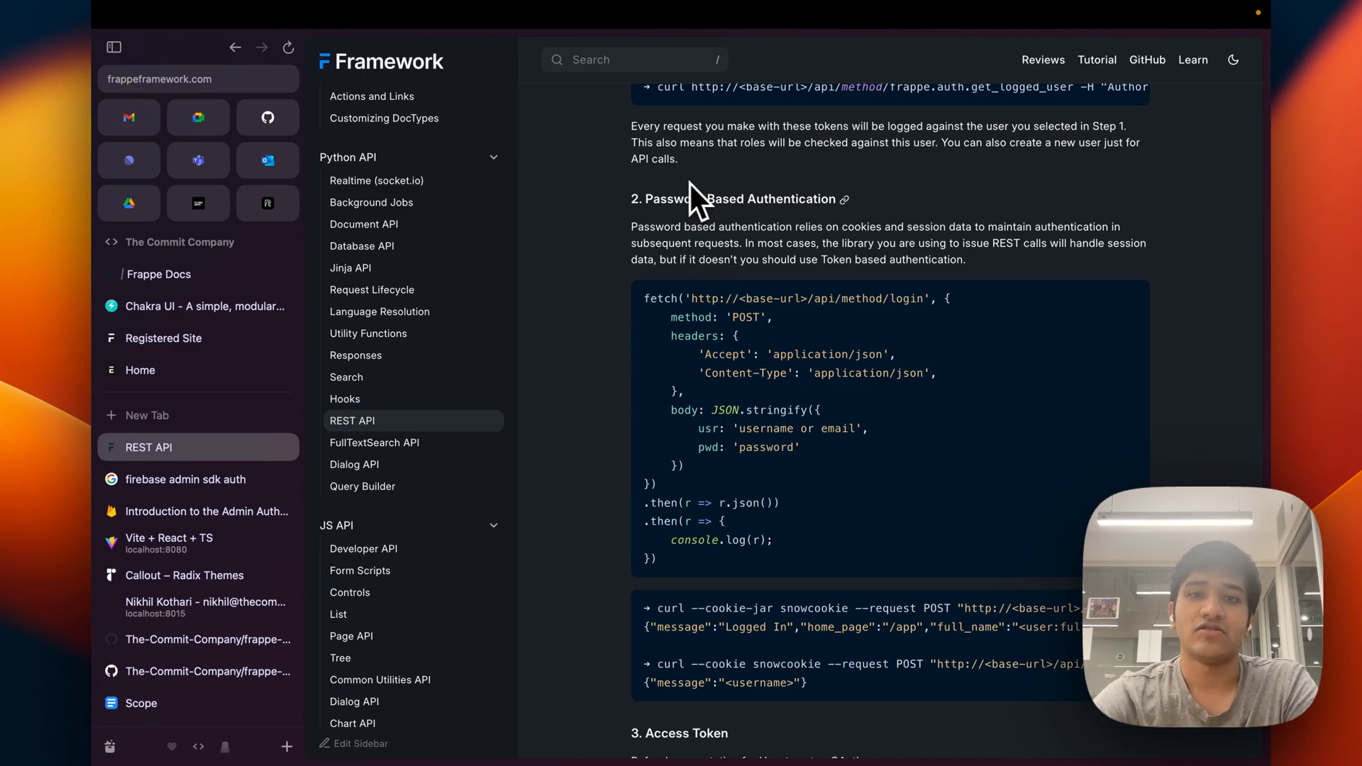
pyautogui.scroll(-3)
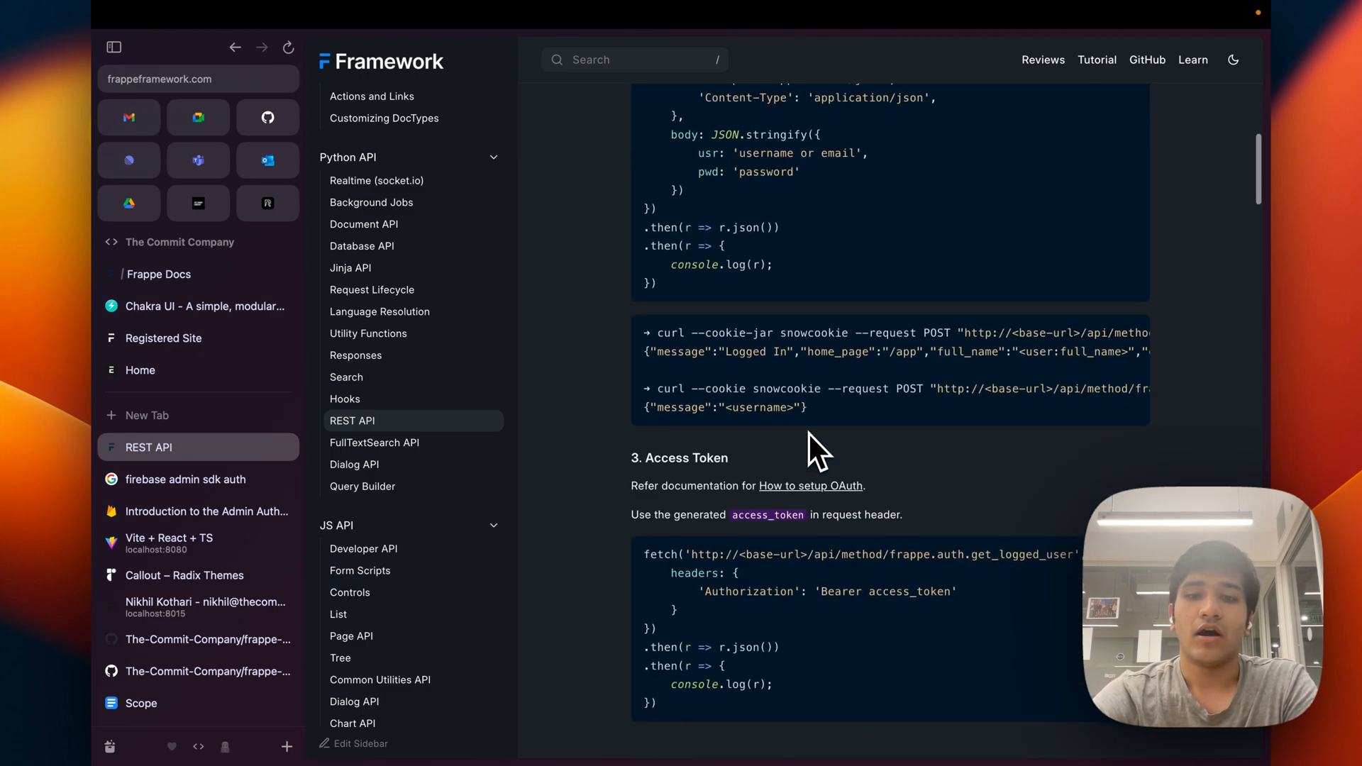
pyautogui.scroll(-3)
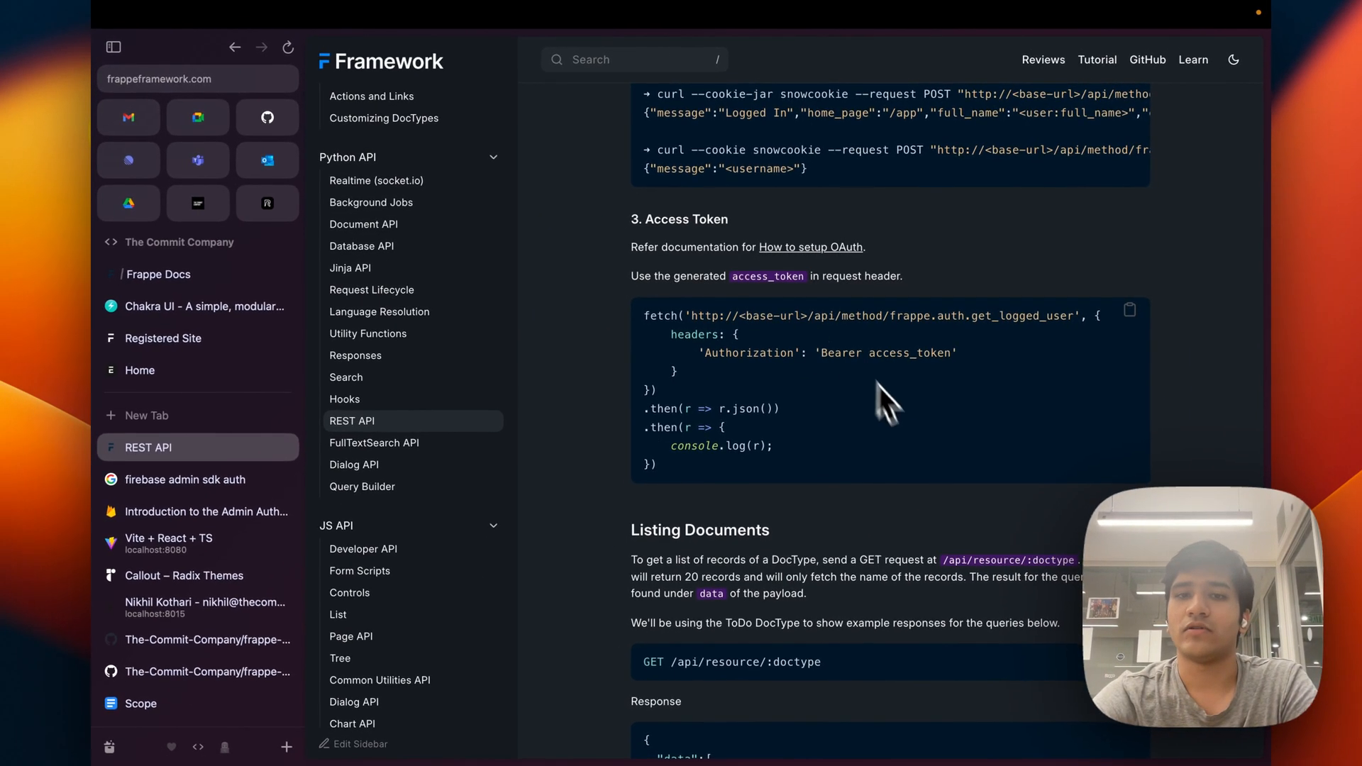
pyautogui.moveTo(905, 405)
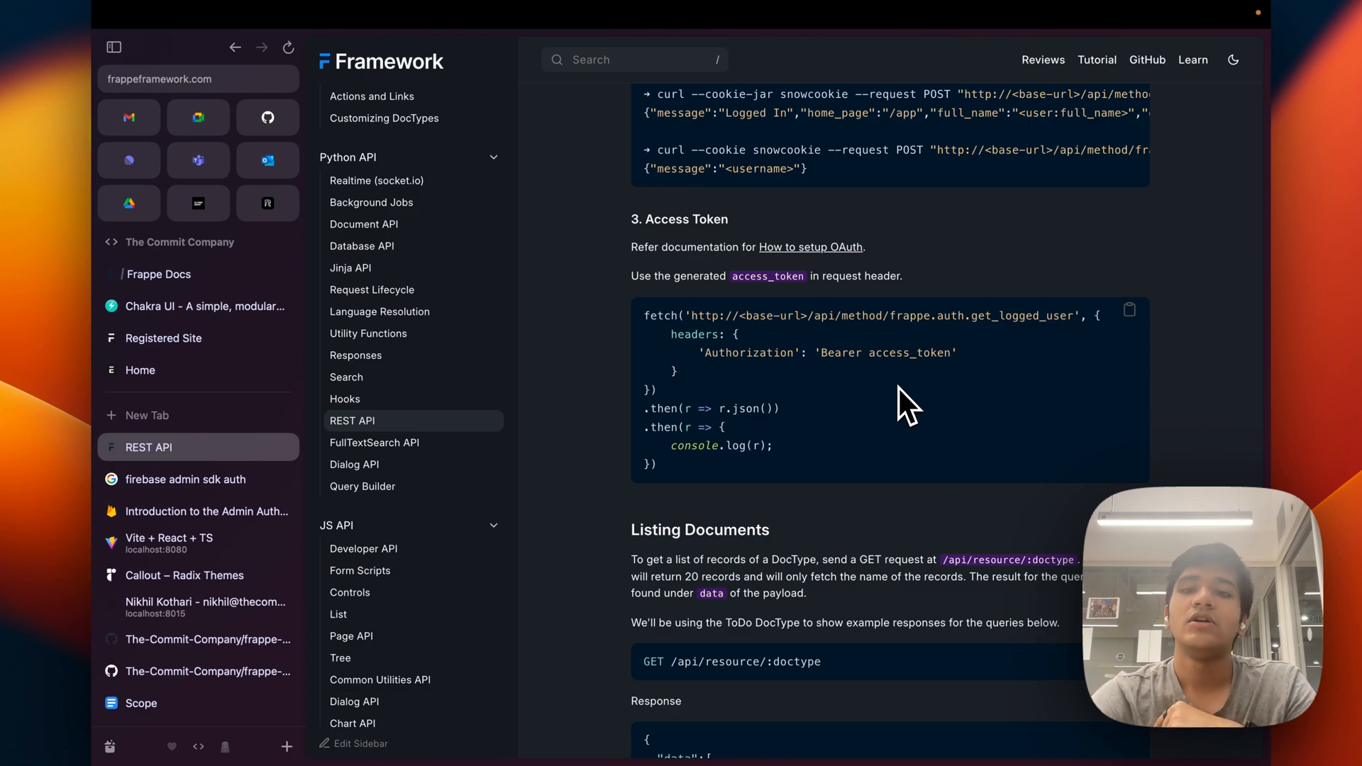
pyautogui.moveTo(749, 390)
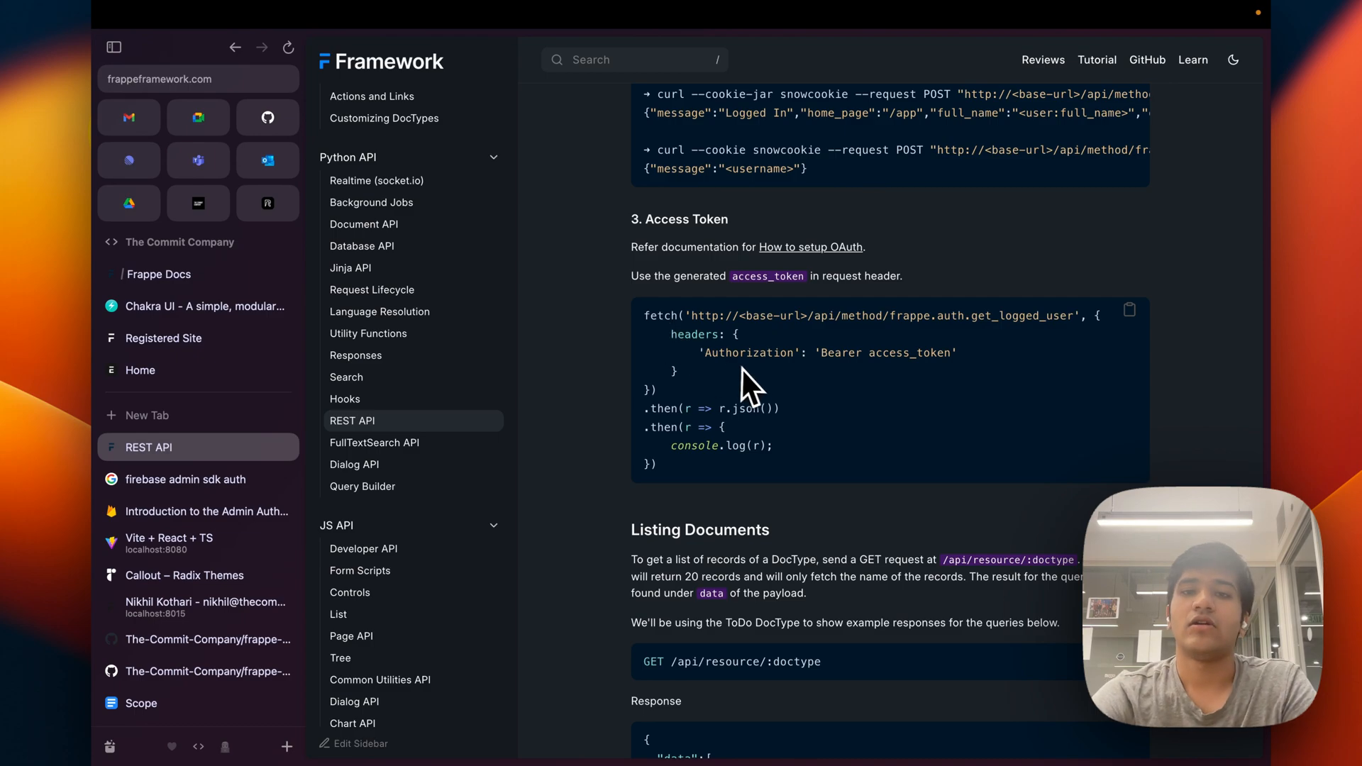
pyautogui.moveTo(823, 397)
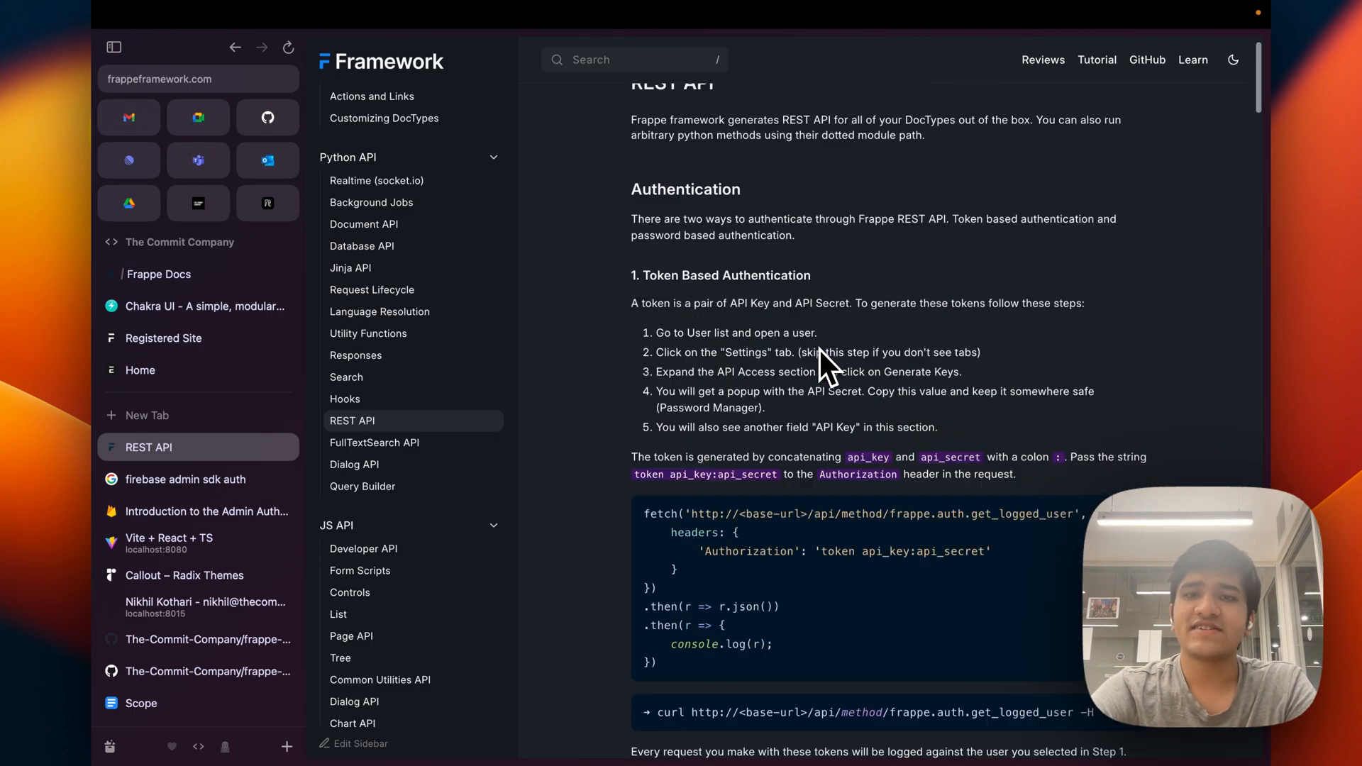
# - Inspect a captured request's headers in the DevTools Network panel for the users list
pyautogui.scroll(-3)
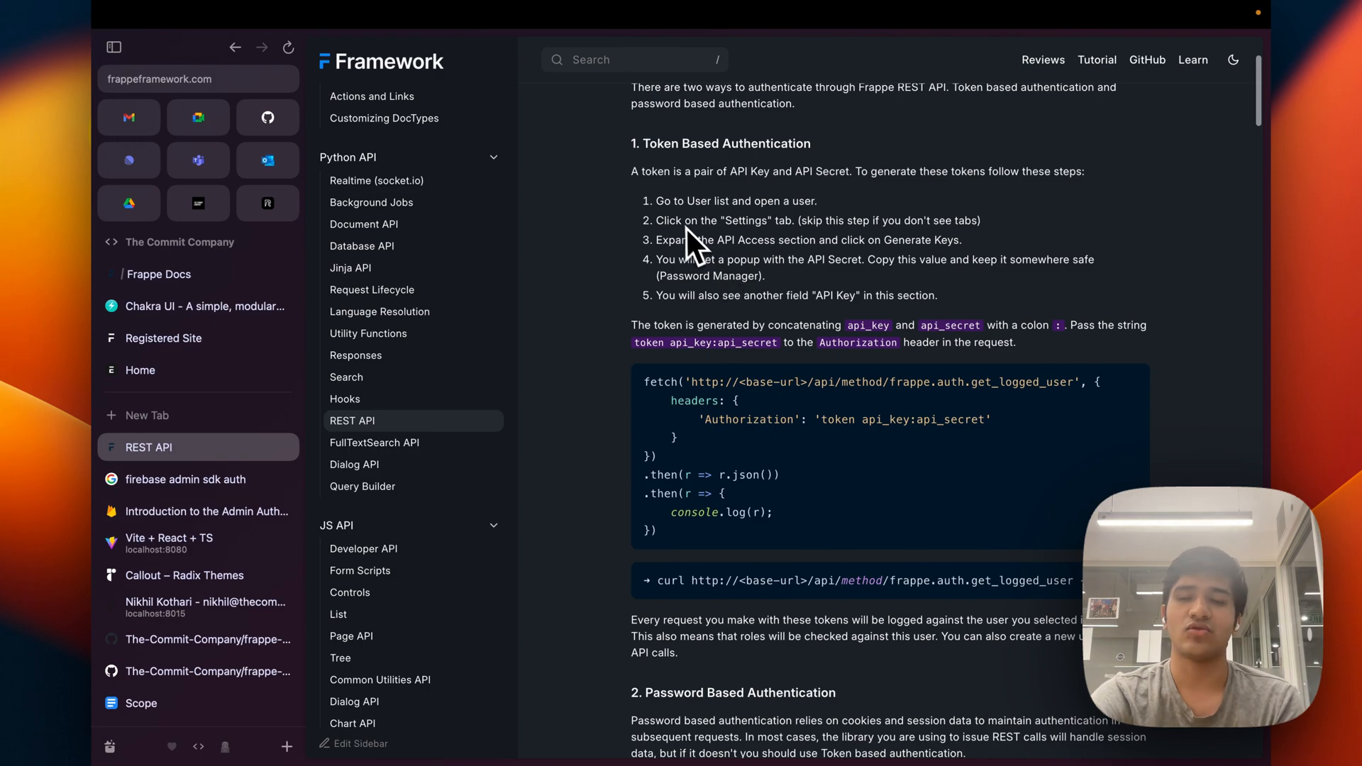
pyautogui.moveTo(773, 392)
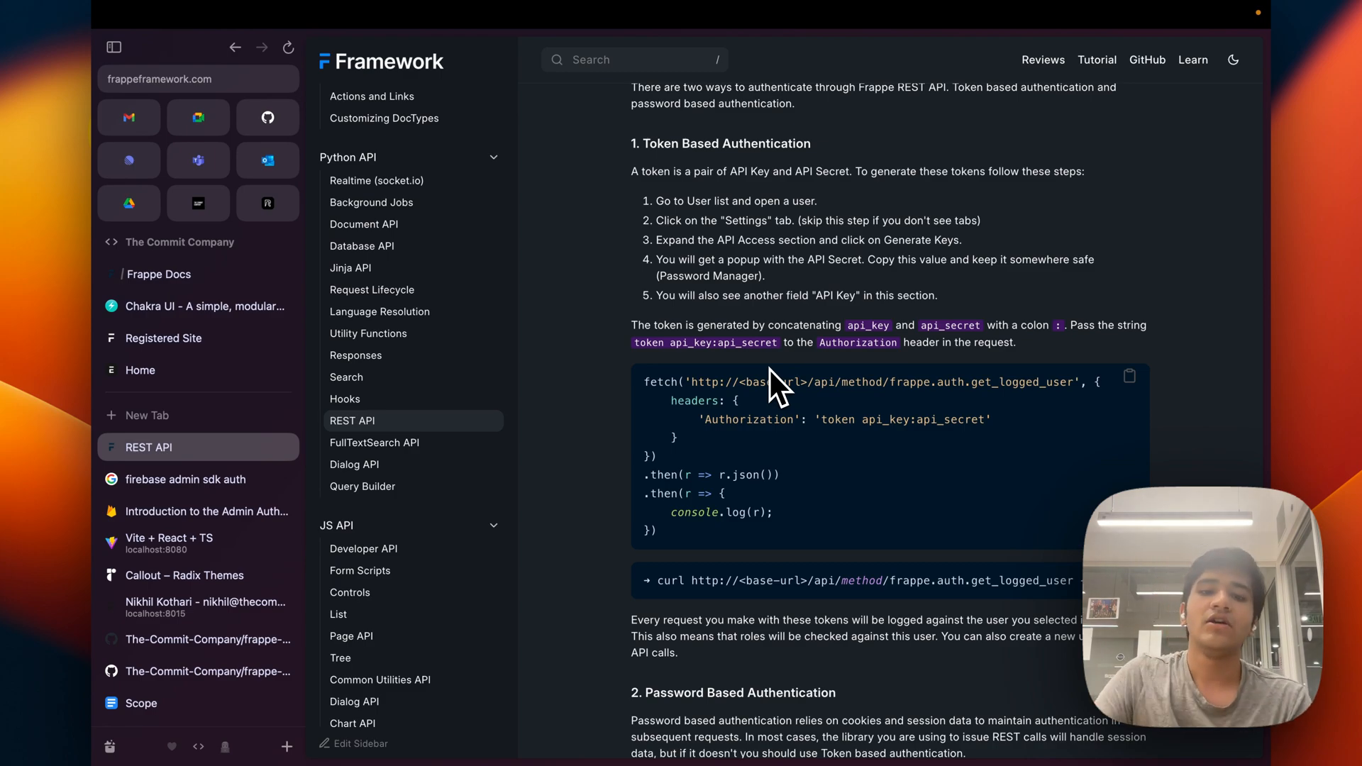
pyautogui.scroll(-3)
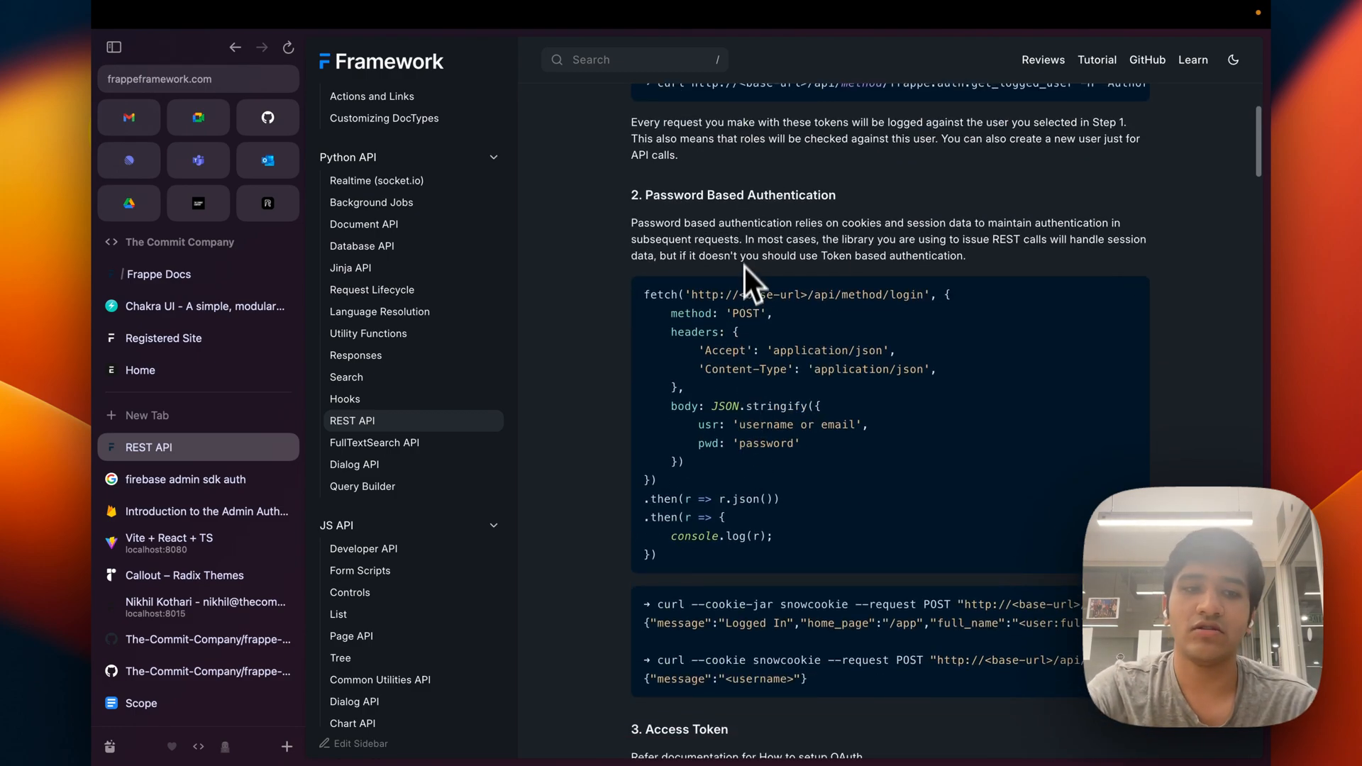
pyautogui.moveTo(743, 287)
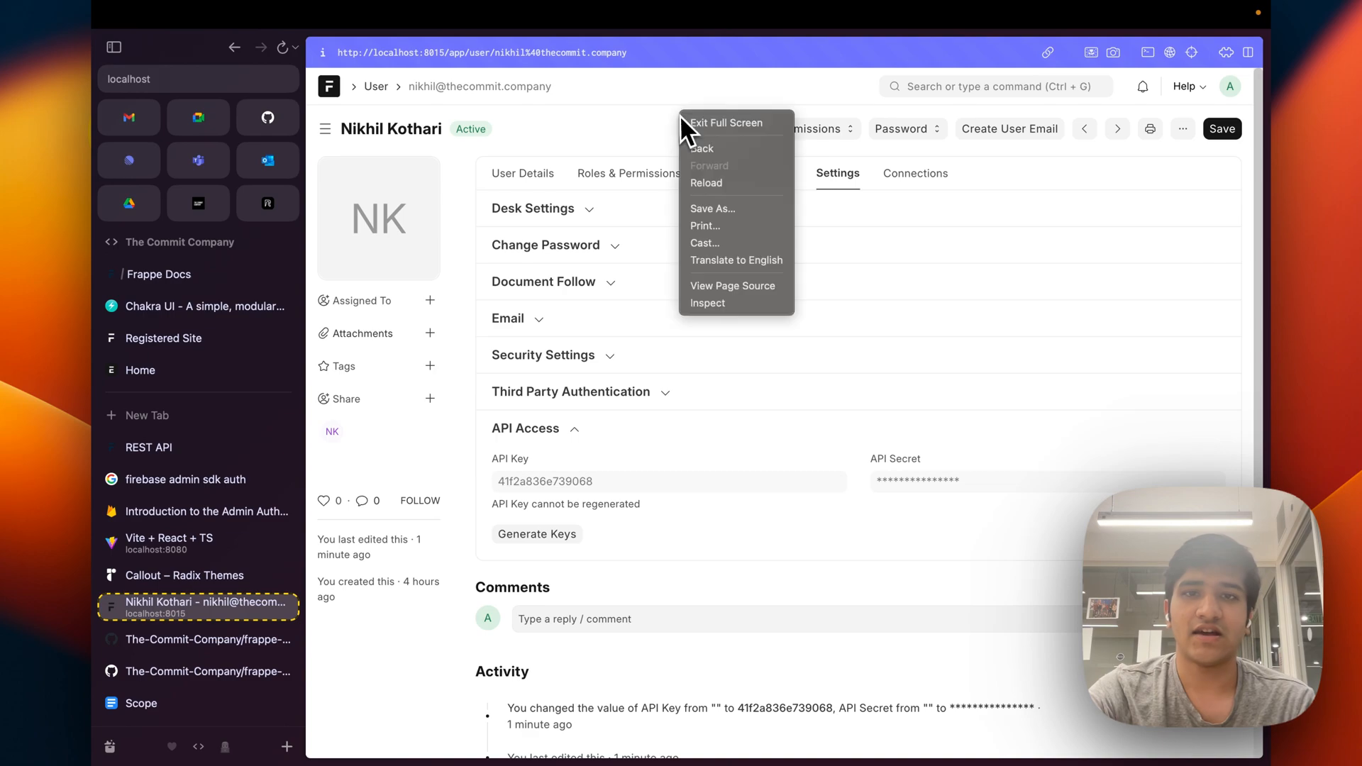
pyautogui.click(706, 302)
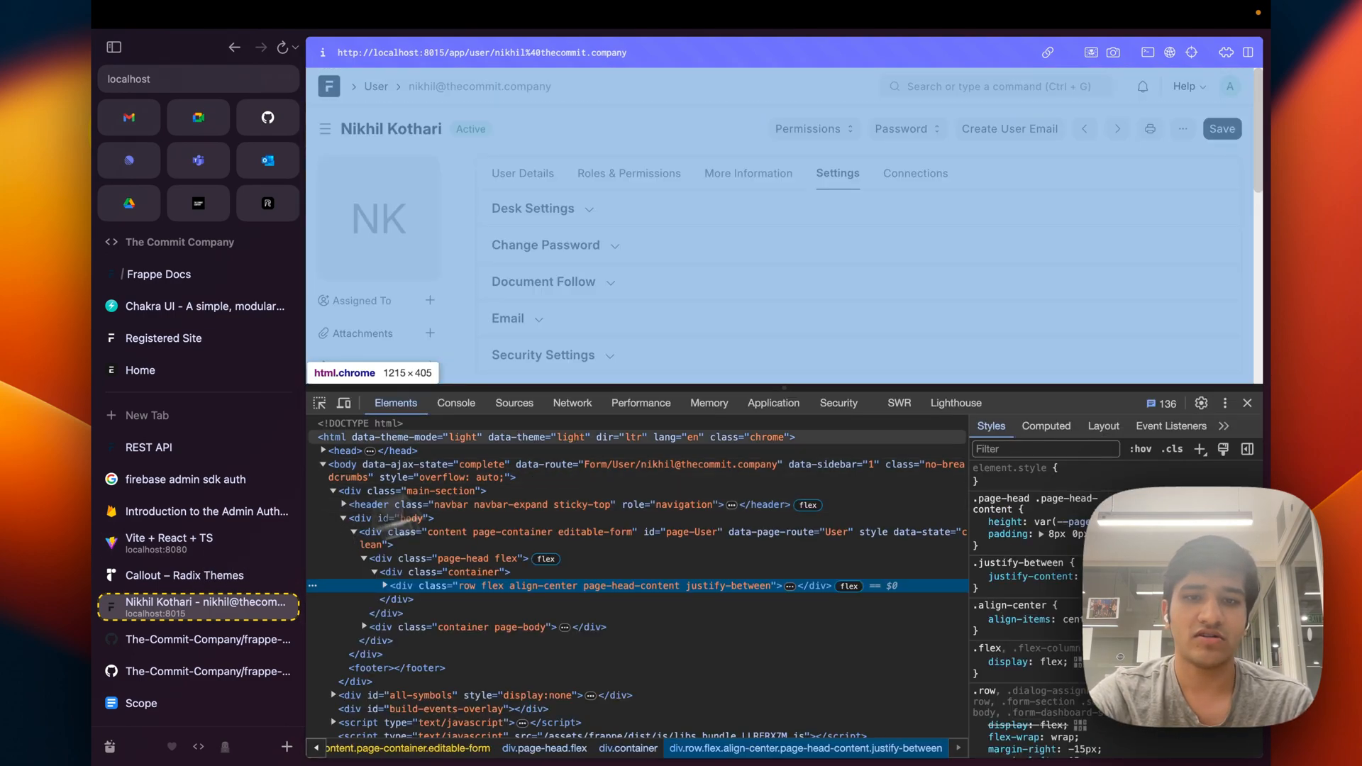
pyautogui.click(571, 401)
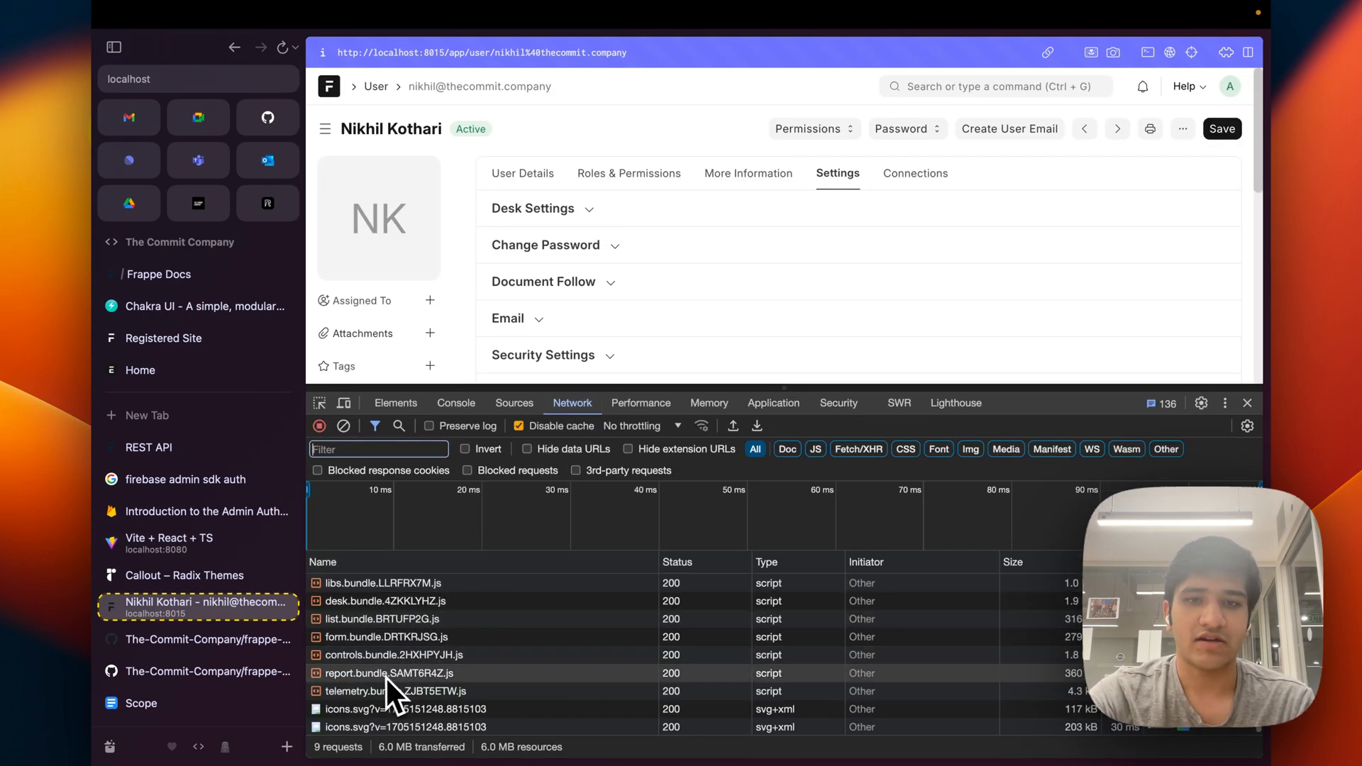
pyautogui.click(375, 87)
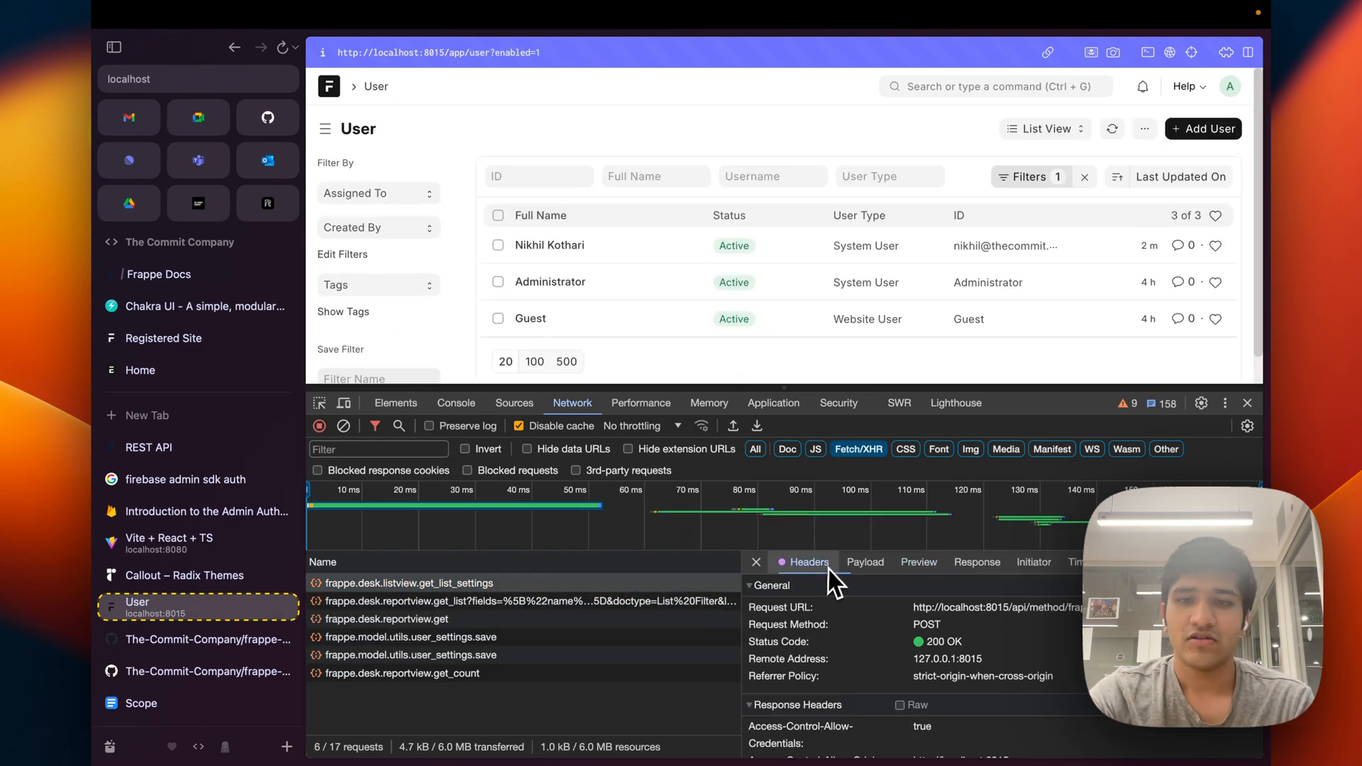
pyautogui.scroll(-3)
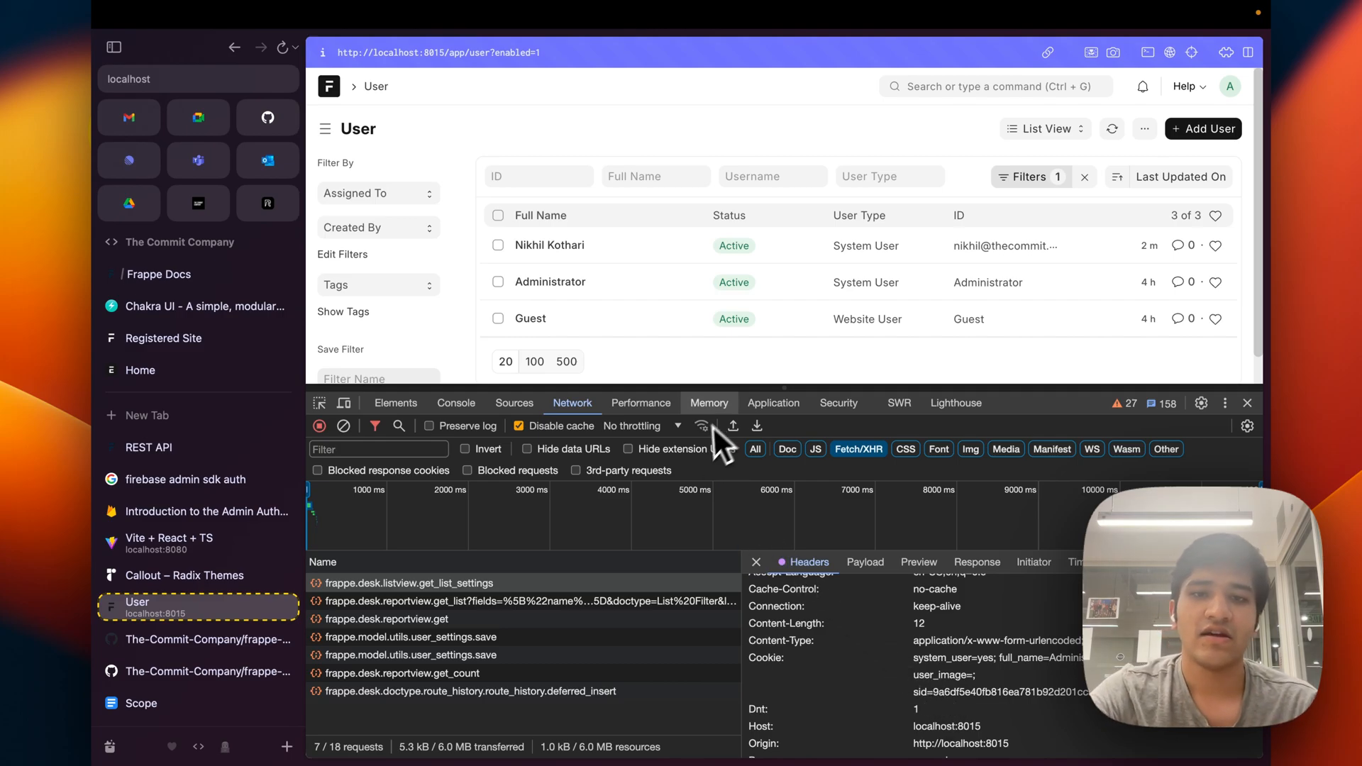
# - View Local storage for localhost:8015 in the DevTools Application panel
pyautogui.click(772, 401)
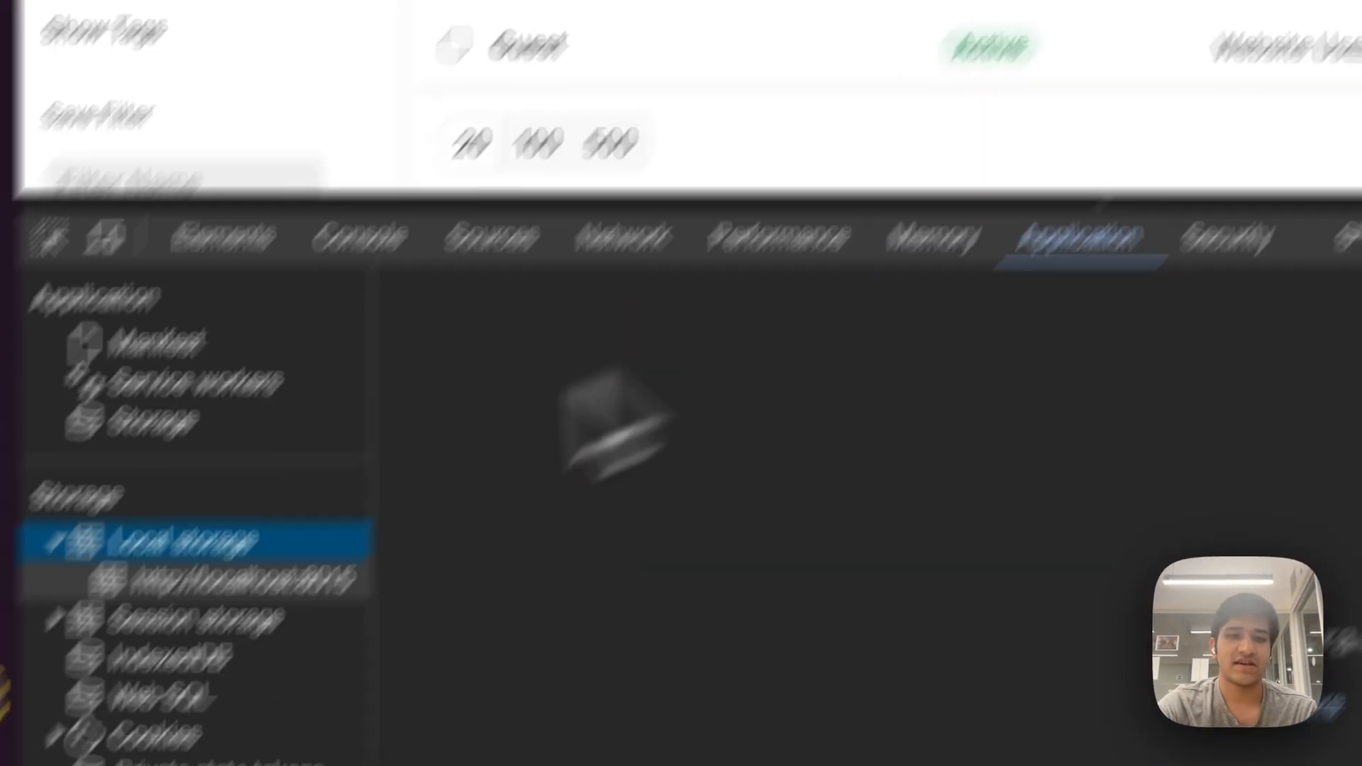
pyautogui.click(538, 516)
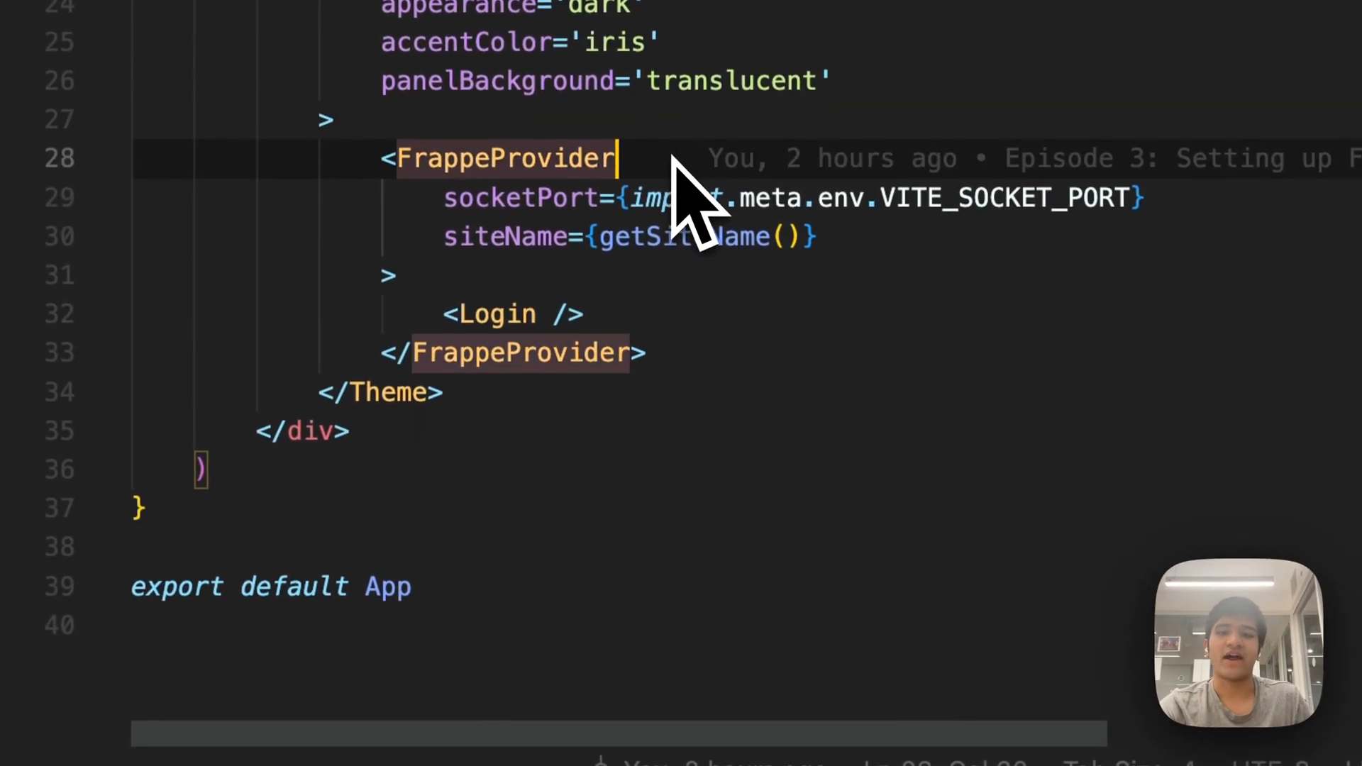
# - Add tokenParams to FrappeProvider with type 'token' and useToken true, accepting Copilot suggestions
pyautogui.press('Enter')
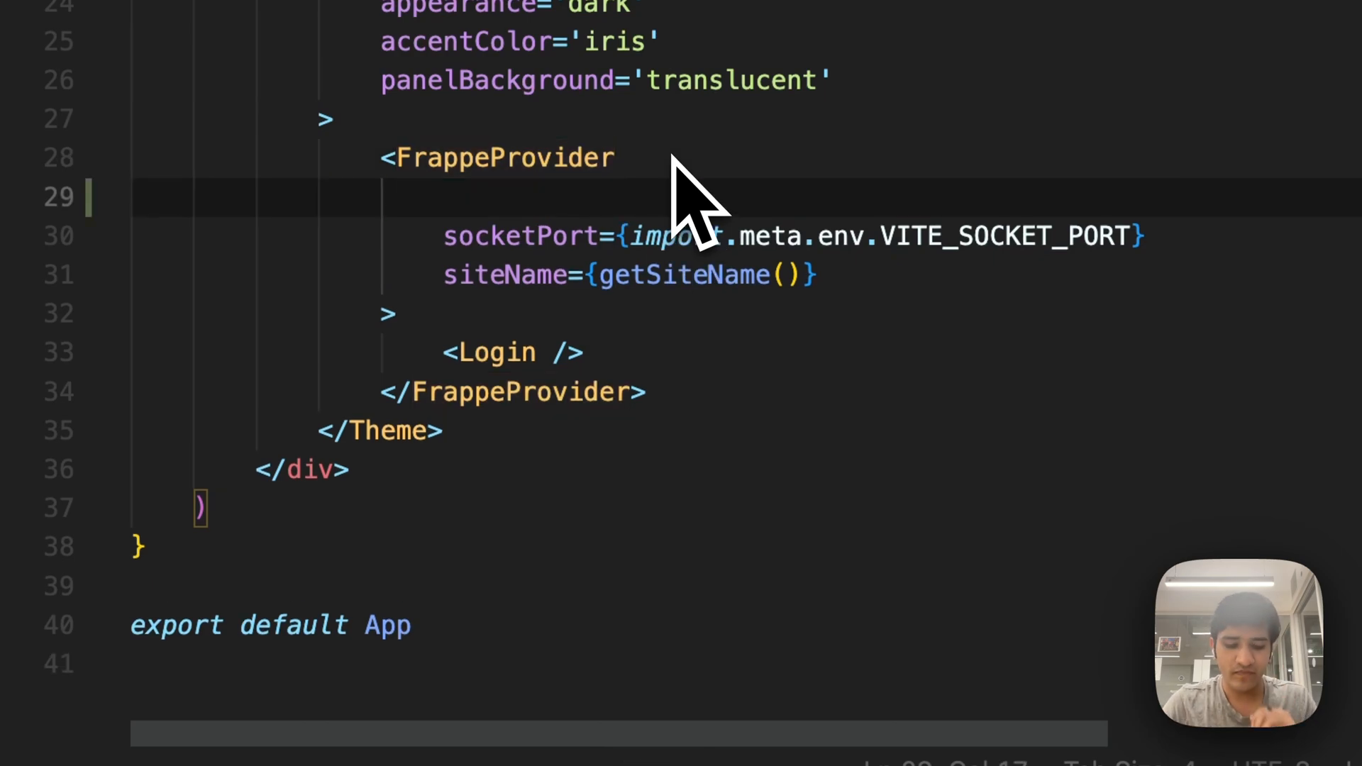
pyautogui.write('toke')
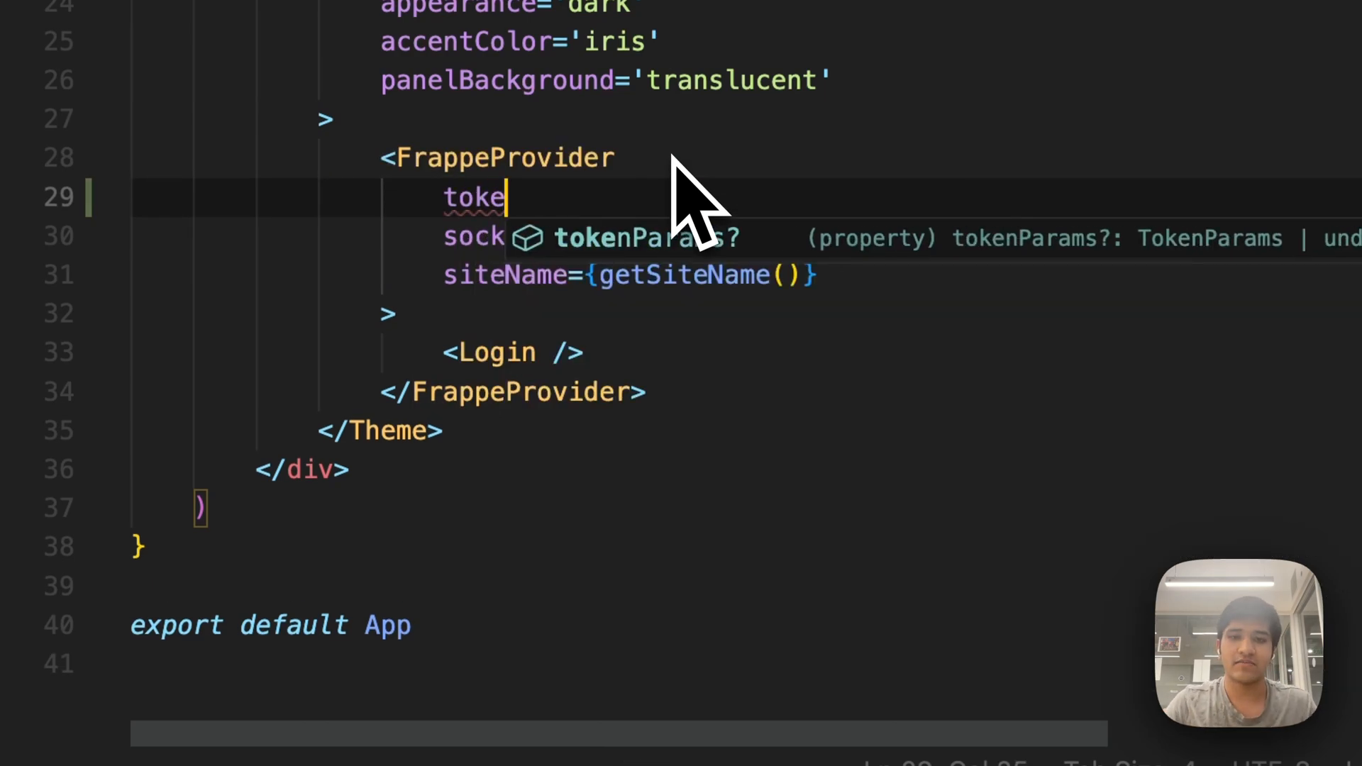
pyautogui.write('nParams={')
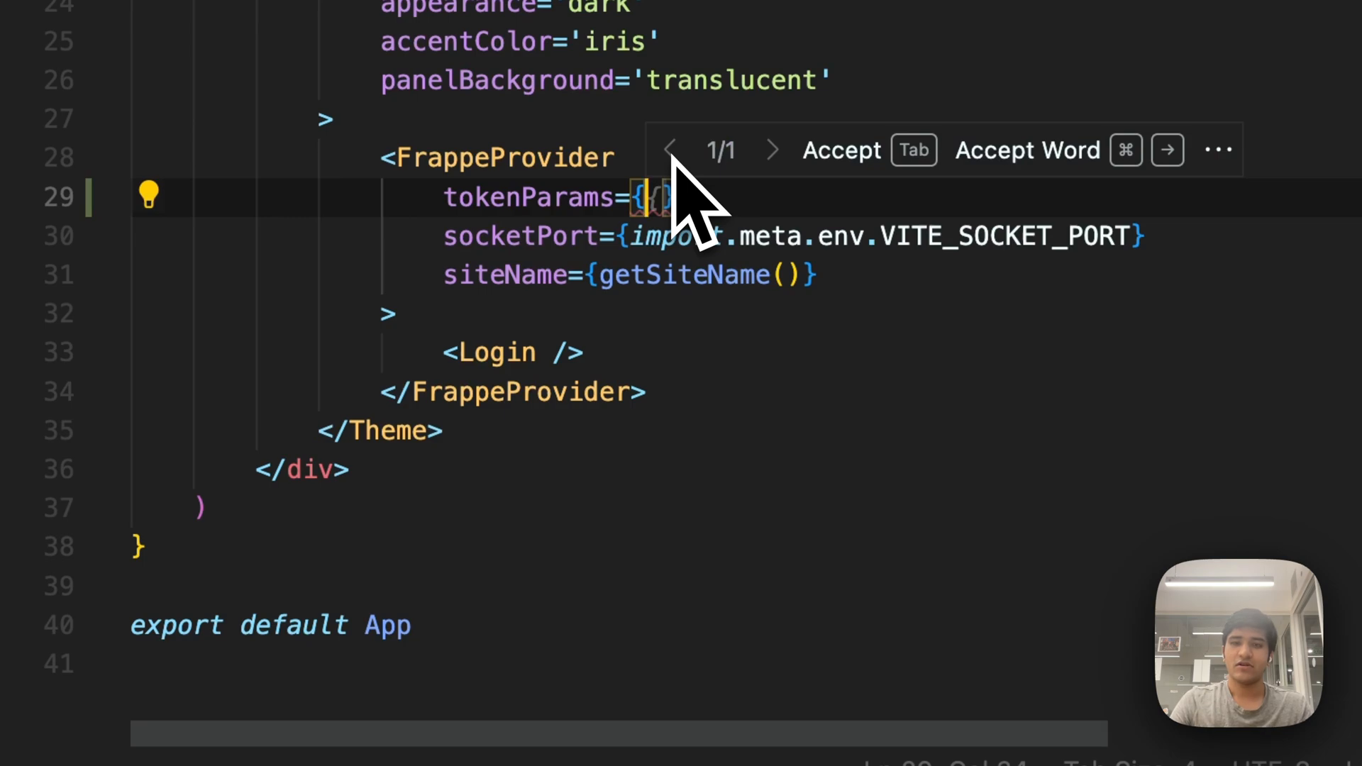
pyautogui.press('enter')
pyautogui.write("type: 'token',")
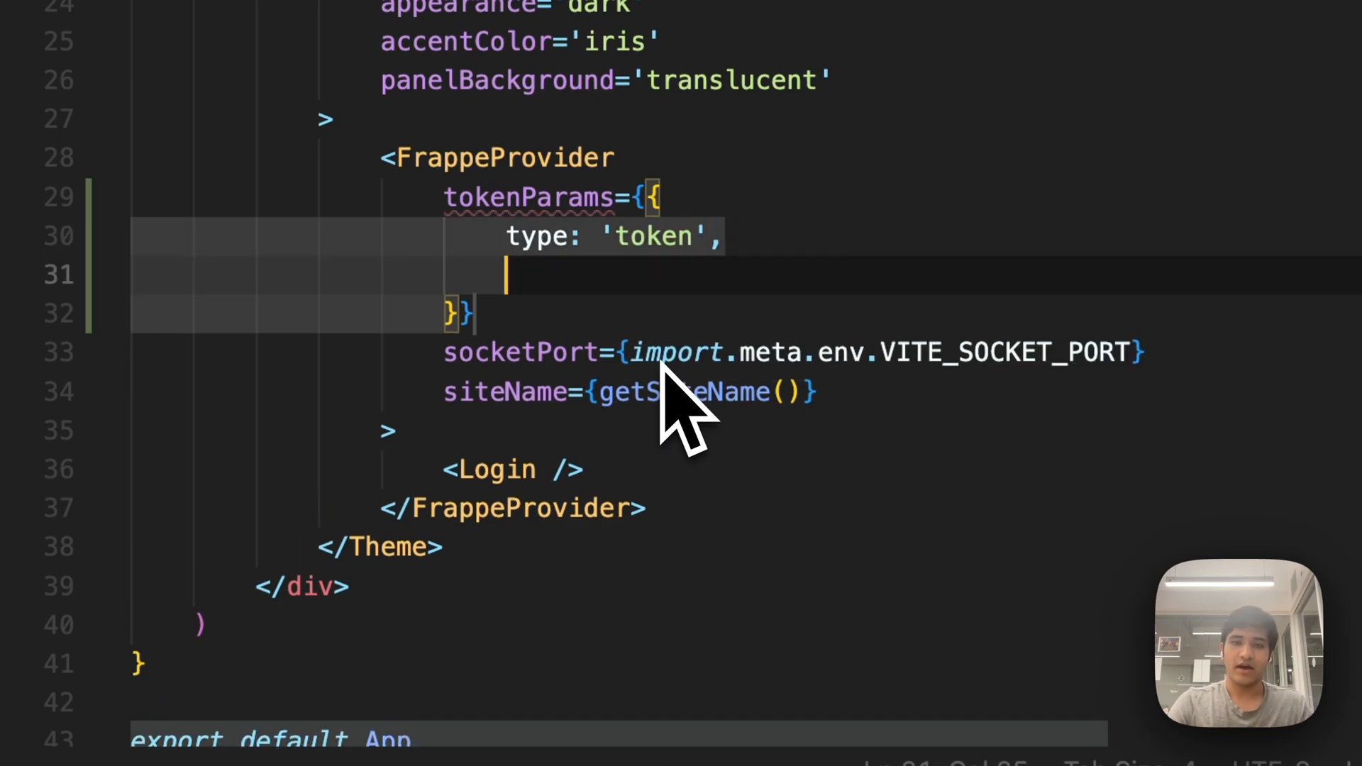
pyautogui.write('useToken: true')
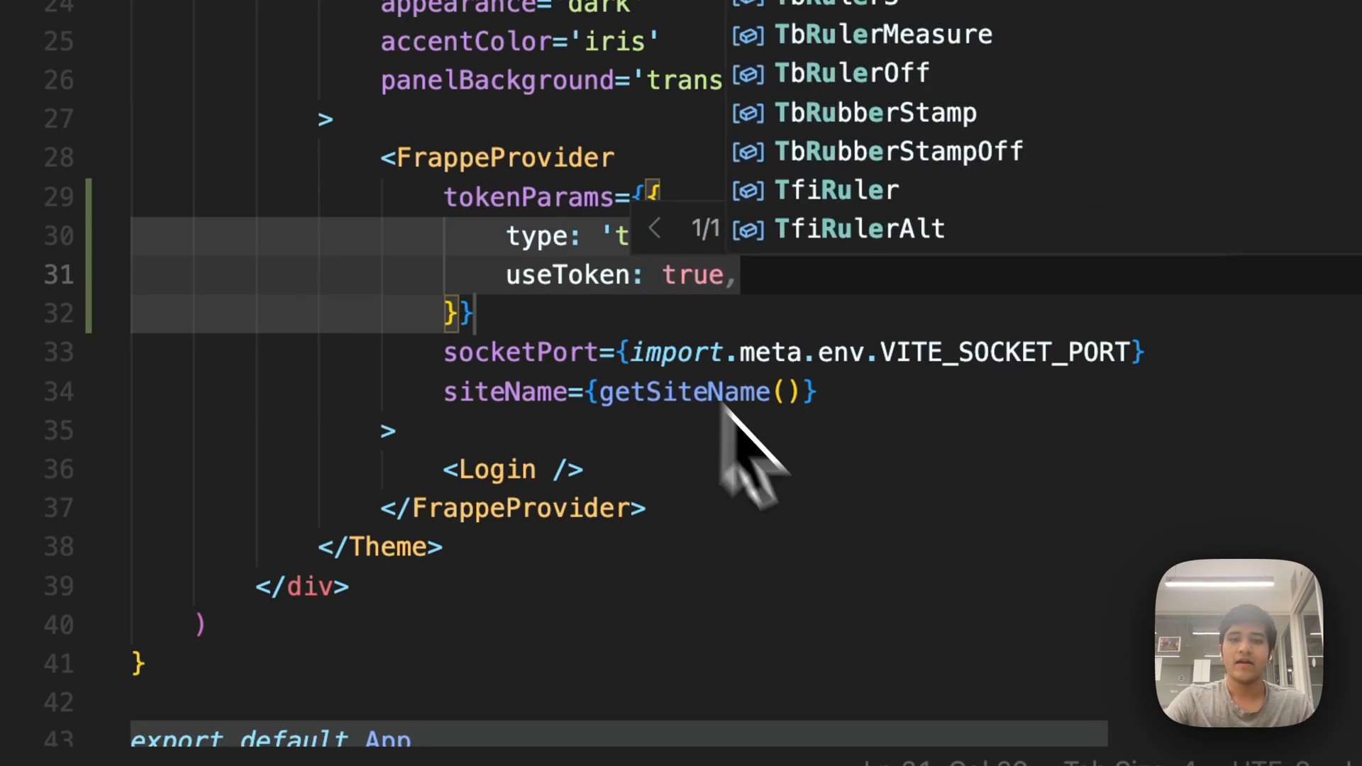
pyautogui.press('Escape')
pyautogui.write('token')
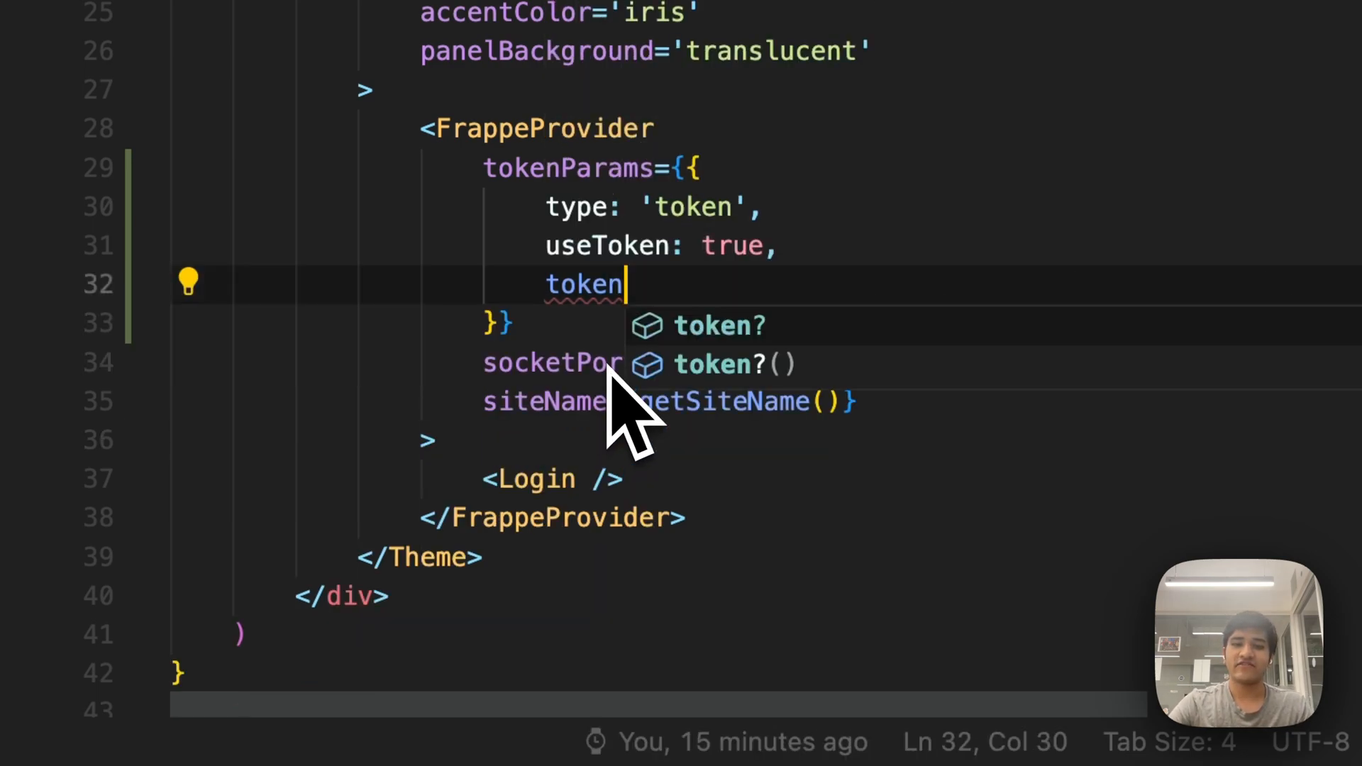
# - Give tokenParams a token function returning 'api_key:api_secret'
pyautogui.write(':')
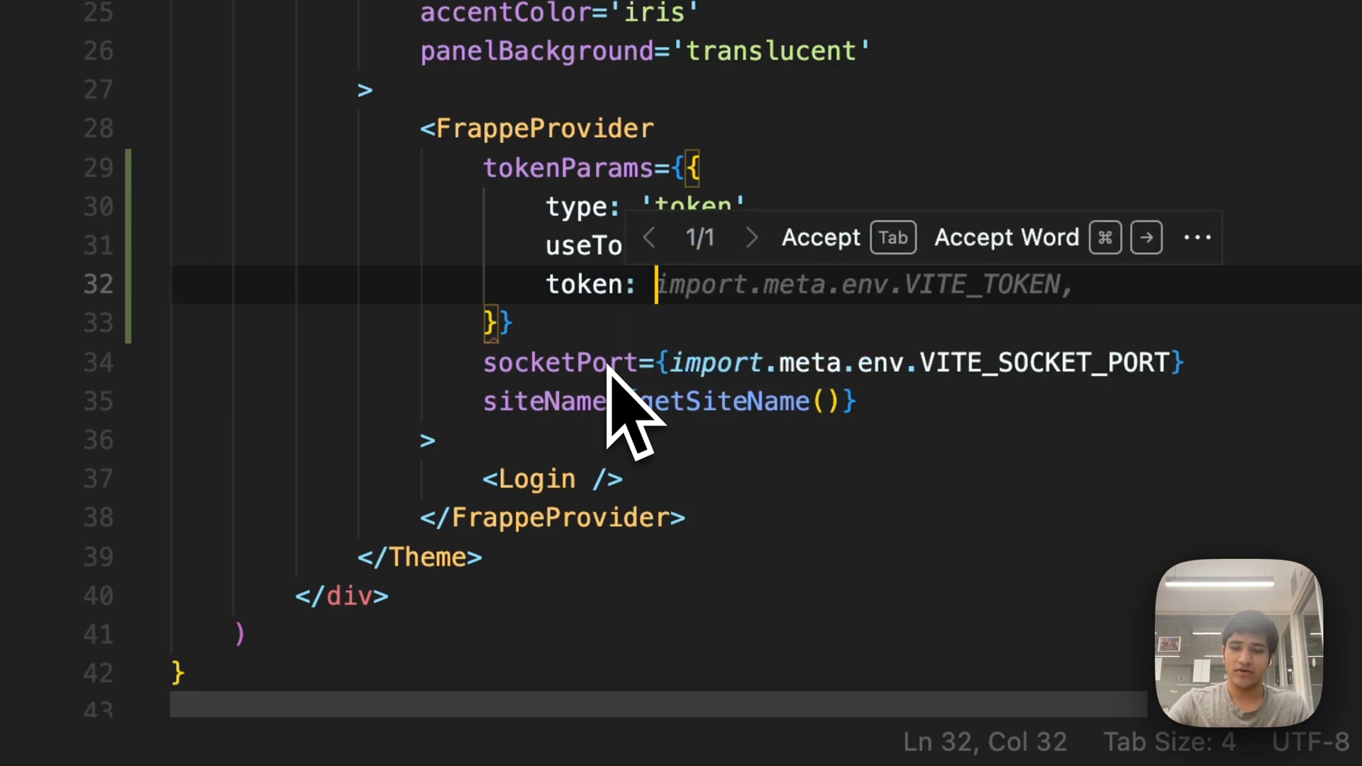
pyautogui.write('() +>')
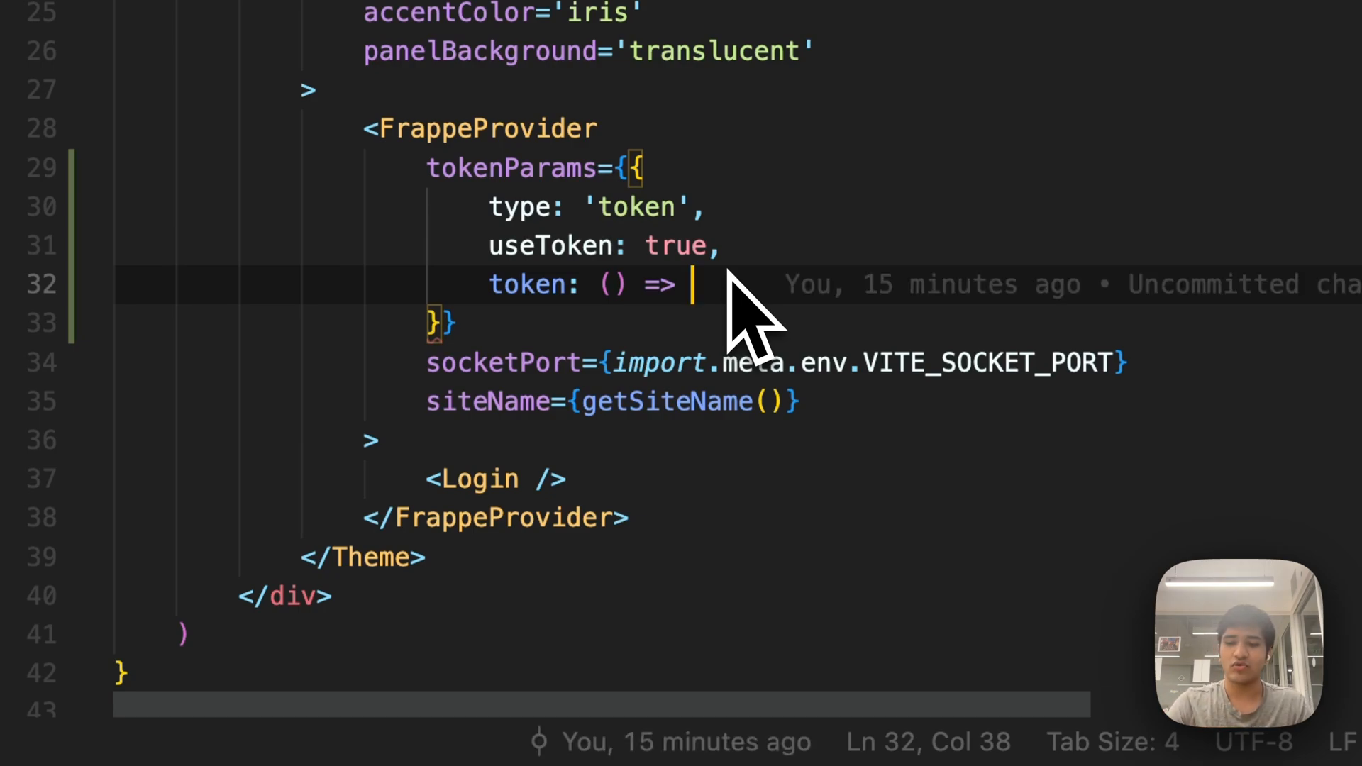
pyautogui.write("''")
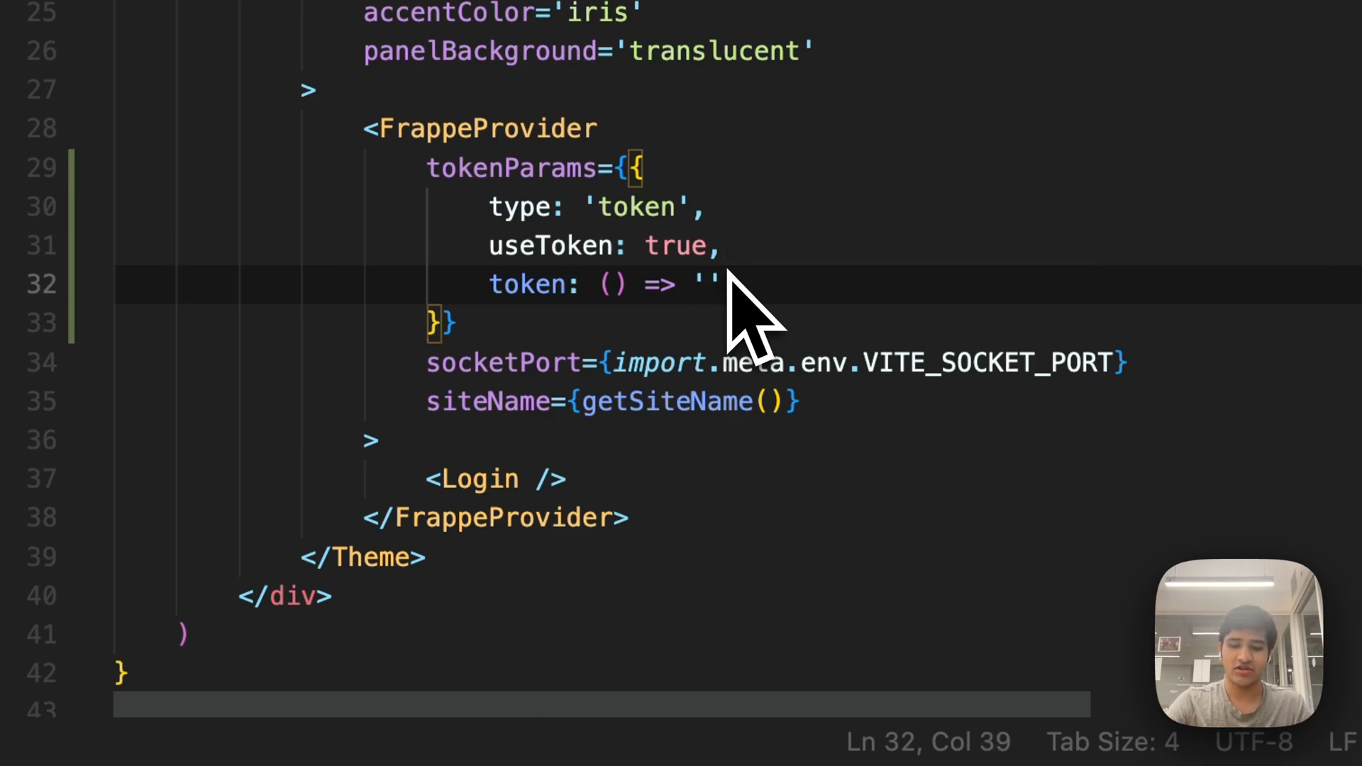
pyautogui.write('my tok')
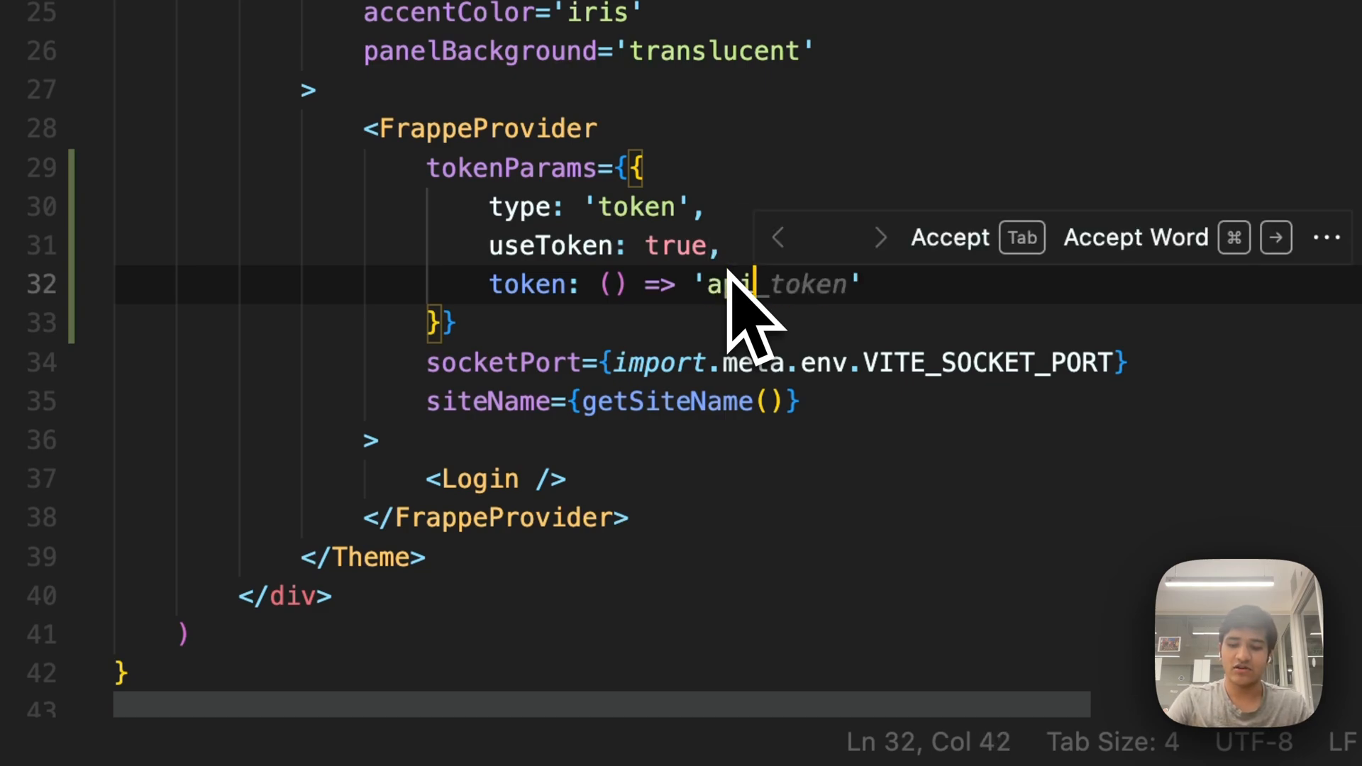
pyautogui.write('_key:')
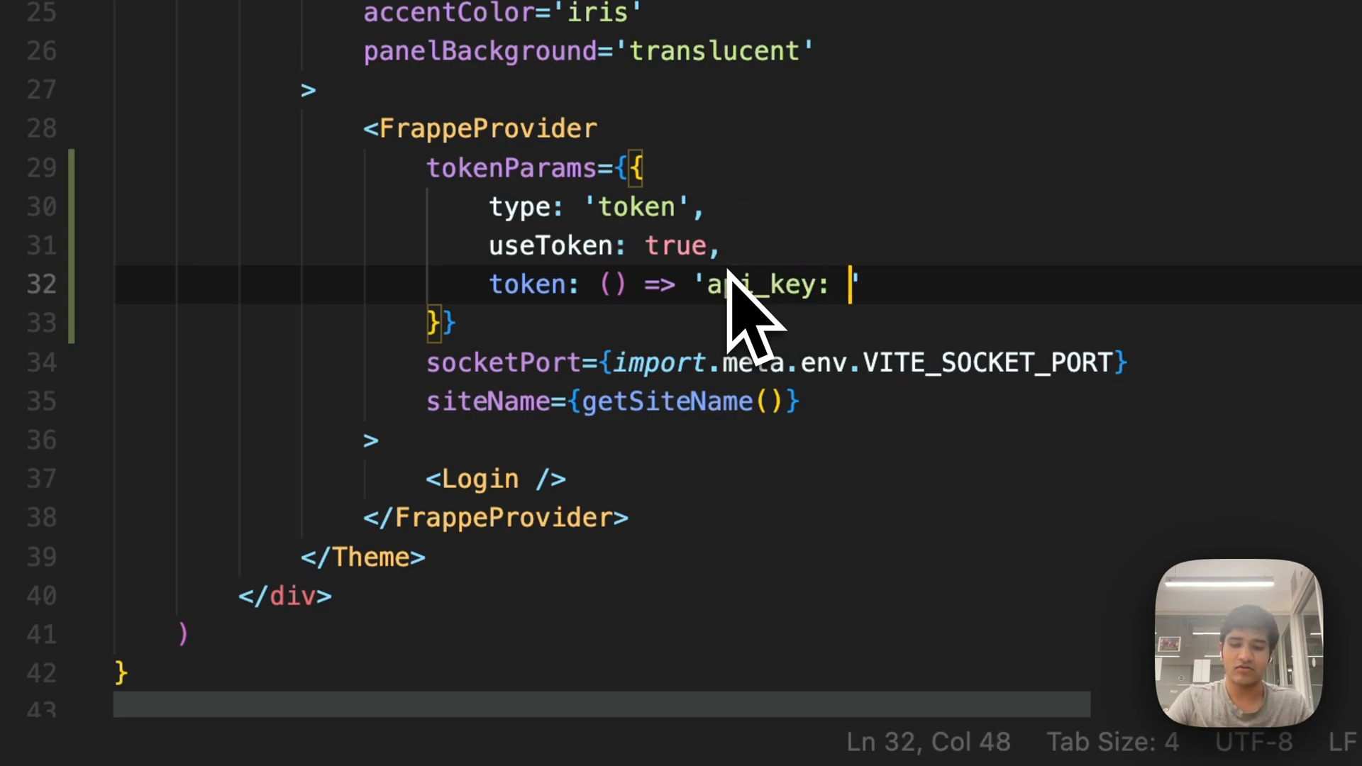
pyautogui.write('api_secret')
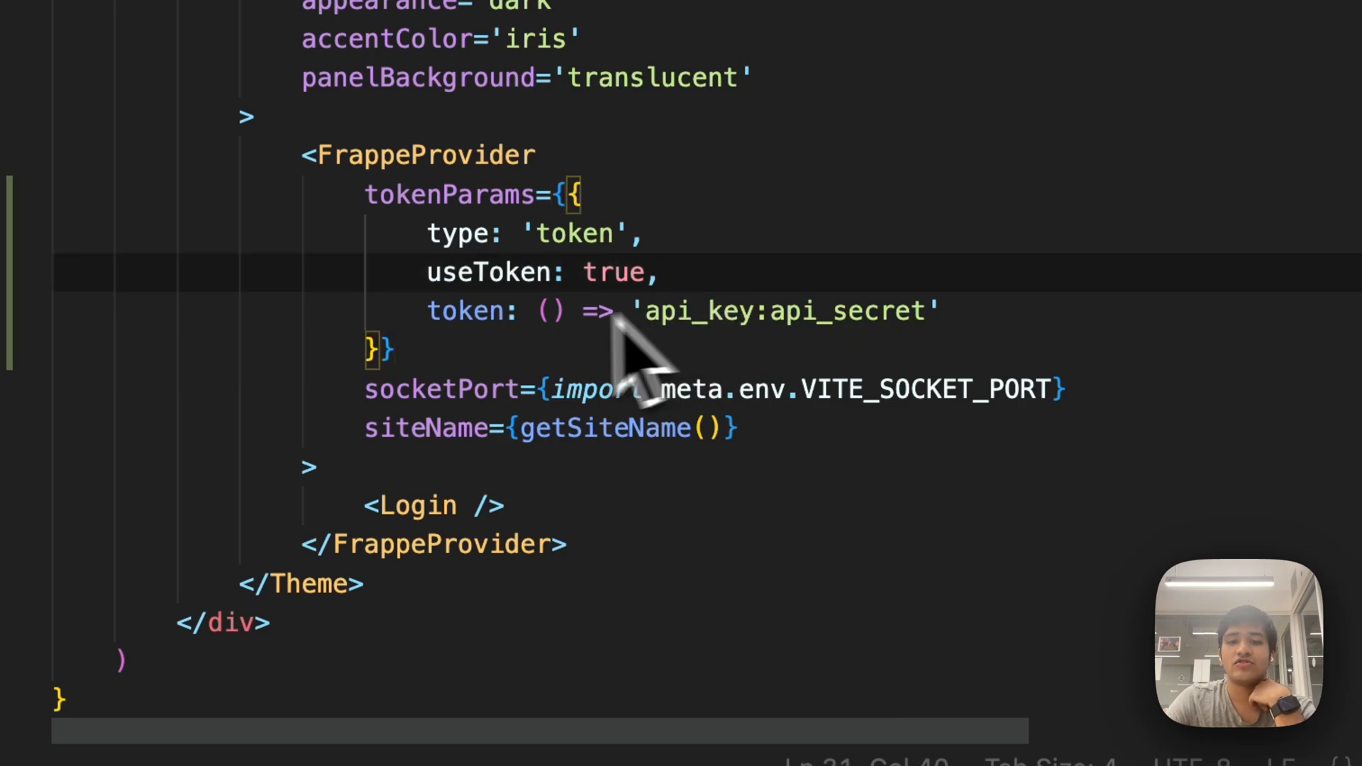
pyautogui.doubleClick(467, 310)
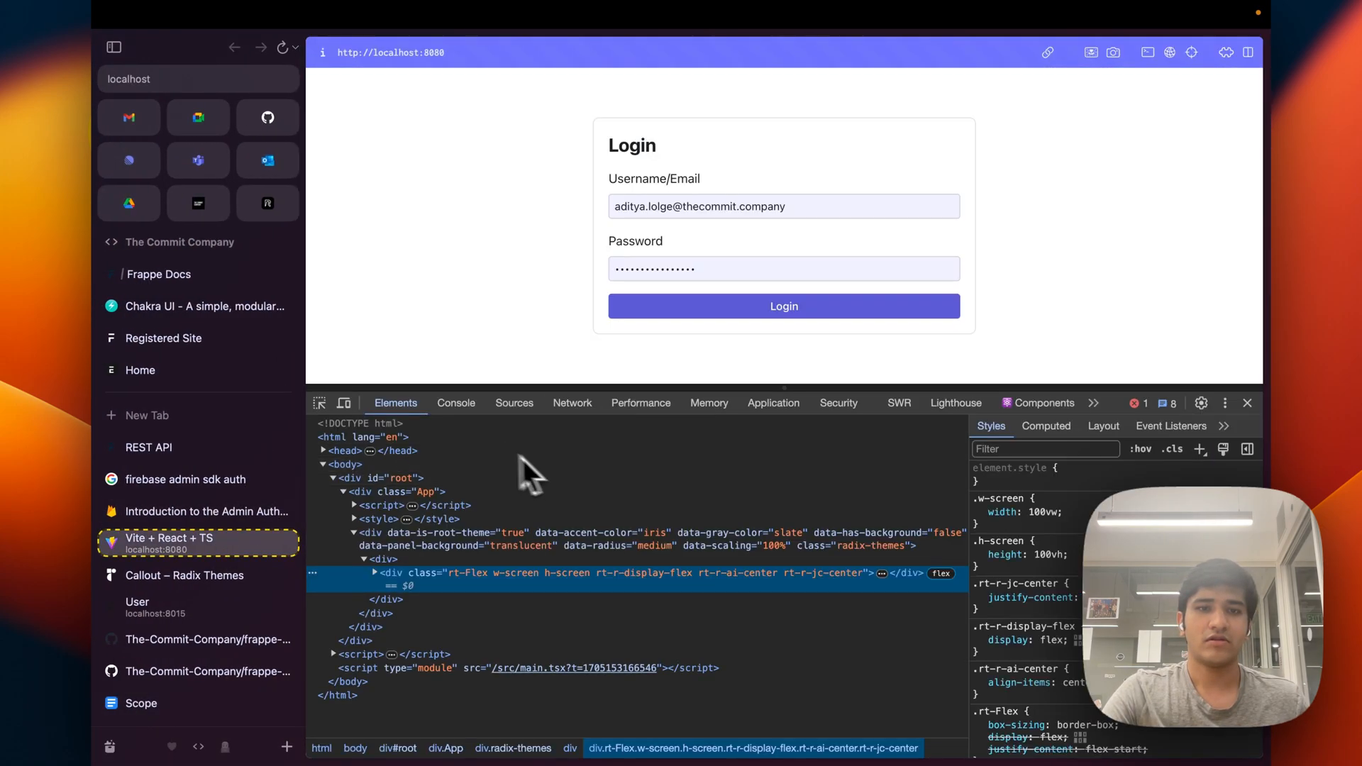
# - Inspect the console error and the failed 401 login request's headers, then return to the editor
pyautogui.click(783, 307)
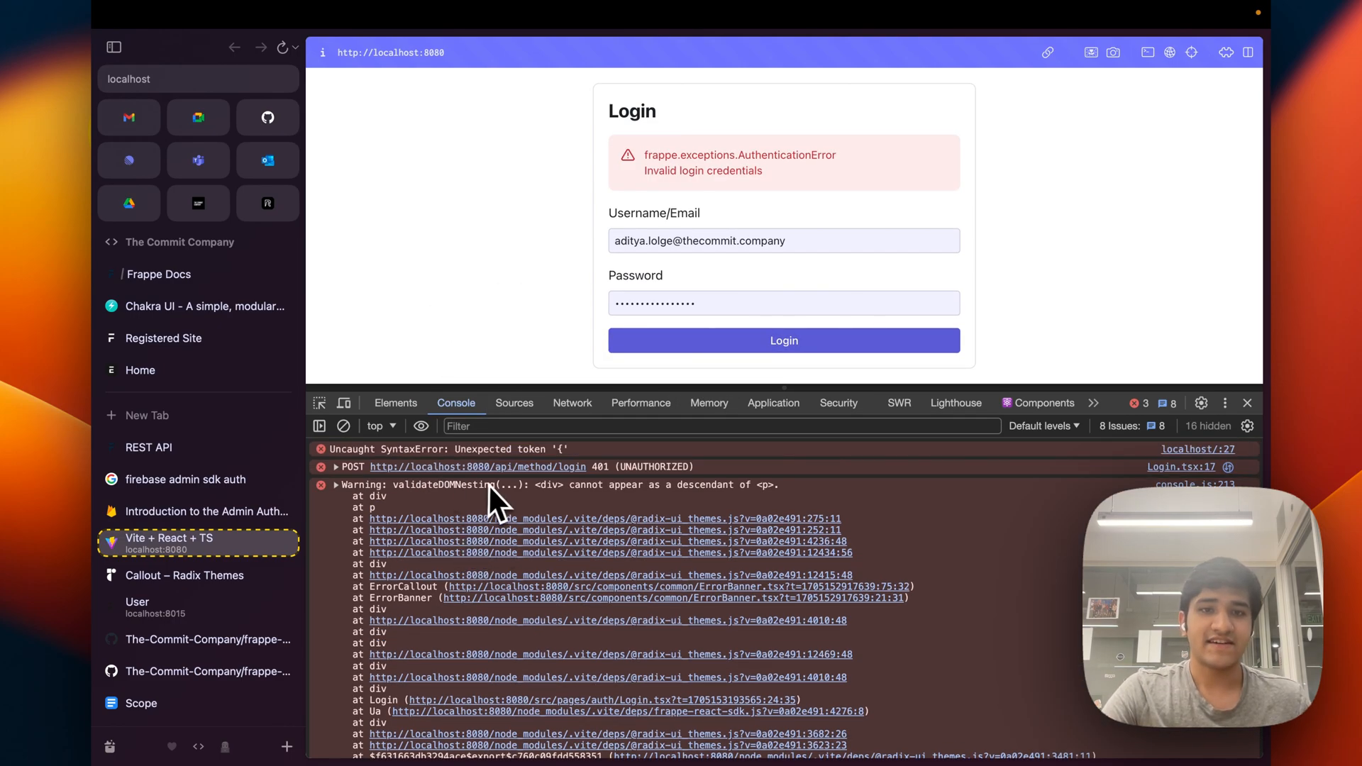
pyautogui.click(572, 401)
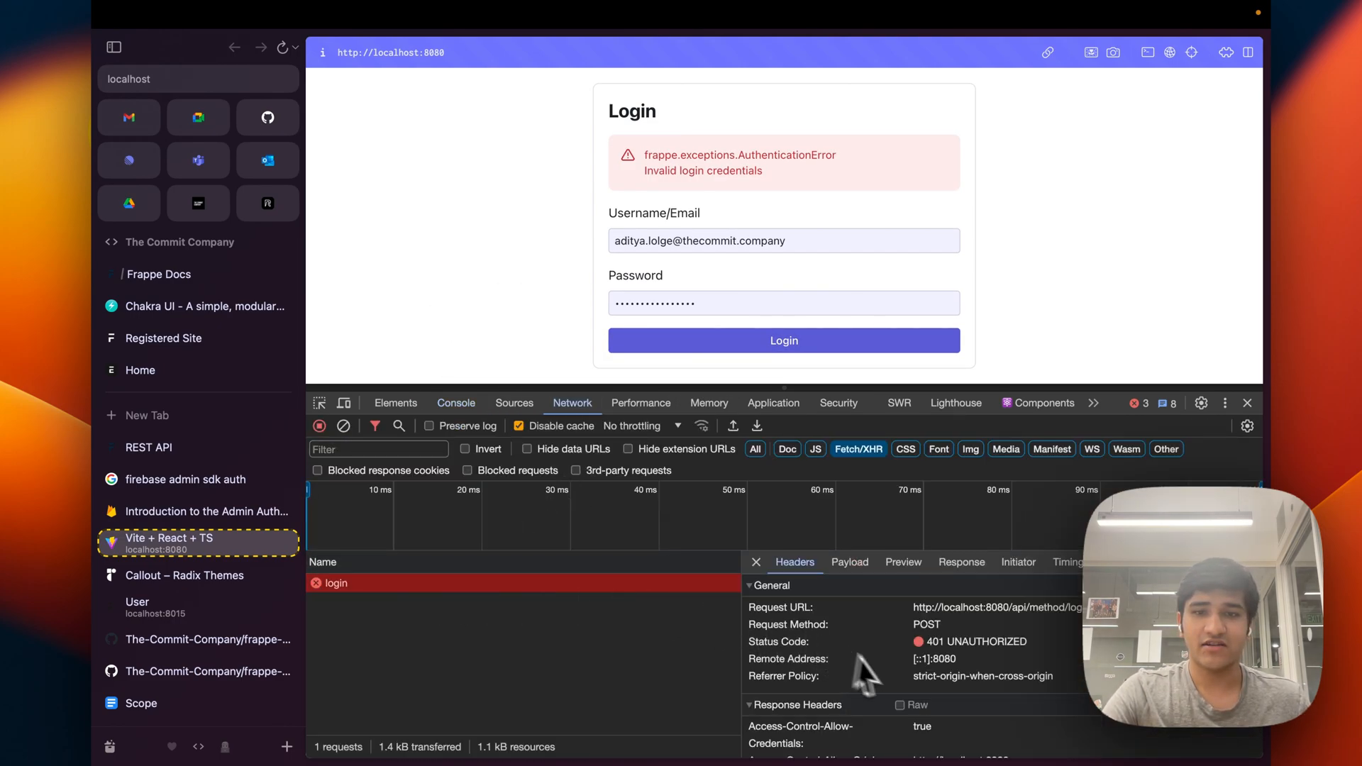
pyautogui.scroll(-3)
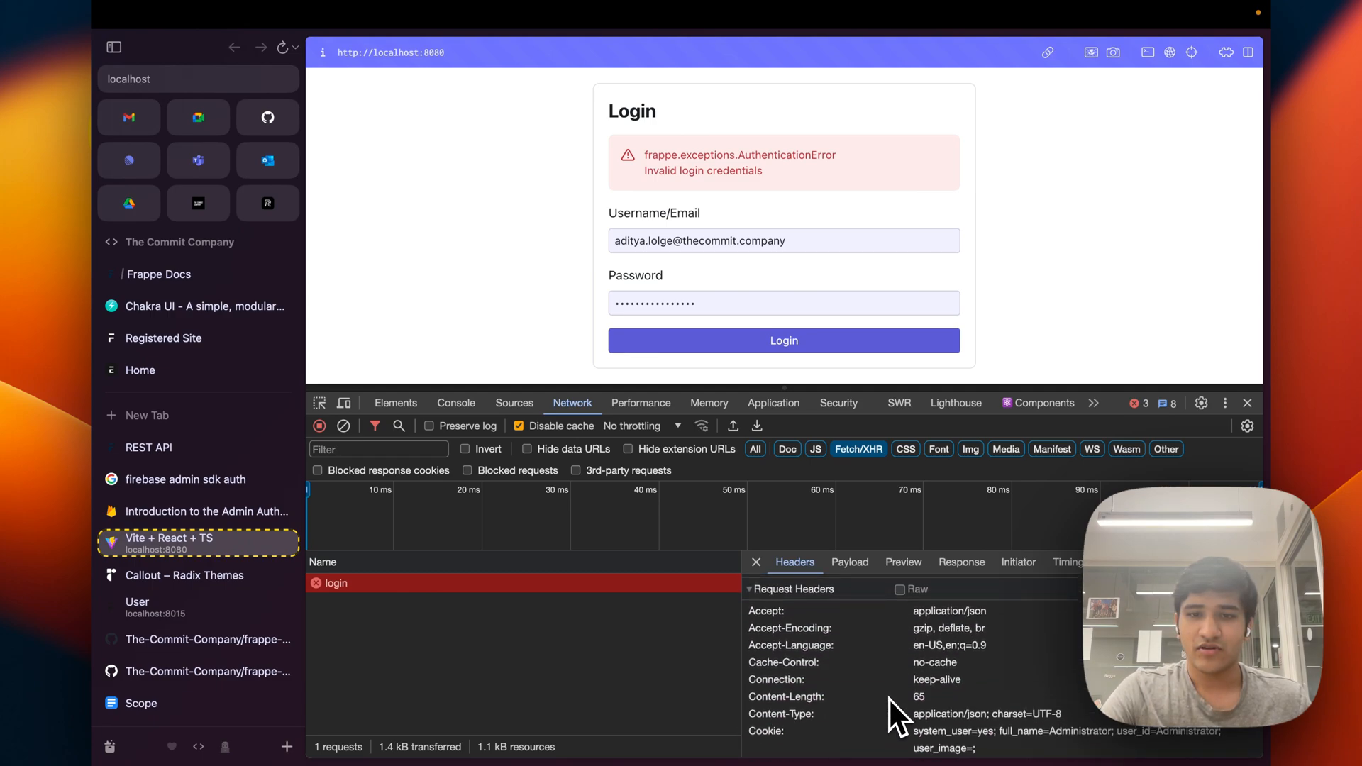
pyautogui.scroll(-3)
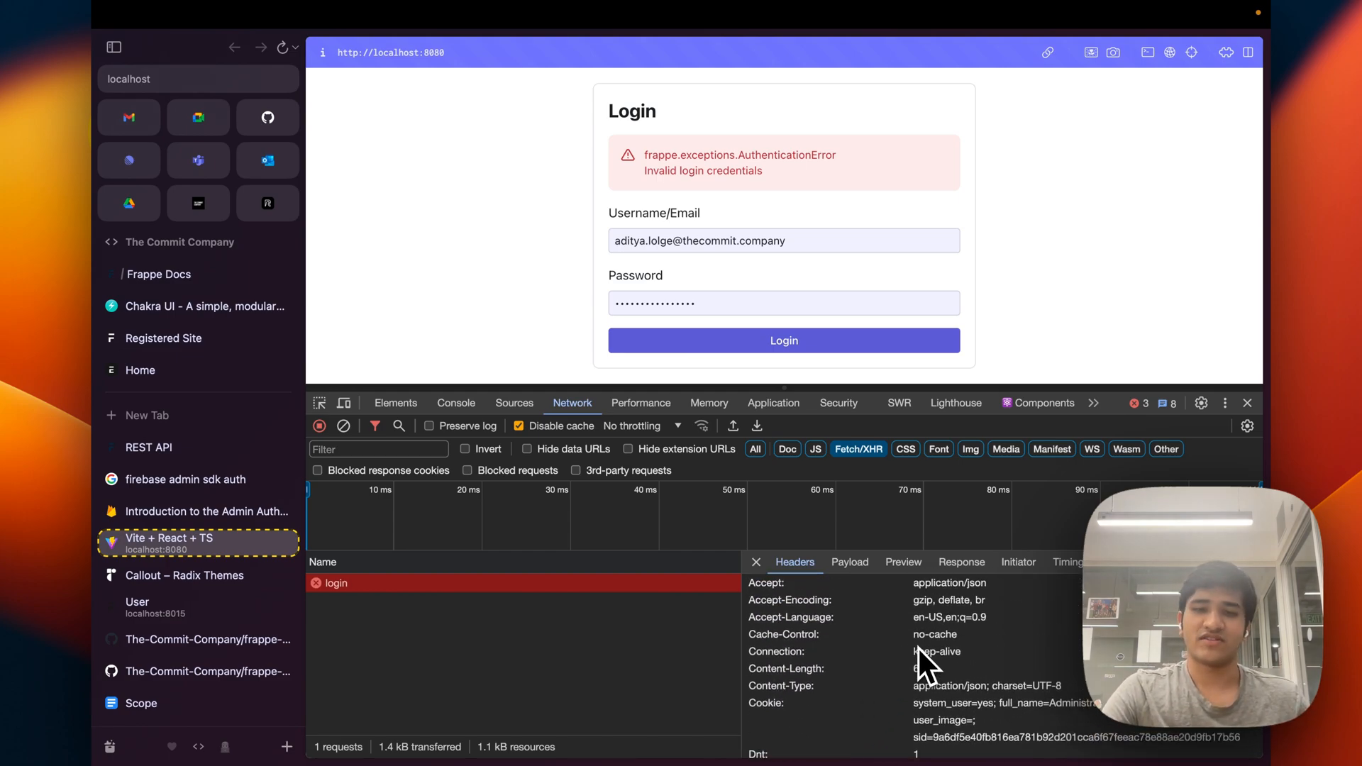
pyautogui.scroll(-3)
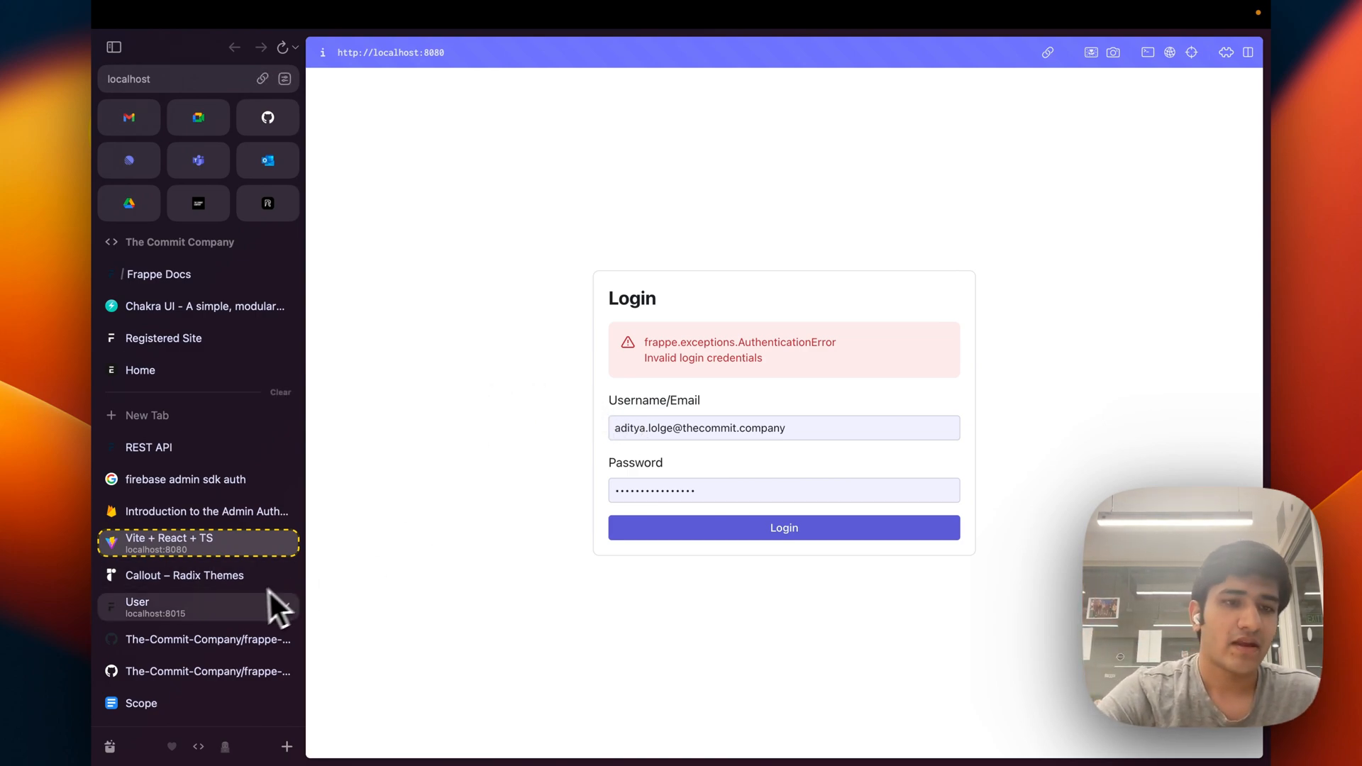
pyautogui.scroll(-3)
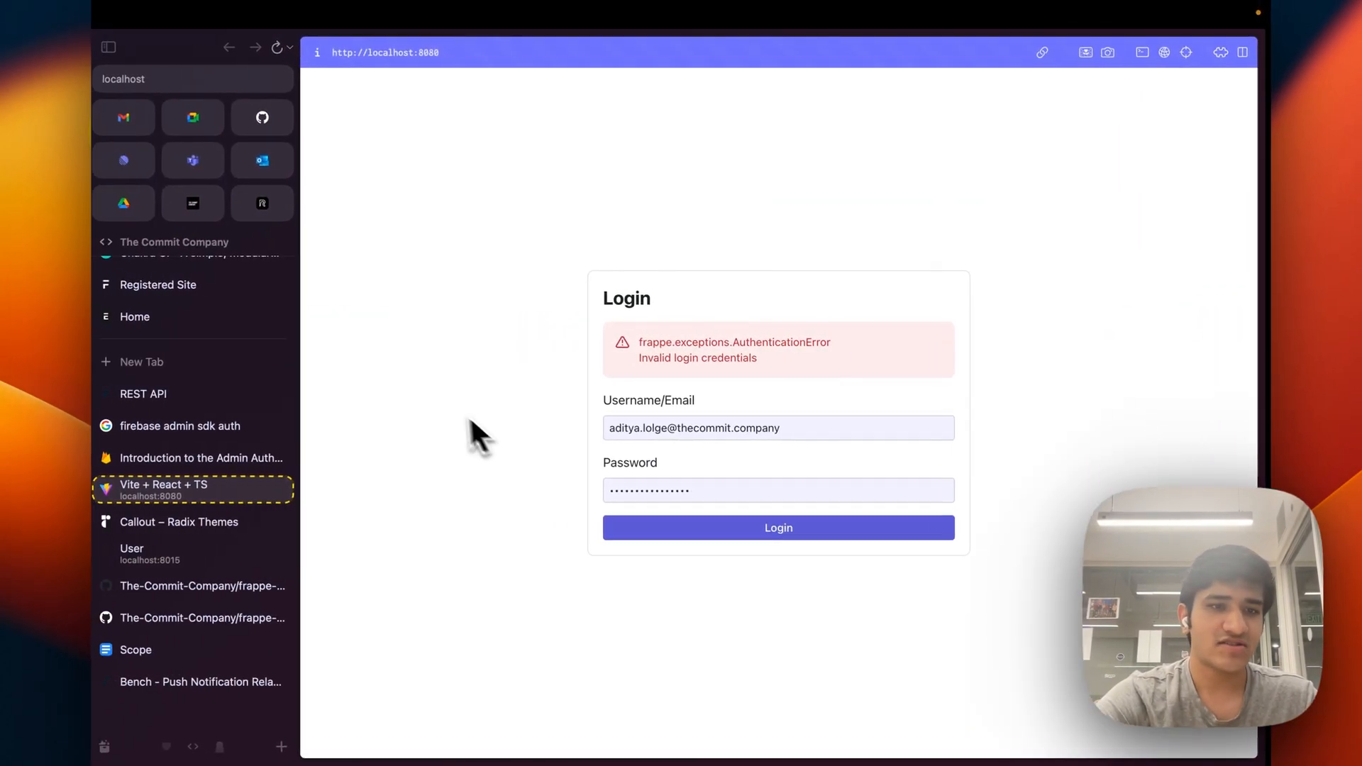
pyautogui.click(136, 650)
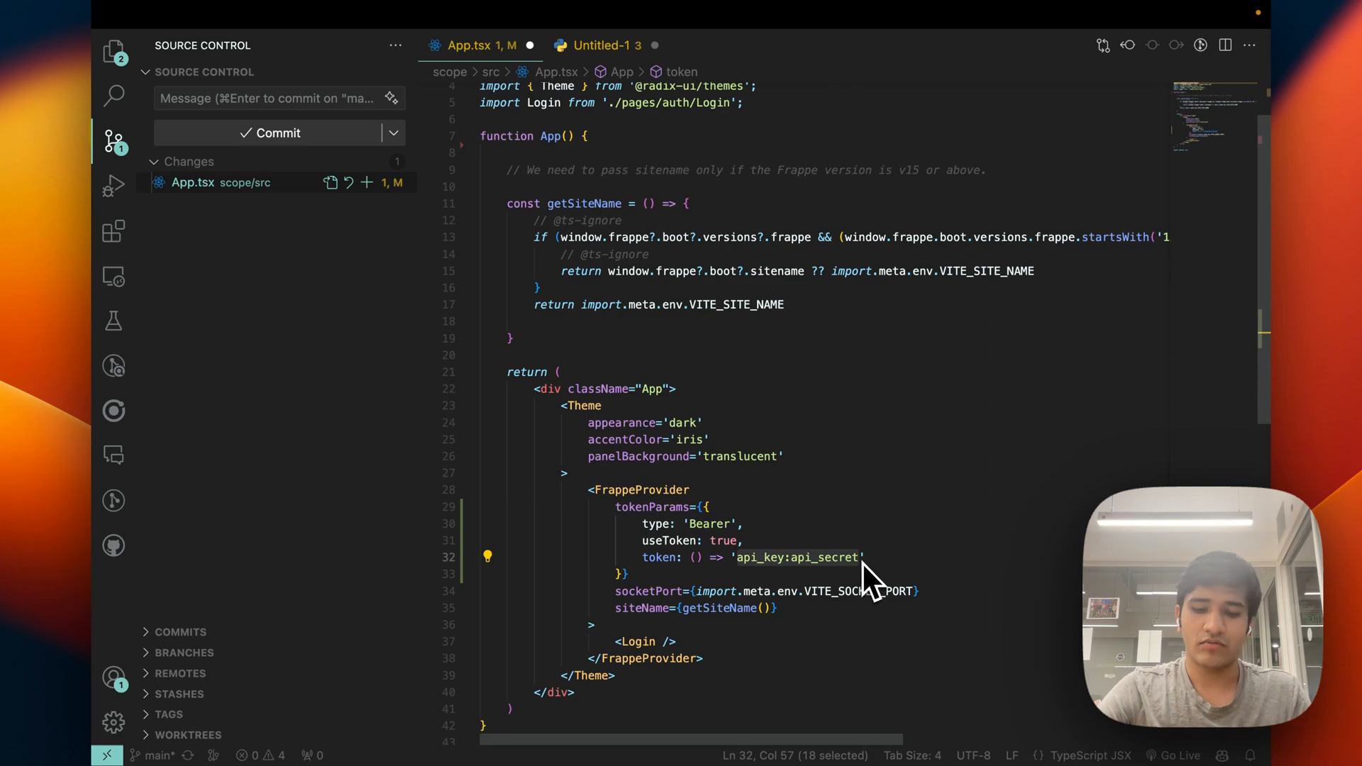
# - Change the tokenParams type to 'Bearer' in App.tsx
pyautogui.write('OAuthBea')
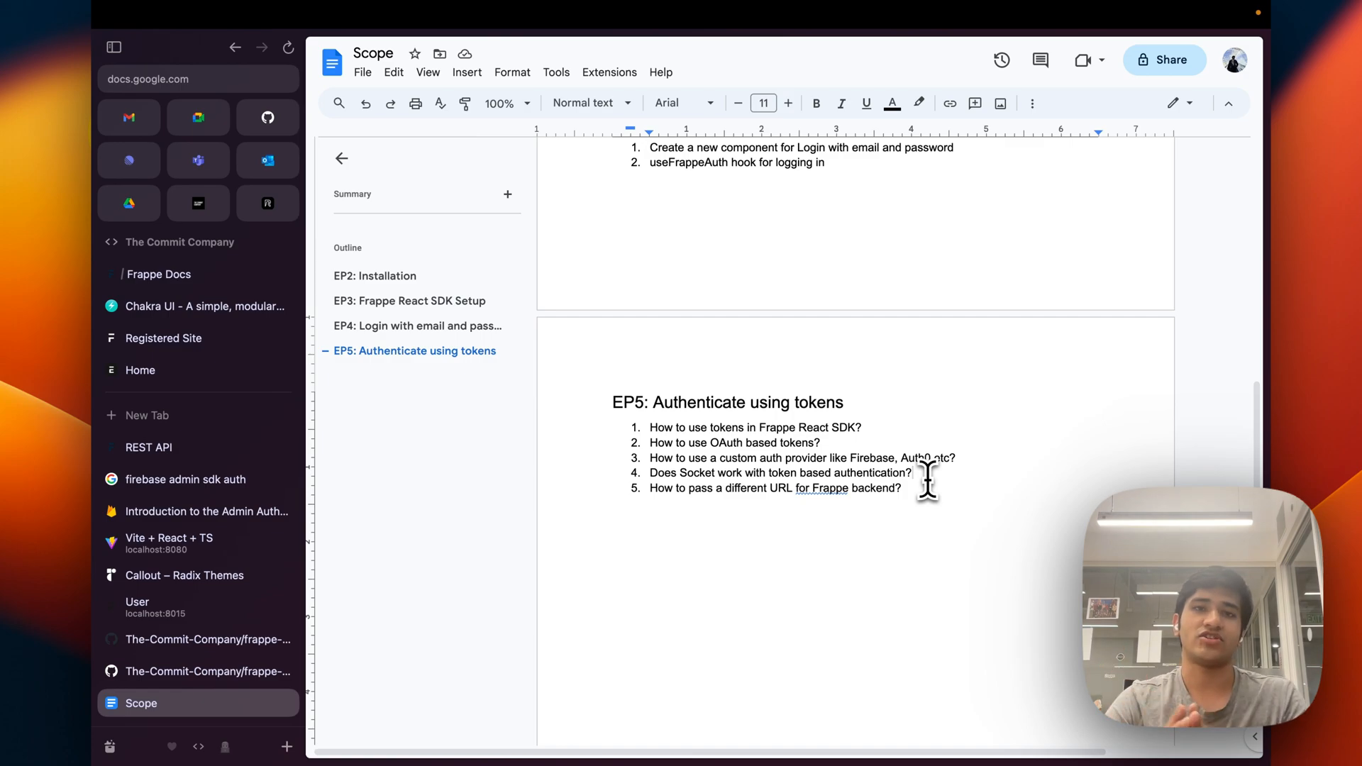
pyautogui.moveTo(822, 352)
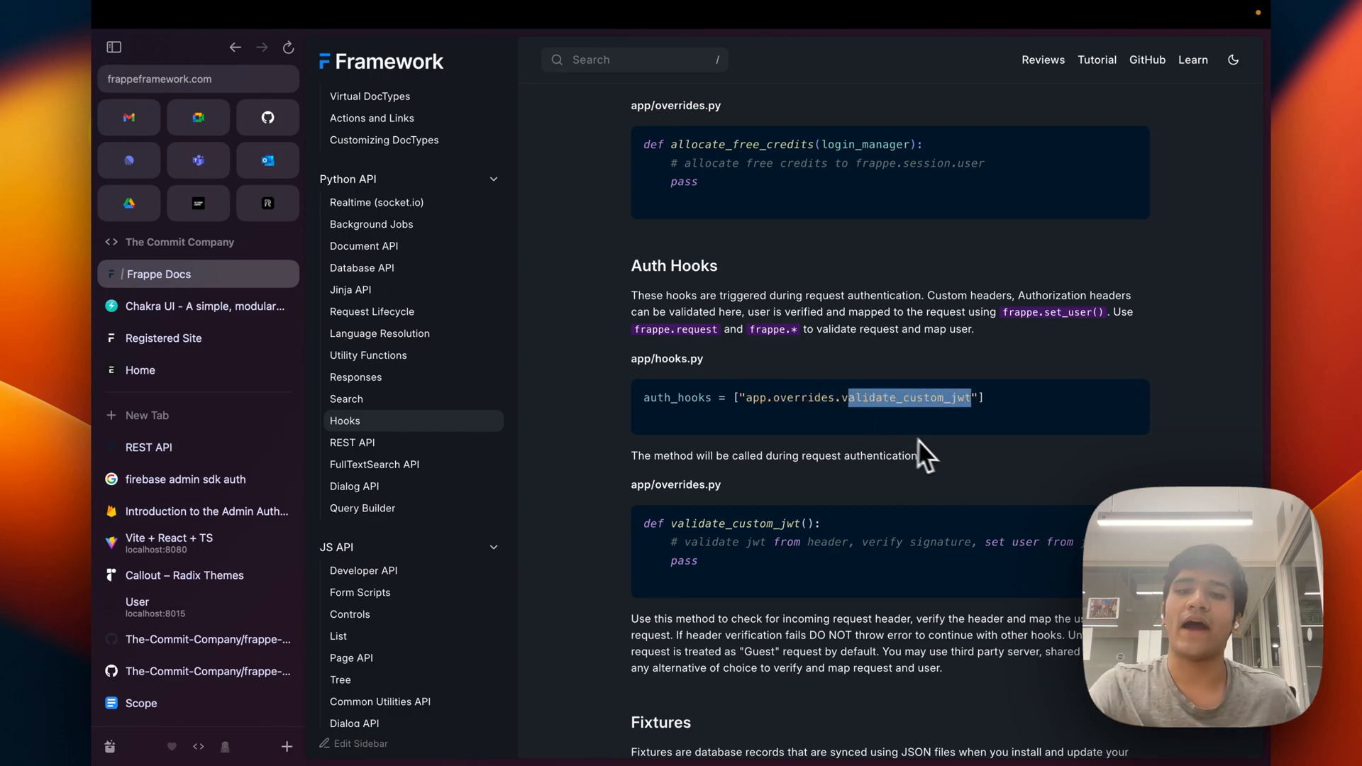
# - Review the Auth Hooks section and set the token function to return 'OAuthBearerToken'
pyautogui.click(938, 456)
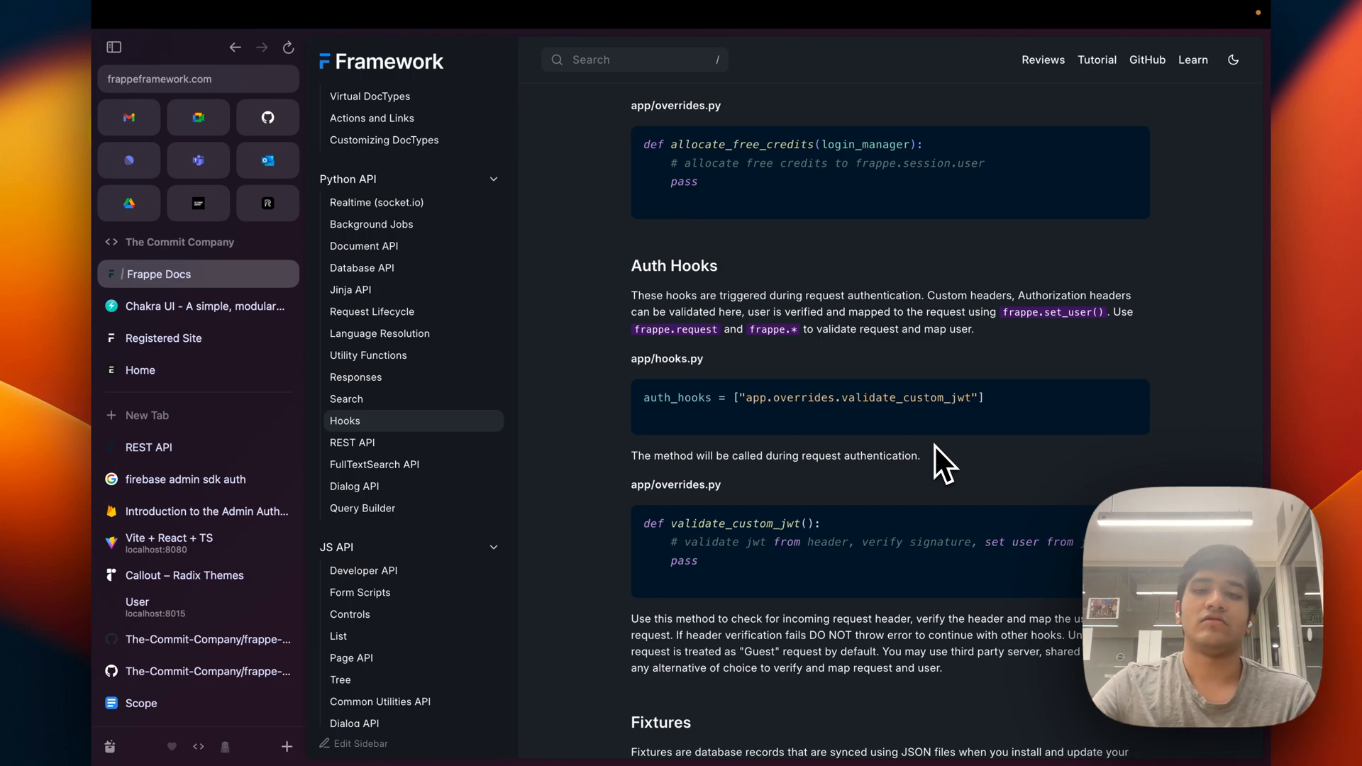
pyautogui.doubleClick(814, 397)
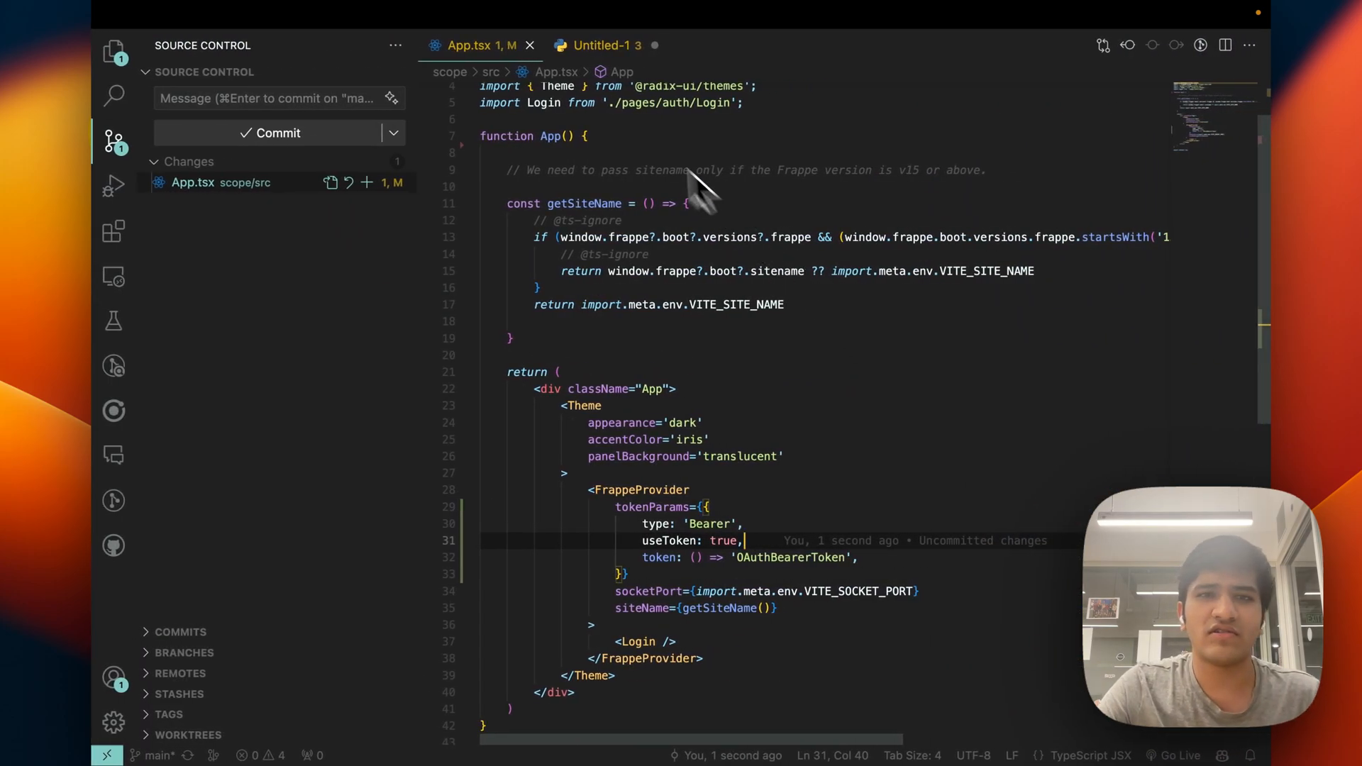
# - Walk through the unsaved validate_firebase_id_token Python hook script in Untitled-1
pyautogui.click(597, 44)
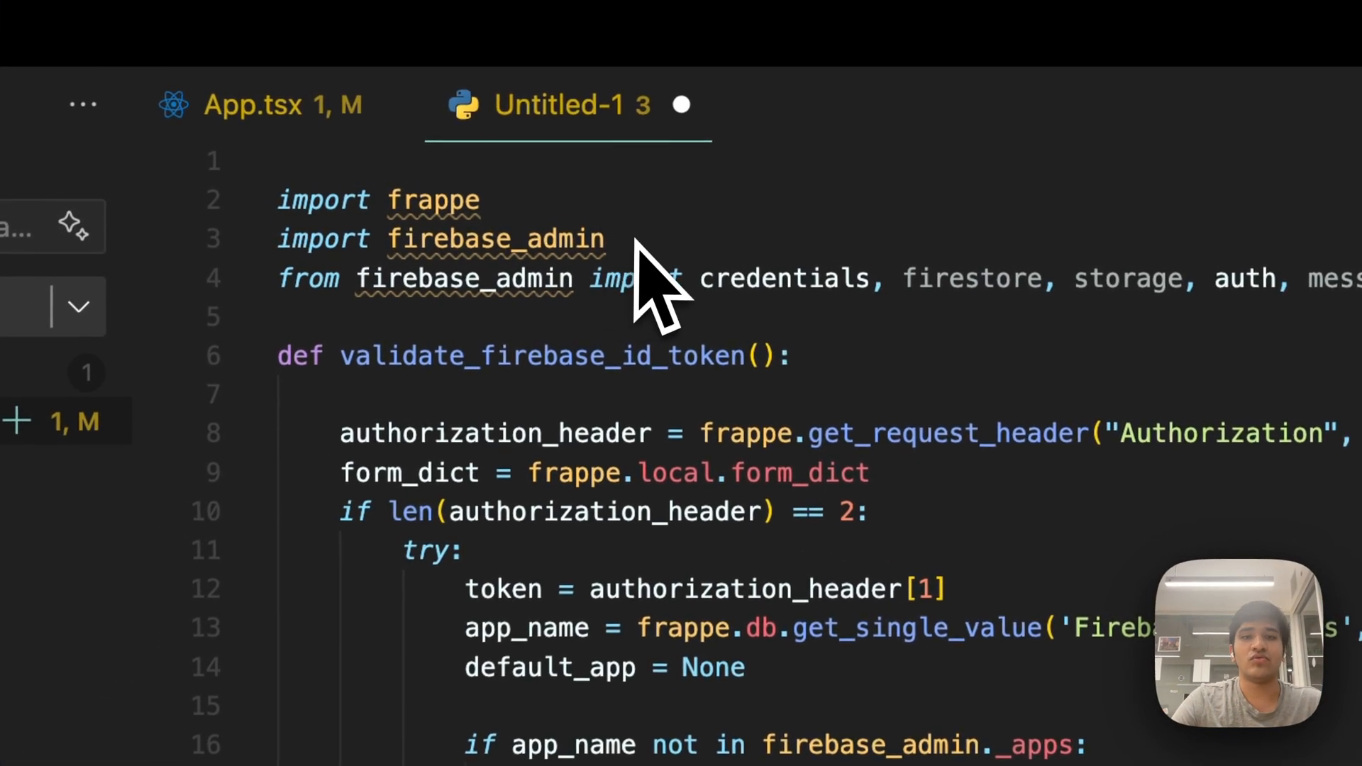
pyautogui.doubleClick(497, 238)
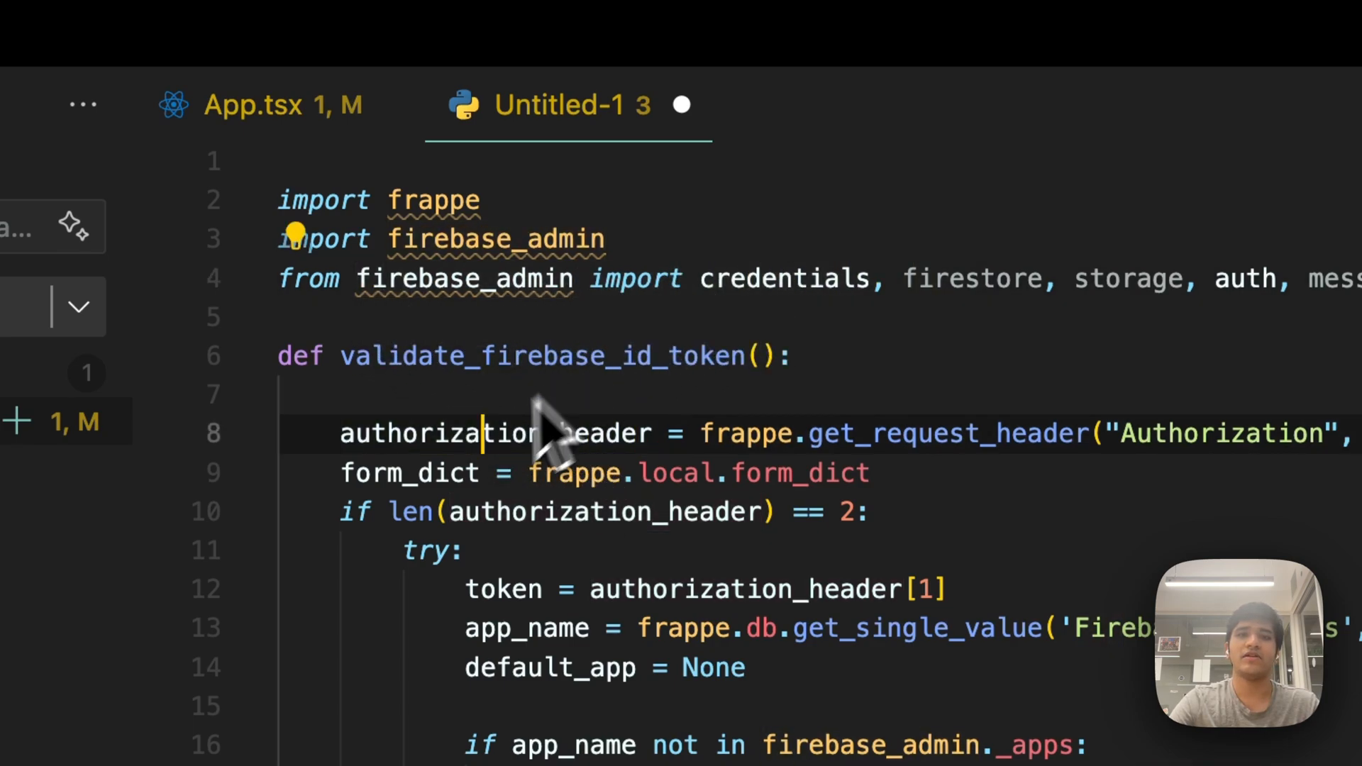
pyautogui.doubleClick(540, 355)
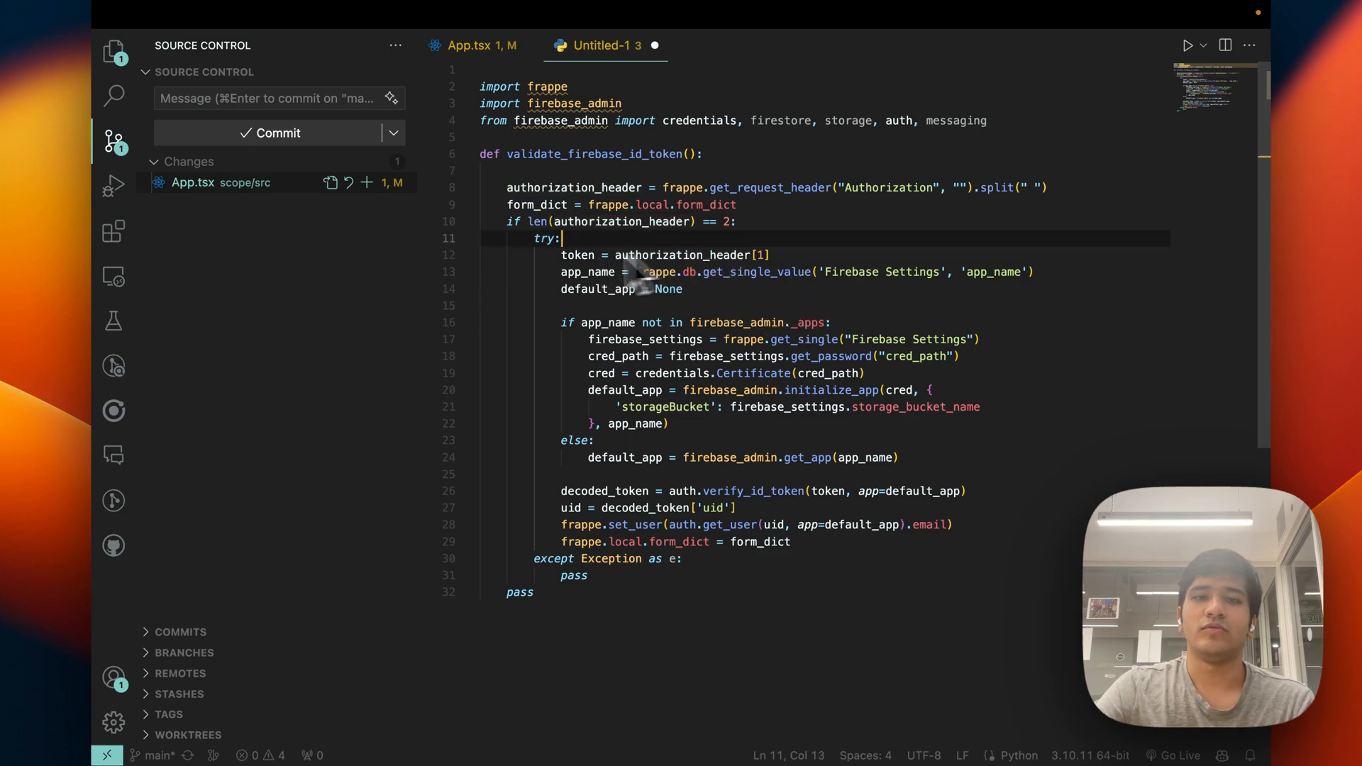
pyautogui.doubleClick(576, 254)
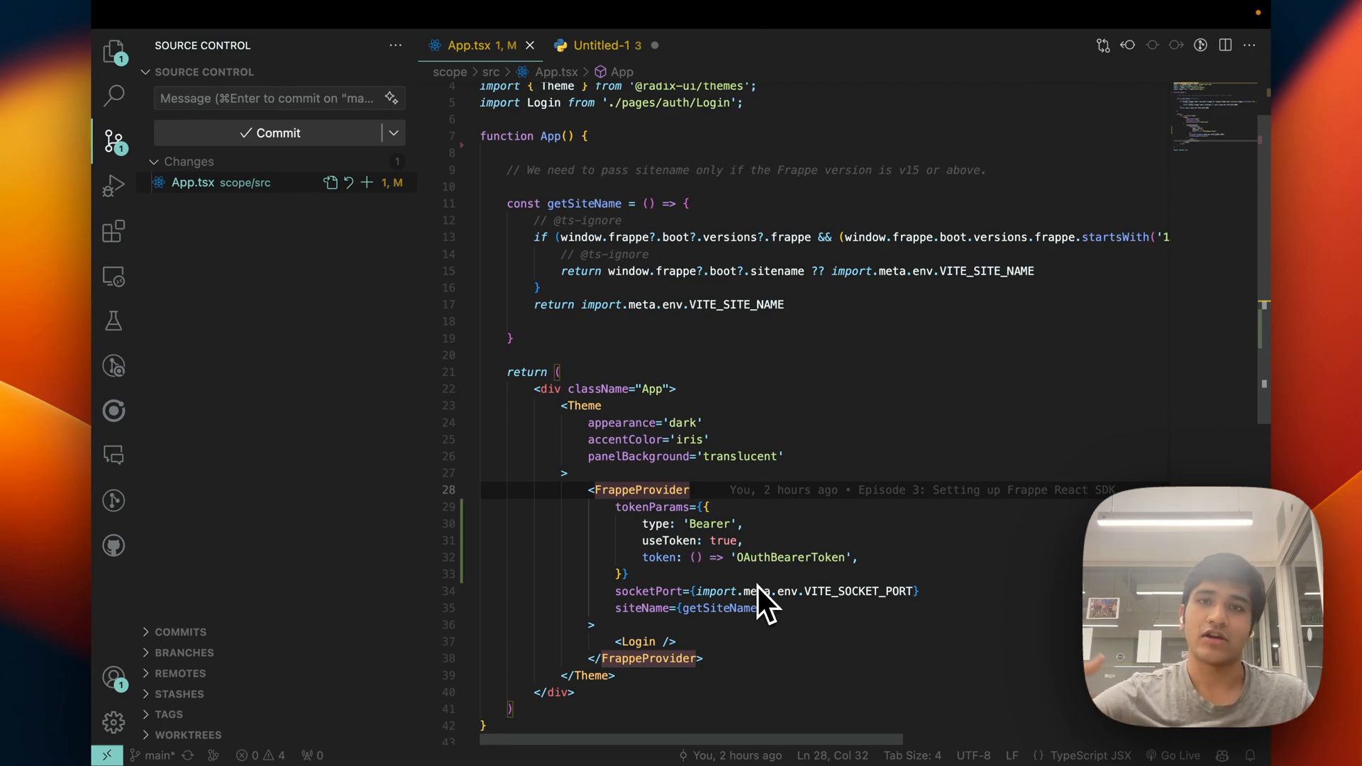
pyautogui.moveTo(744, 642)
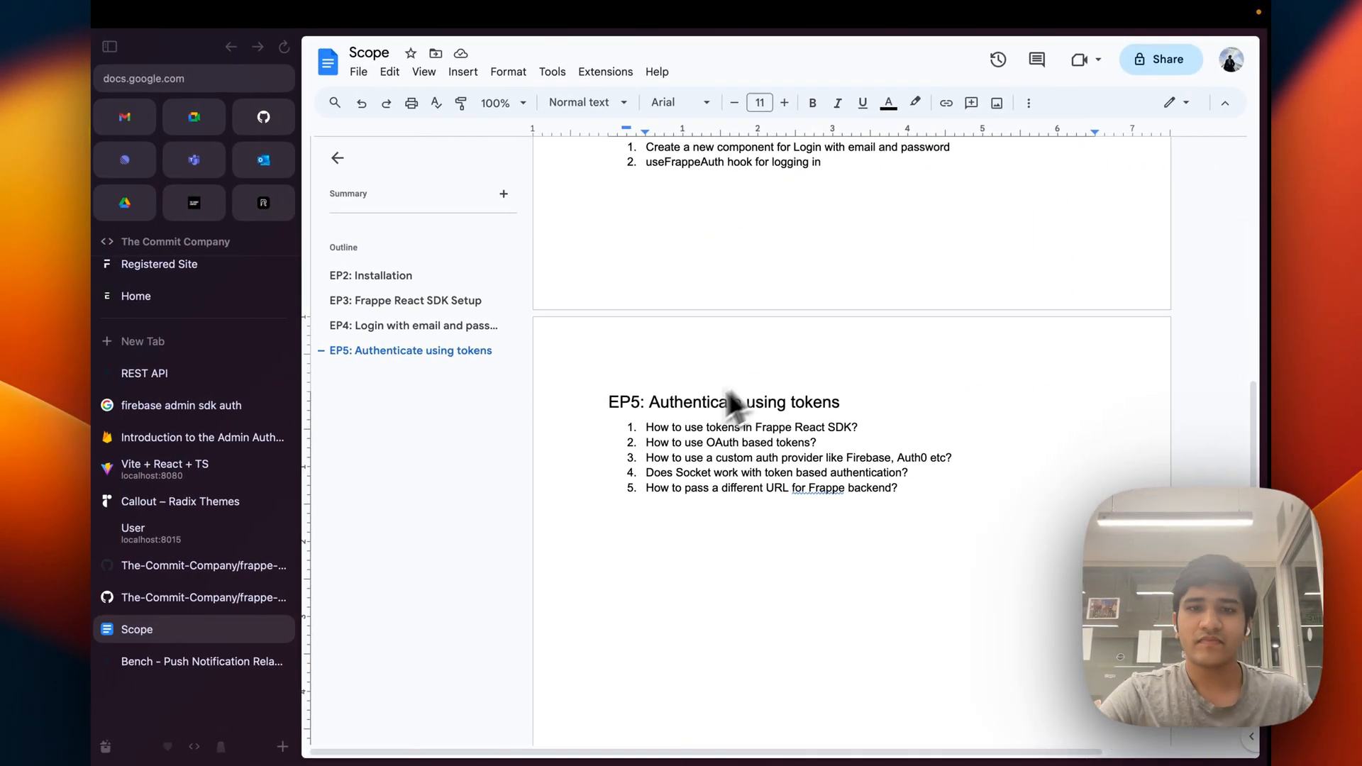
# - Review EP5 item 4 on sockets and add enableSocket={false} to FrappeProvider
pyautogui.tripleClick(770, 487)
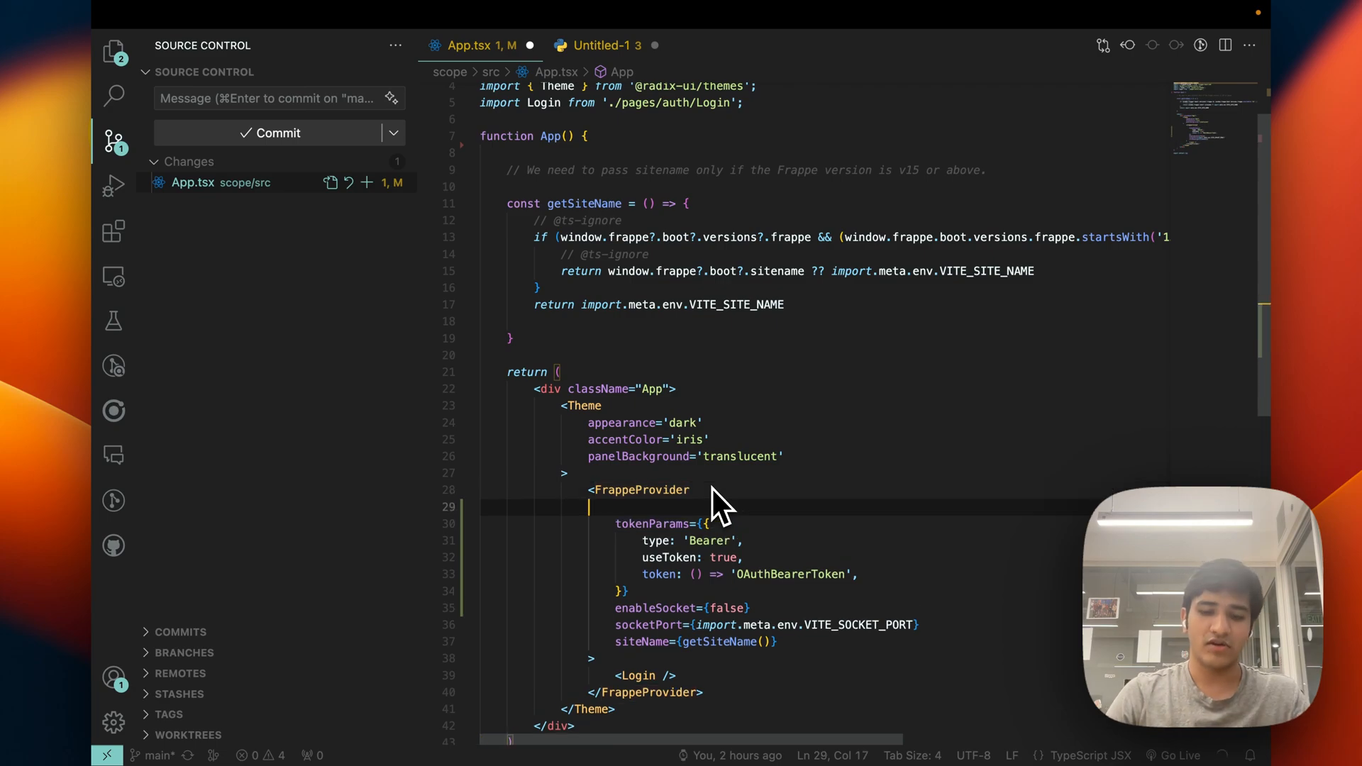
# - Finish the FrappeProvider block edit and return to the Scope doc's EP5 section
pyautogui.write('ur')
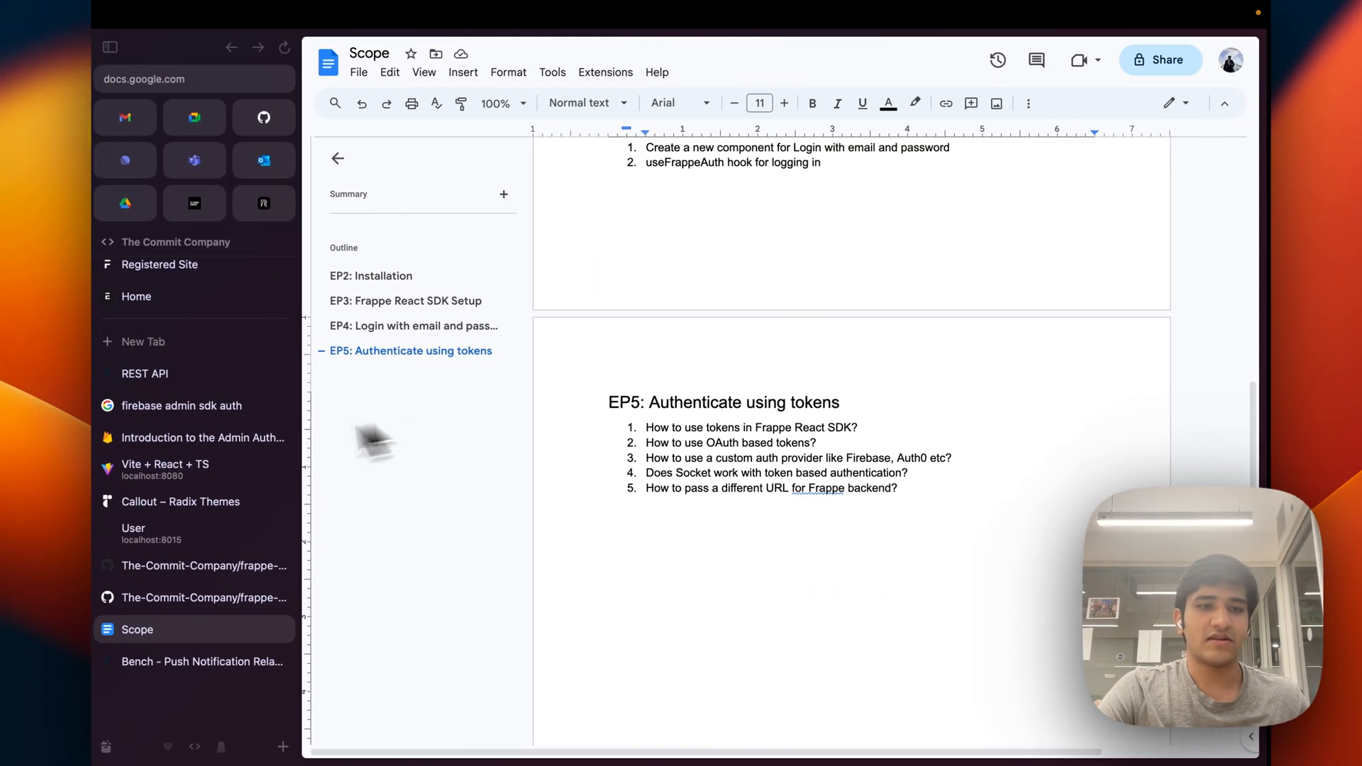
pyautogui.moveTo(238, 543)
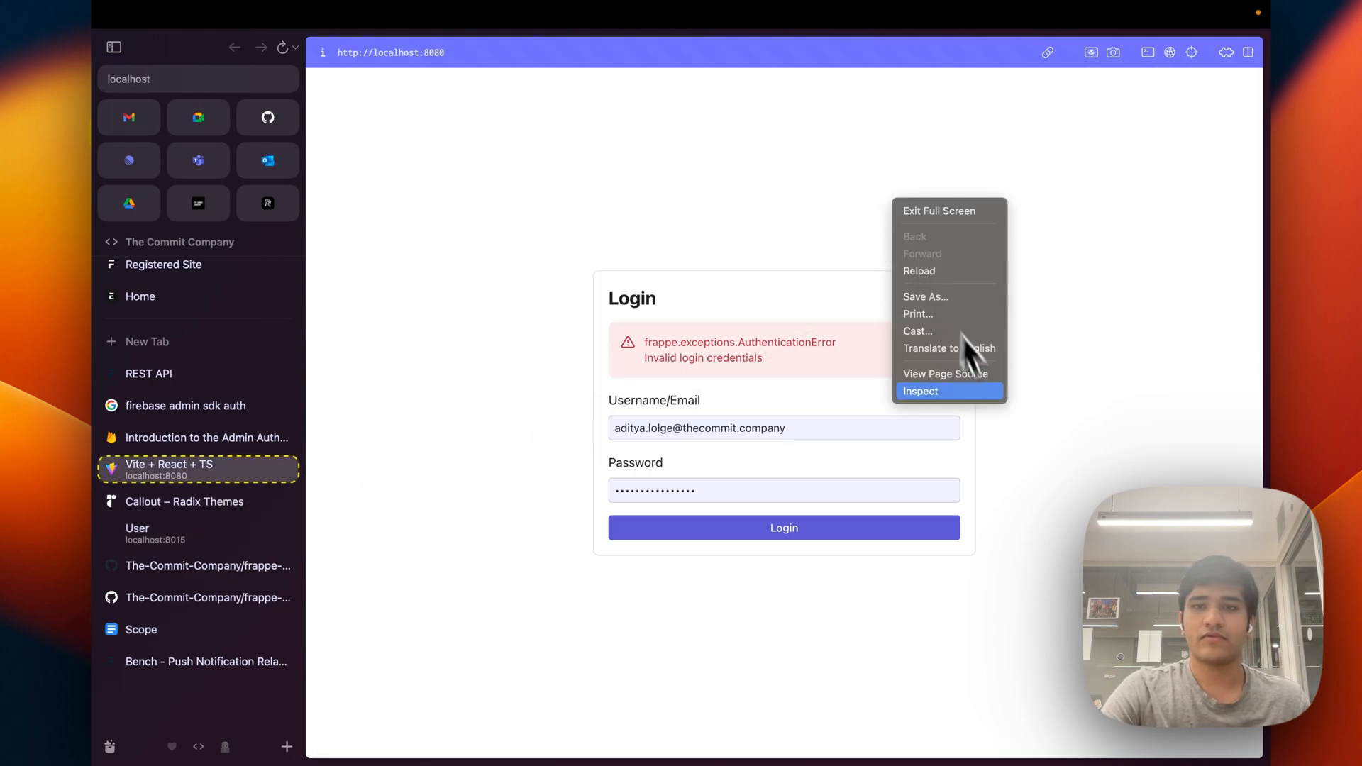
# - Open the browser developer console and retry Login to surface the connection-refused errors
pyautogui.click(919, 391)
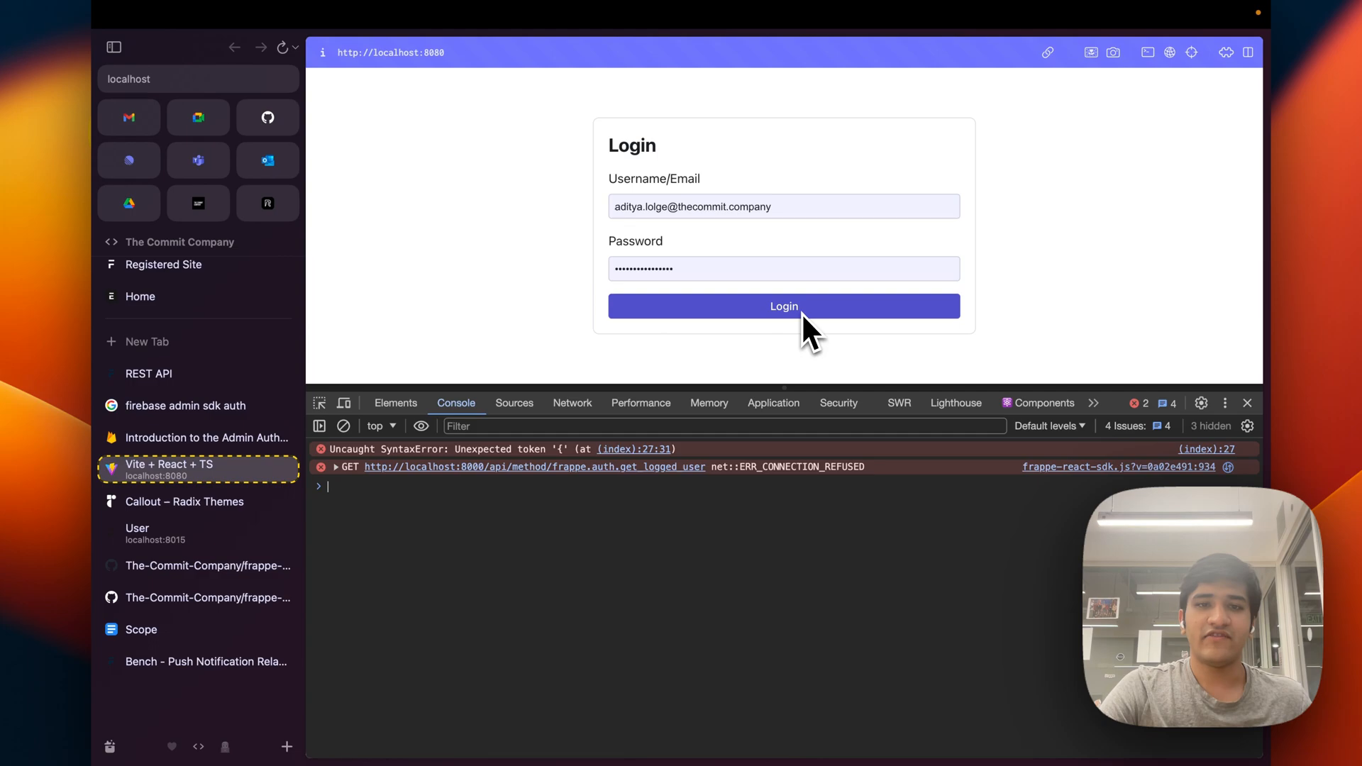
pyautogui.click(783, 307)
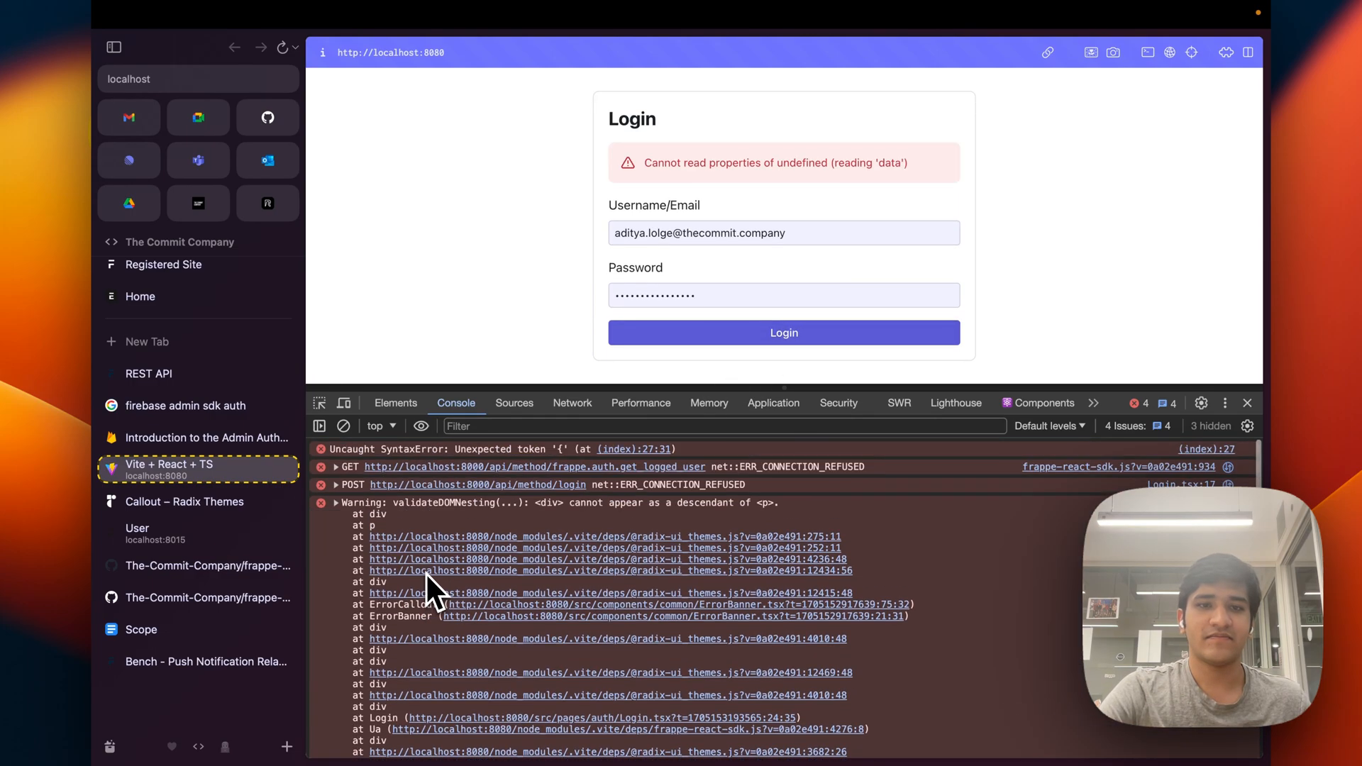
pyautogui.moveTo(707, 503)
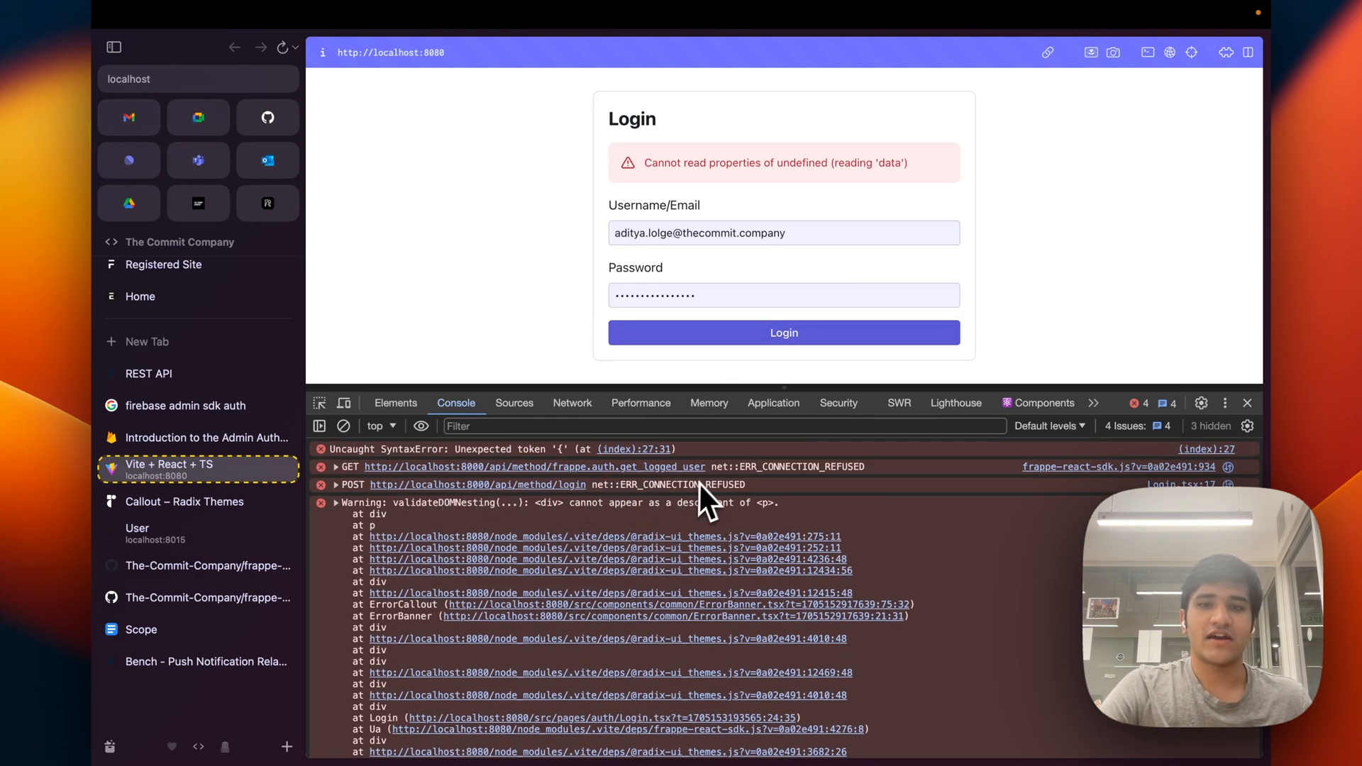
pyautogui.moveTo(386, 487)
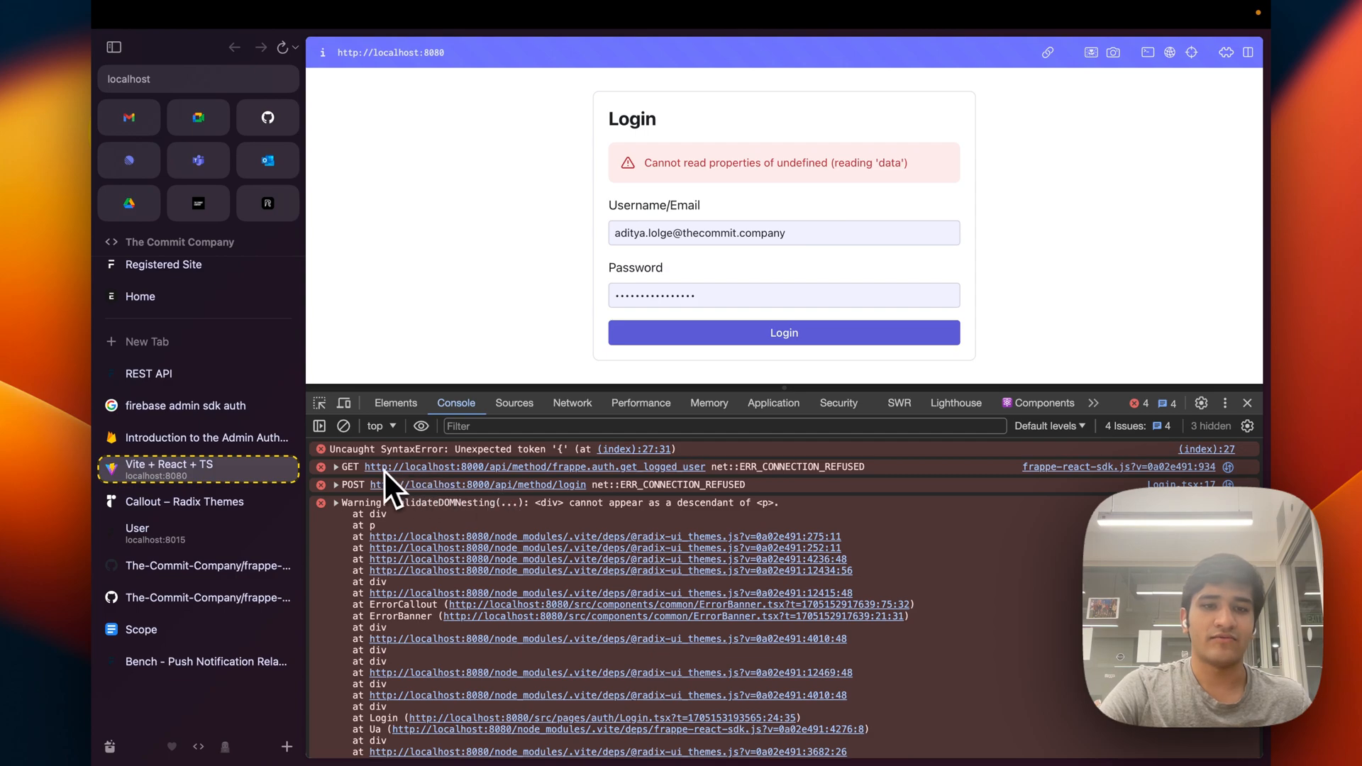
pyautogui.moveTo(487, 485)
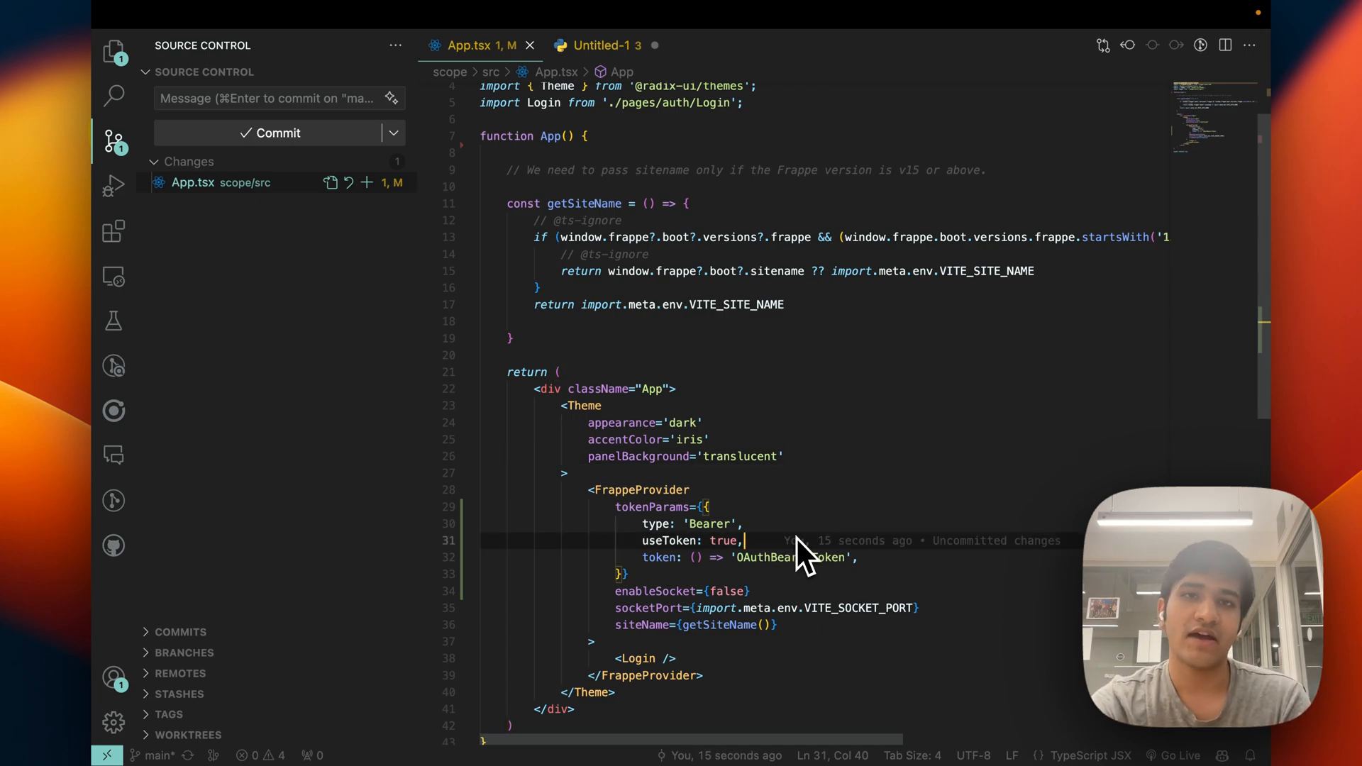
pyautogui.moveTo(847, 525)
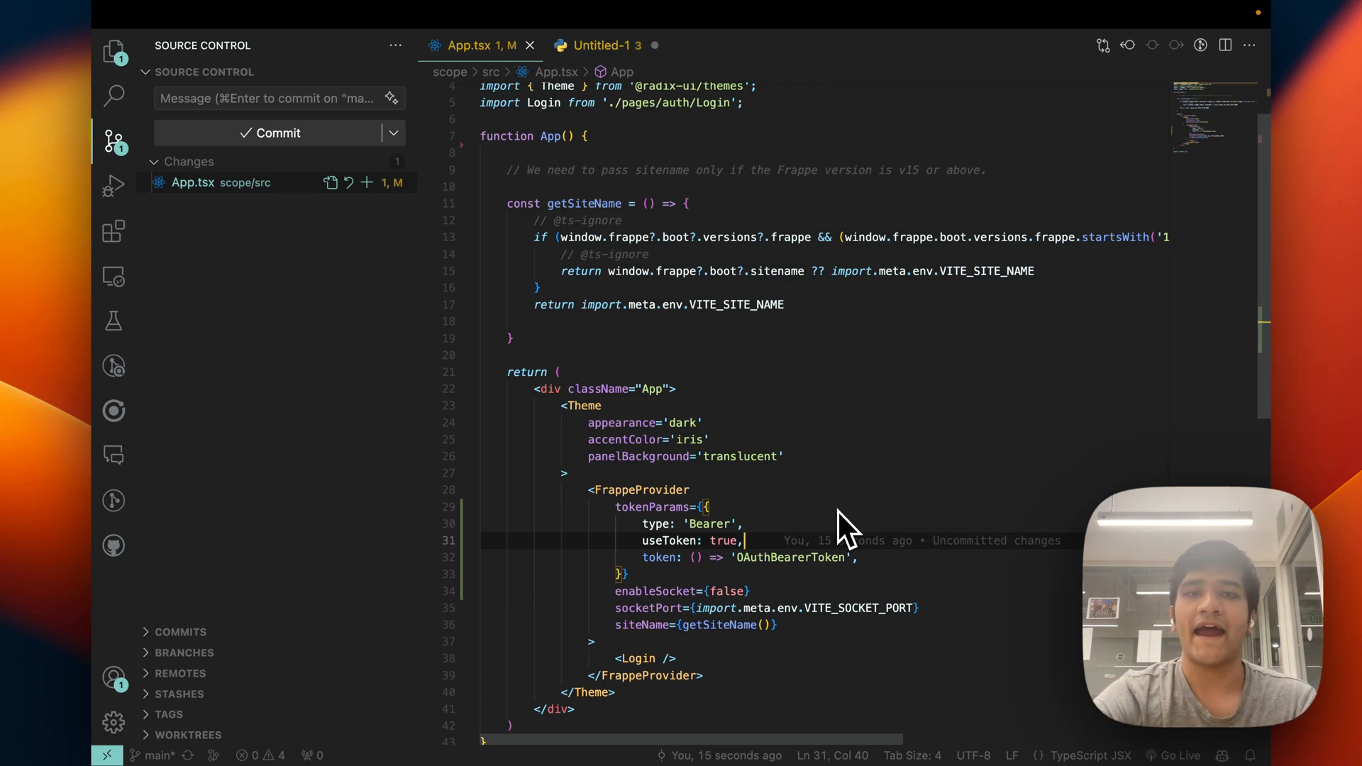
pyautogui.moveTo(817, 495)
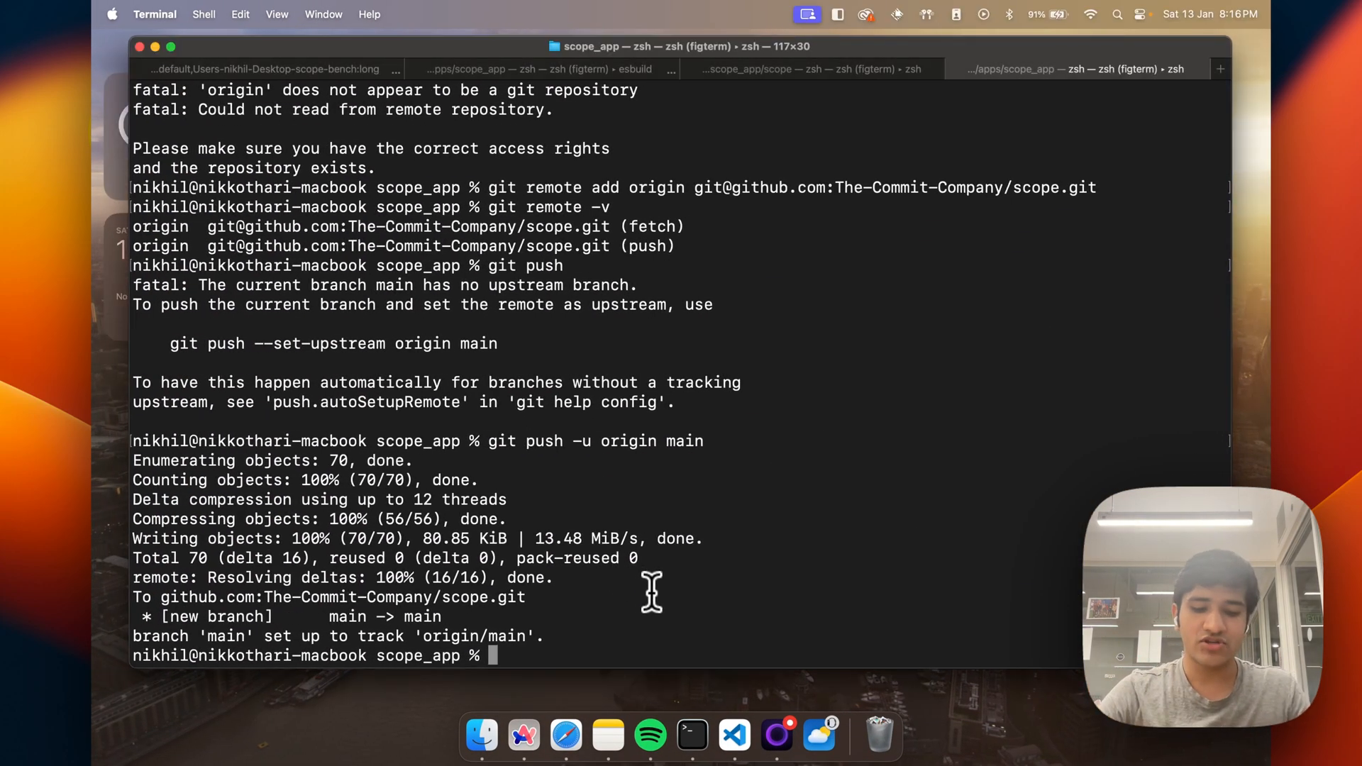
# - View sites/common_site_config.json in nano to confirm allow_cors, then exit with Ctrl+X
pyautogui.write('cd ../../')
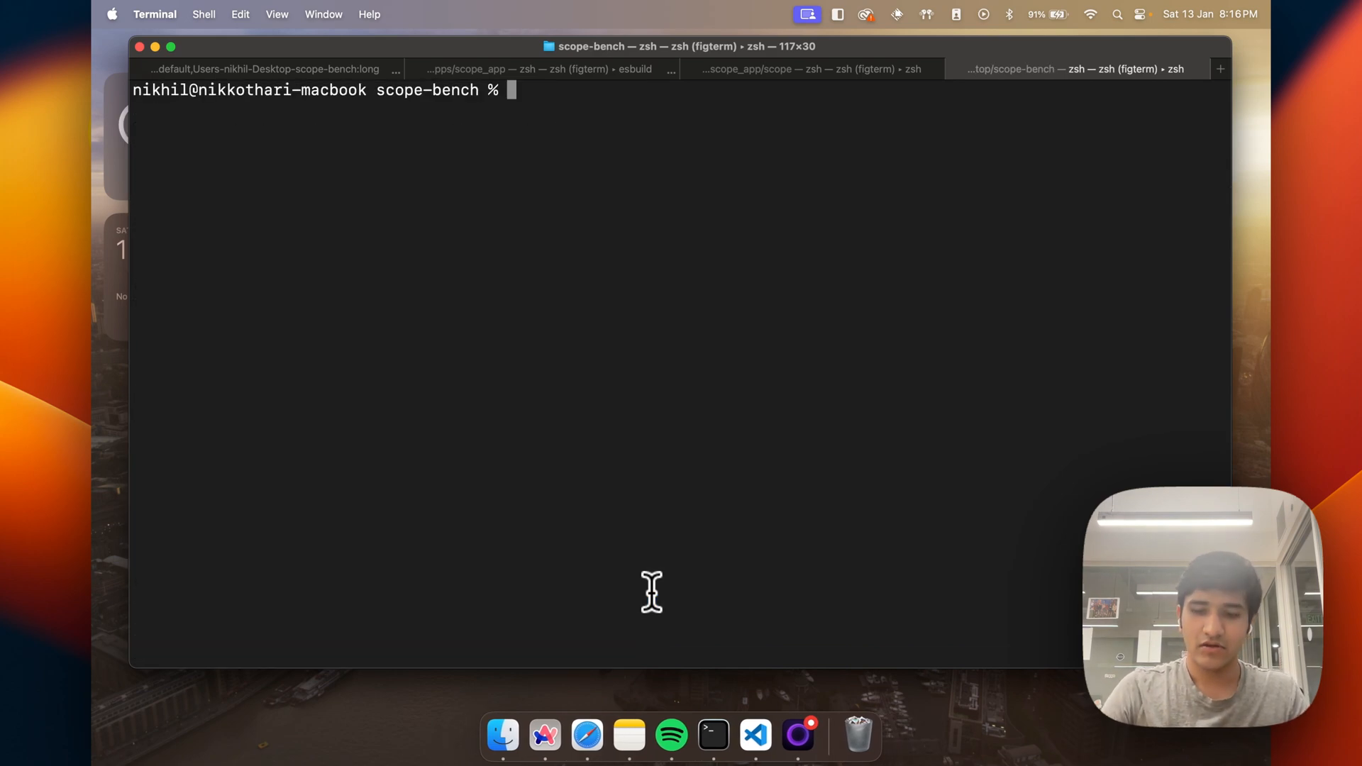
pyautogui.write('ls')
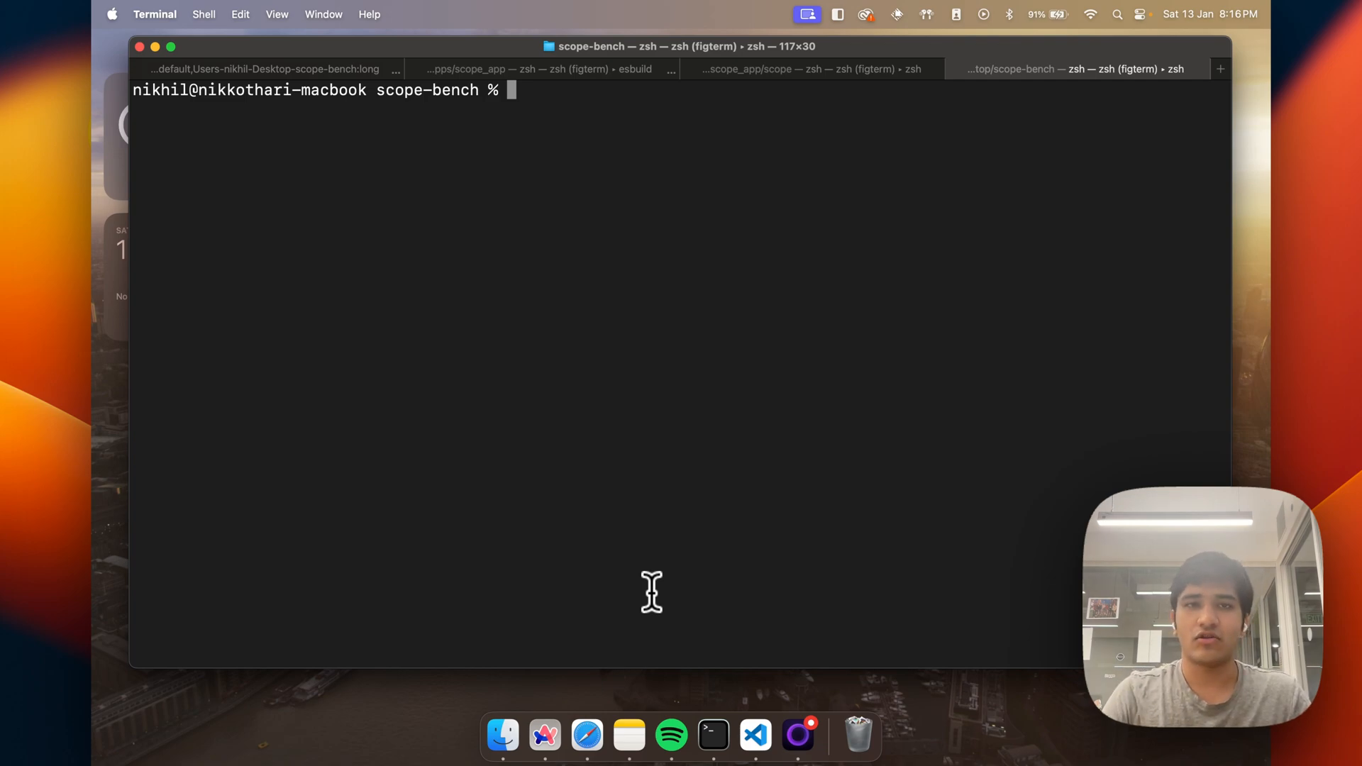
pyautogui.write('nano')
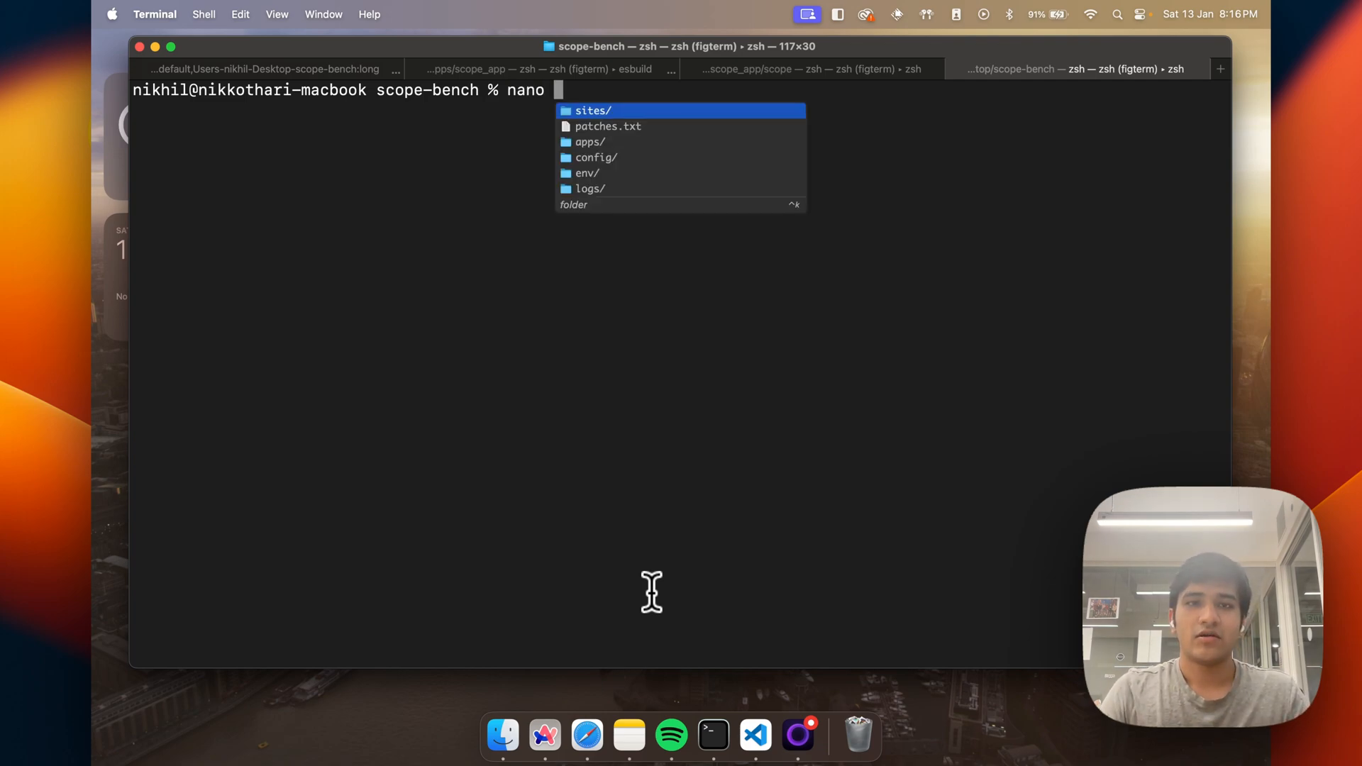
pyautogui.write('sites/common_site_config.json')
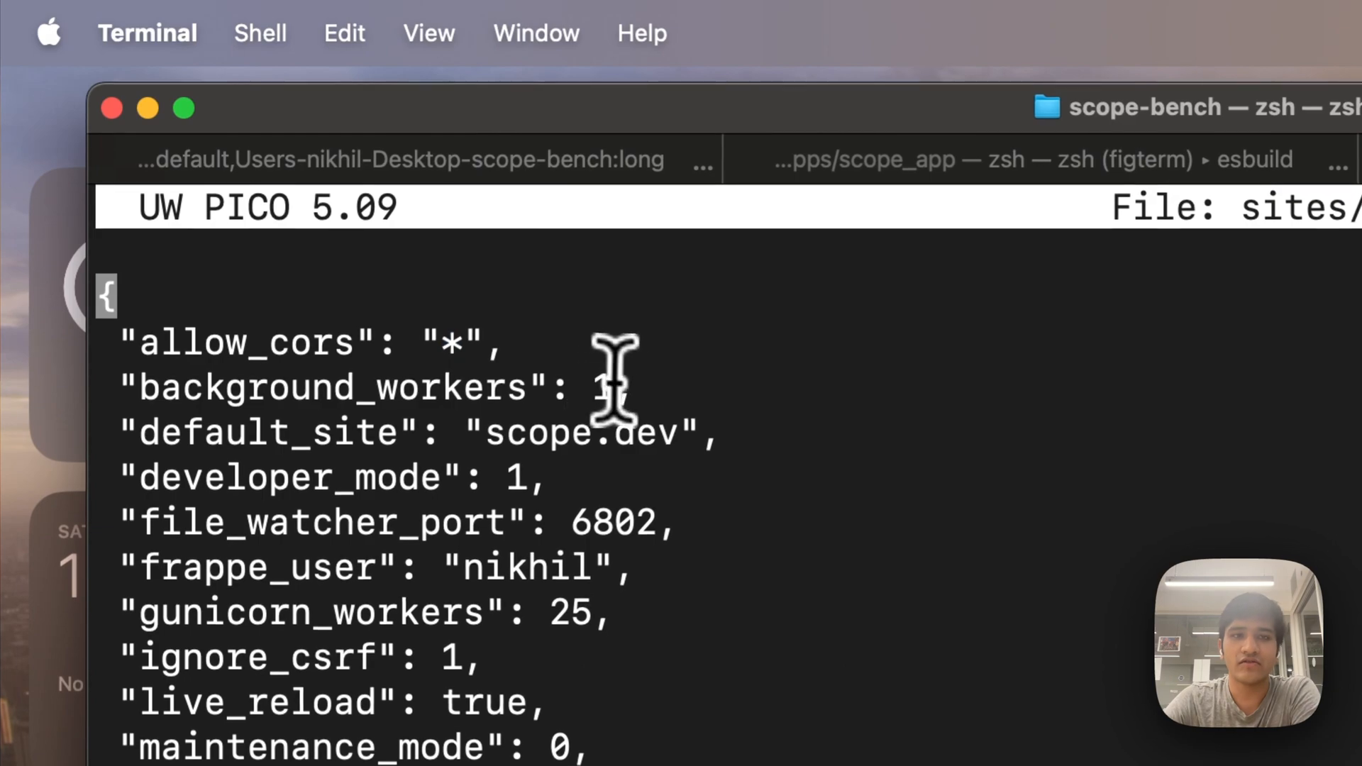
pyautogui.doubleClick(451, 342)
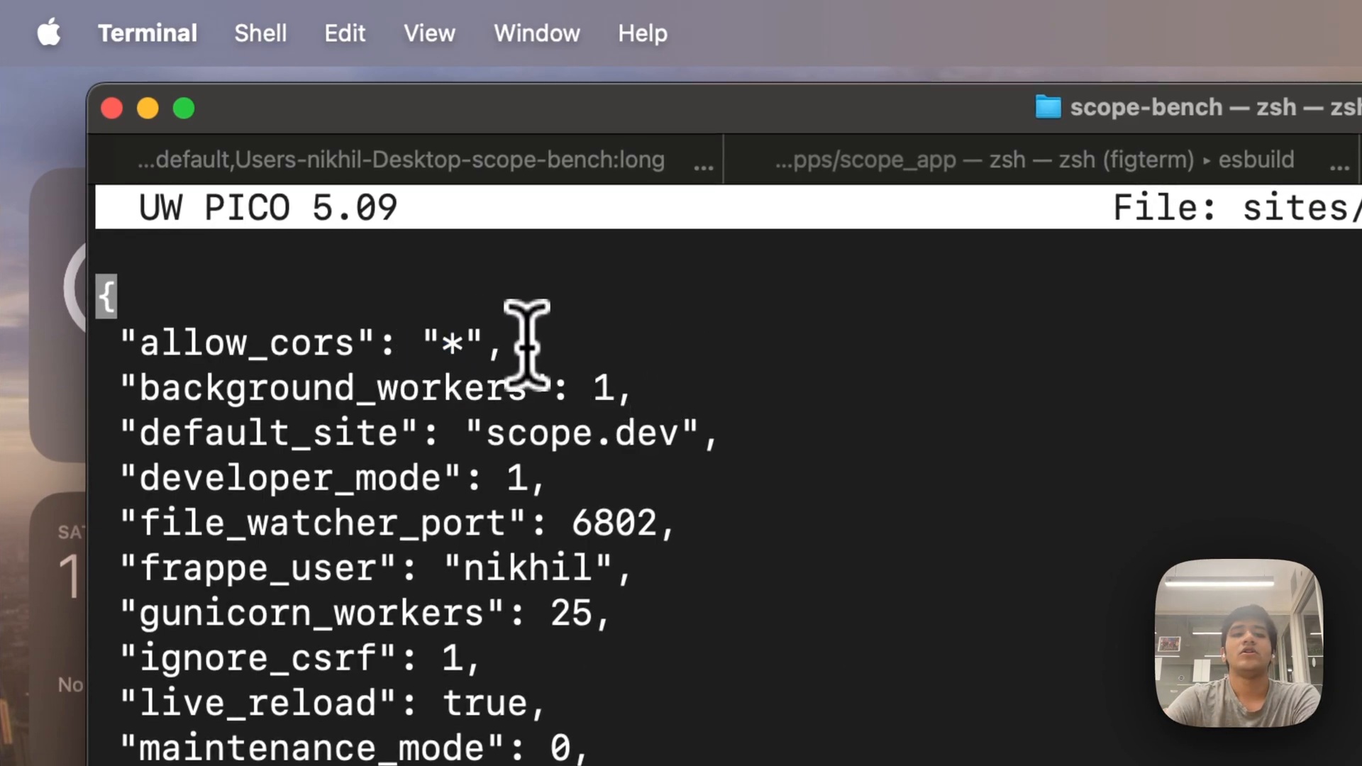
pyautogui.moveTo(638, 356)
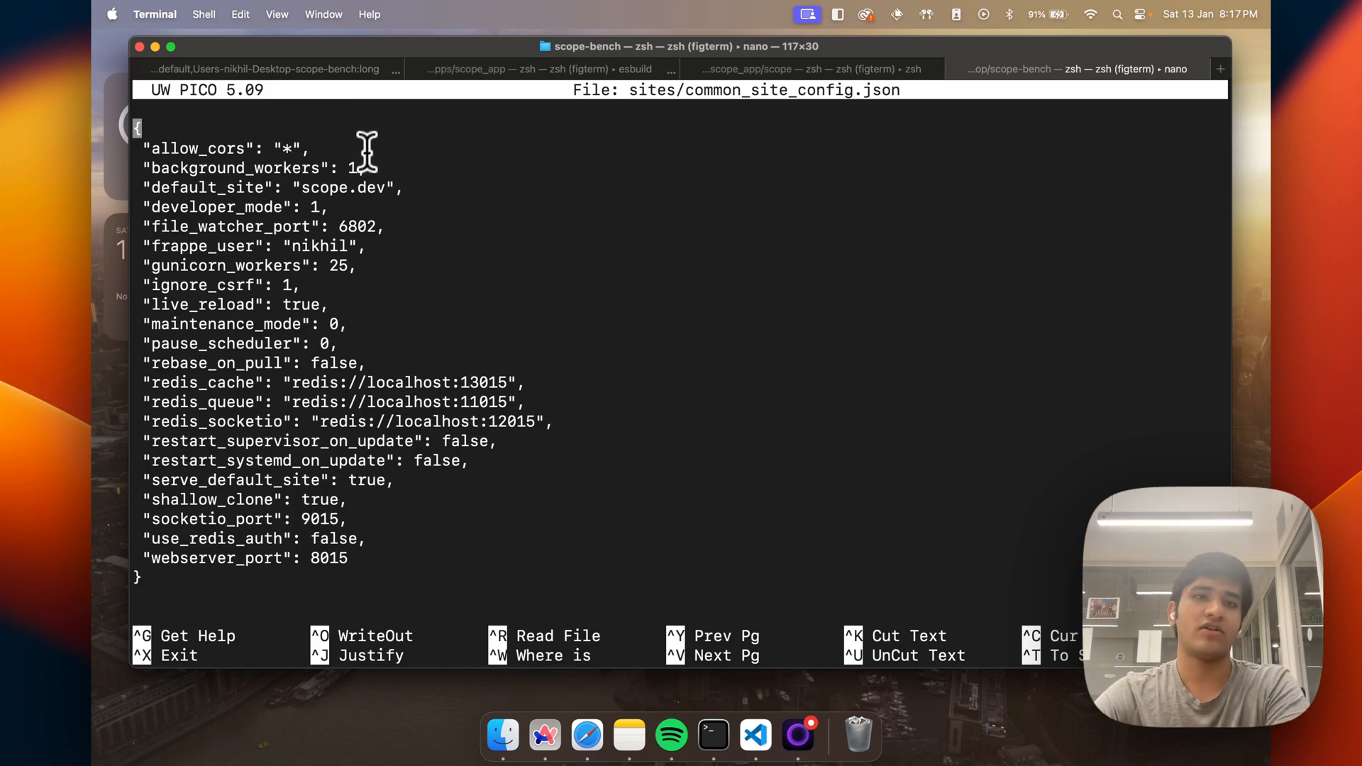
pyautogui.moveTo(269, 143)
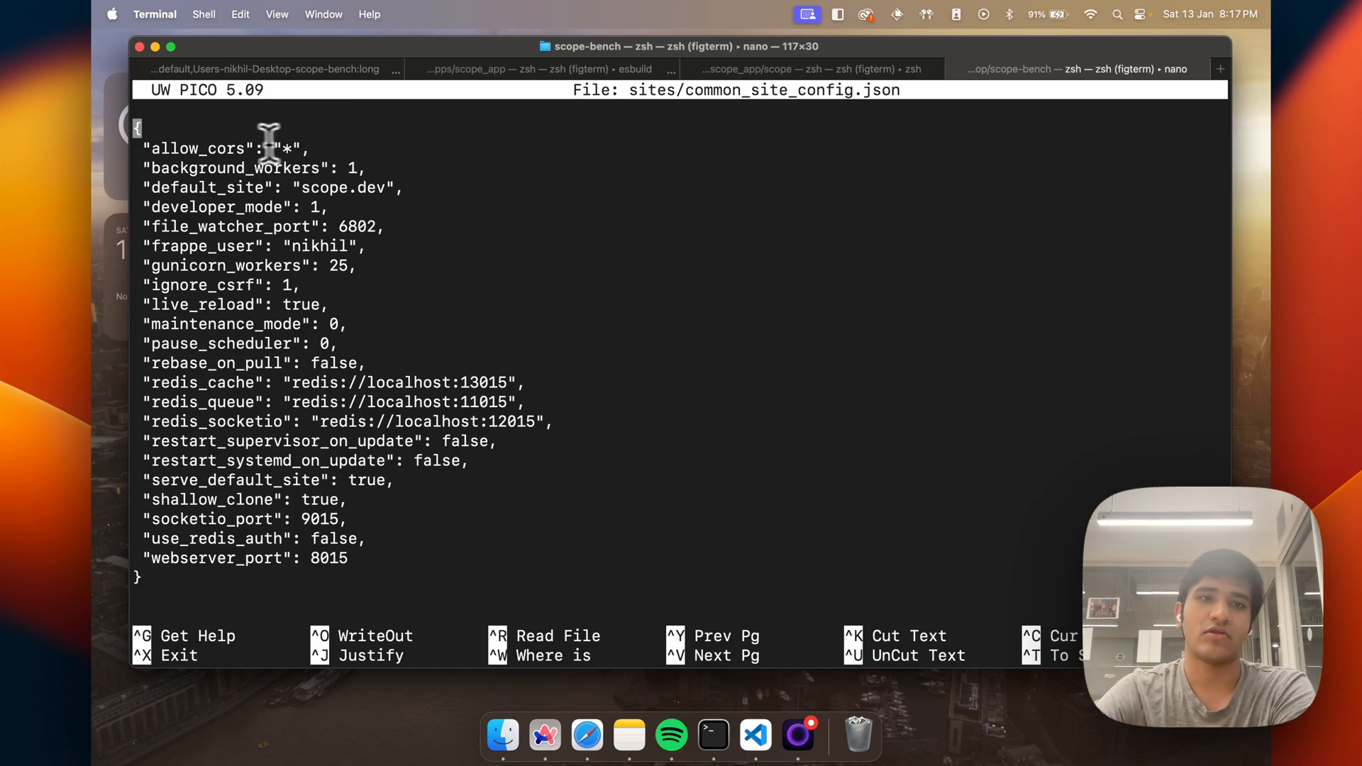
pyautogui.moveTo(357, 119)
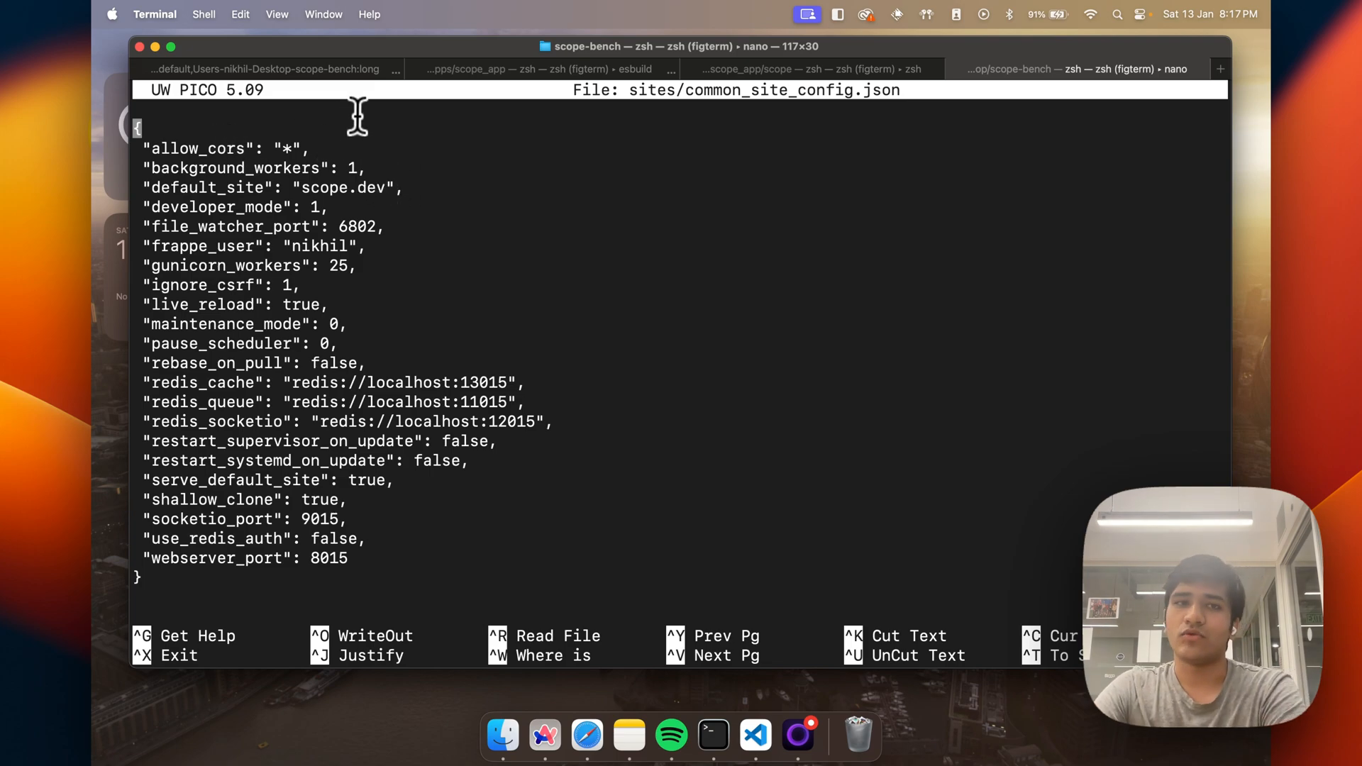
pyautogui.press('ctrl+x')
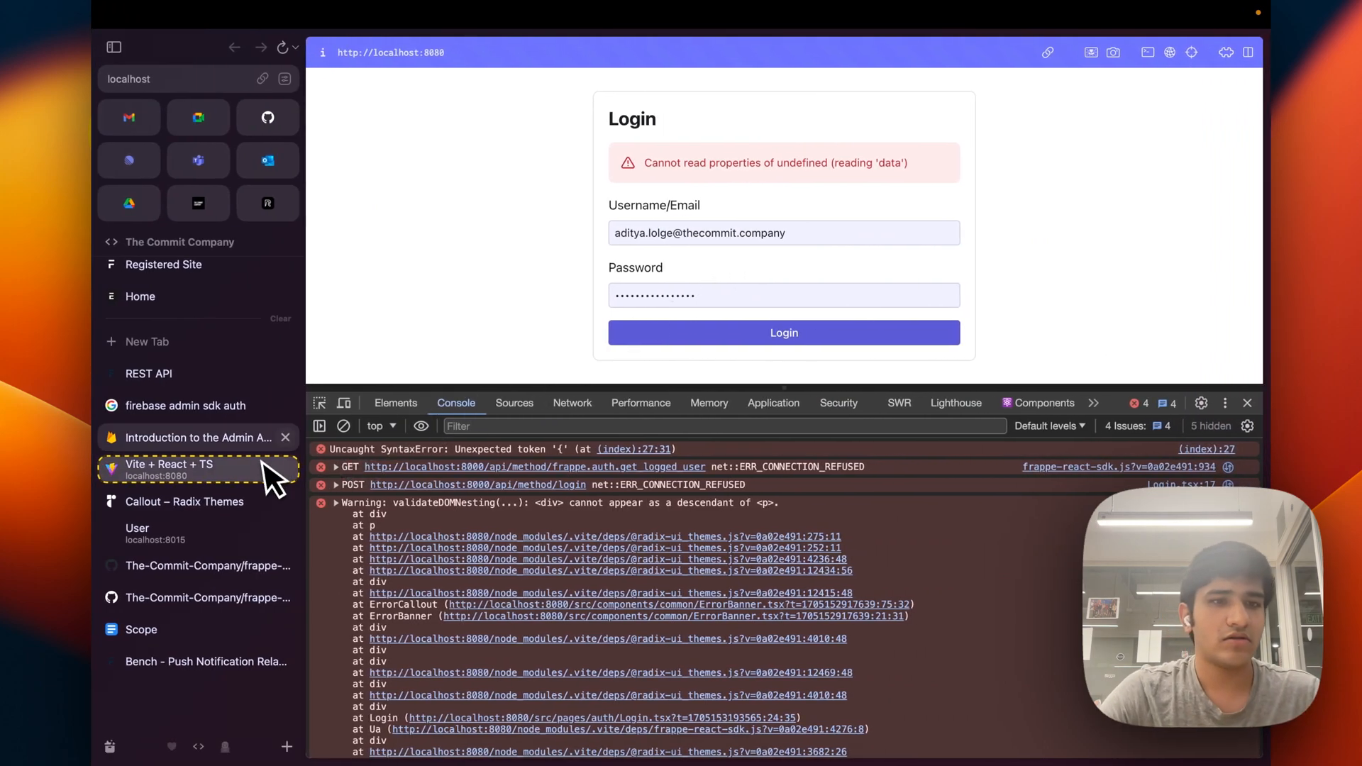
# - Show the Scope document's EP5 token-authentication questions and highlight them
pyautogui.click(140, 630)
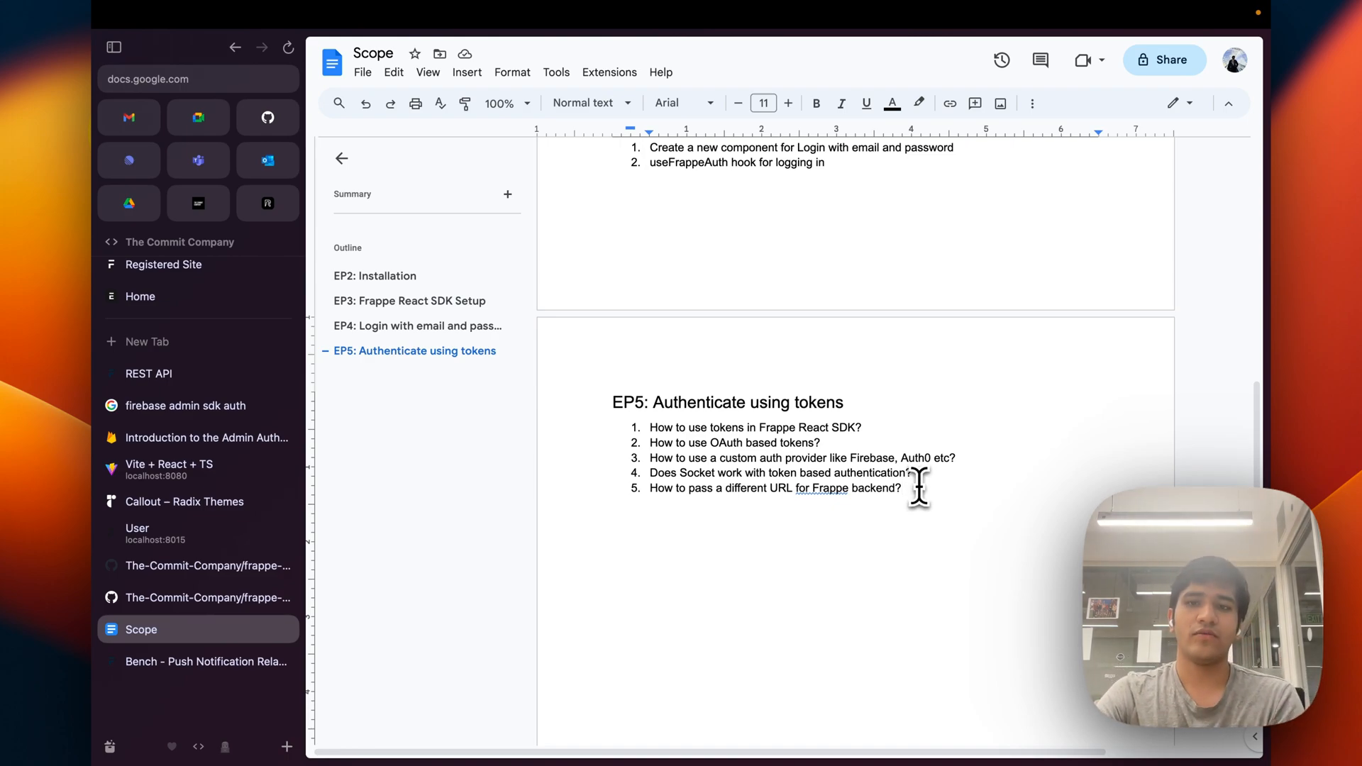
pyautogui.moveTo(650, 427); pyautogui.dragTo(900, 486)
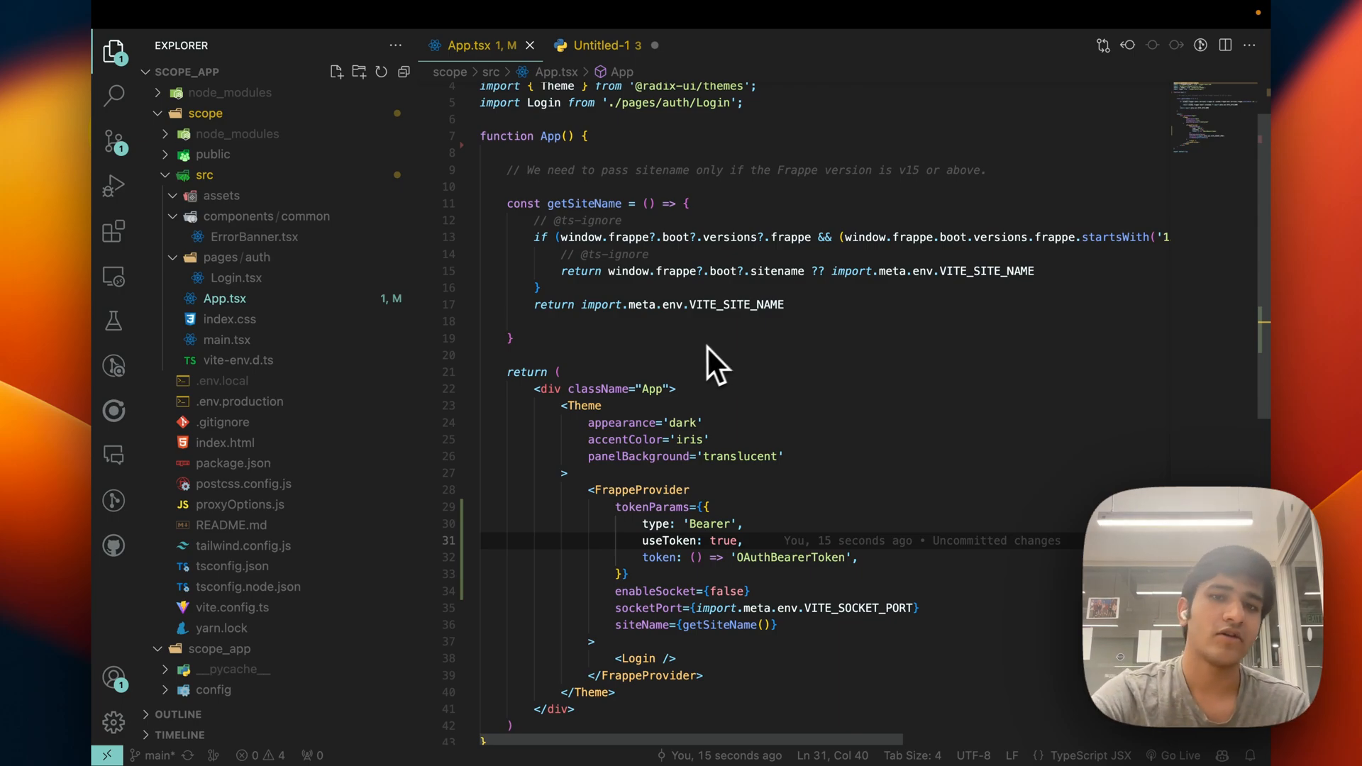
# - Scroll App.tsx to the FrappeProvider block with tokenParams, enableSocket false and siteName
pyautogui.scroll(-3)
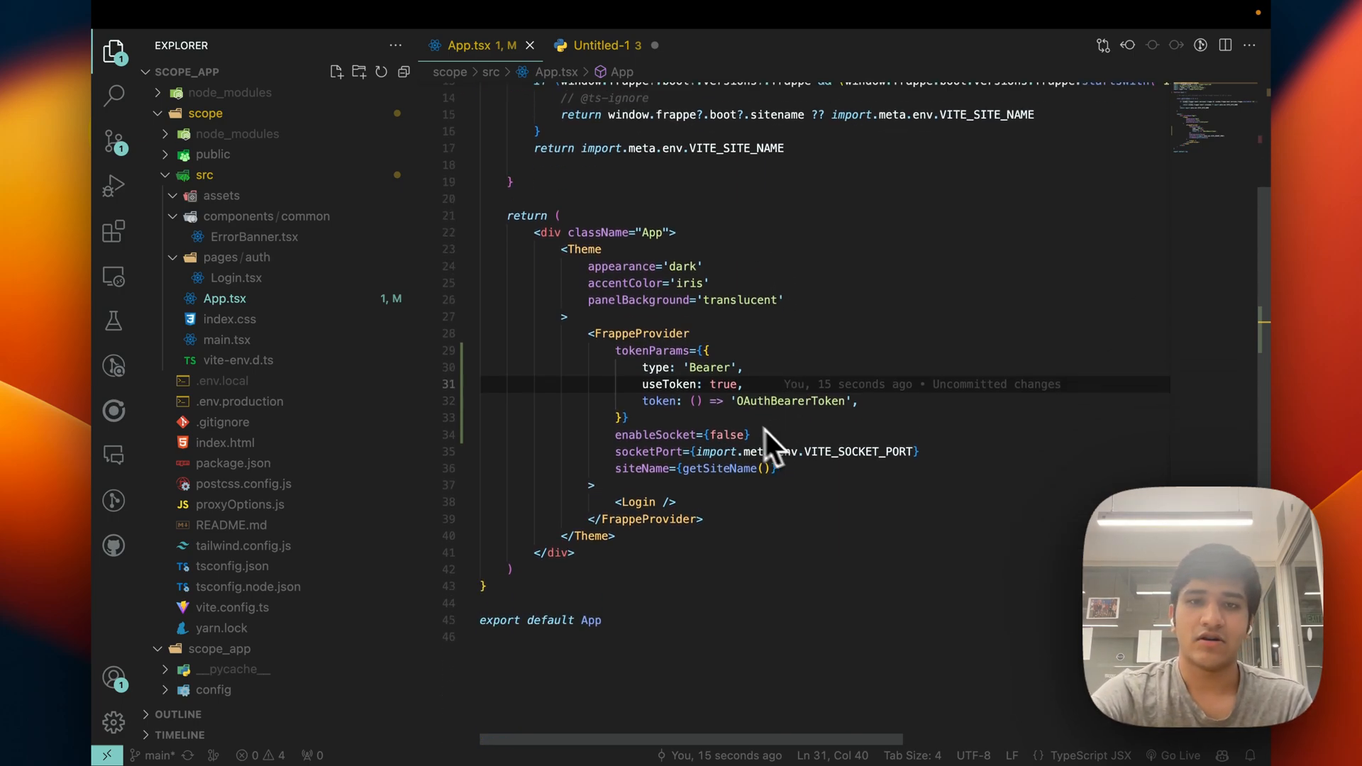